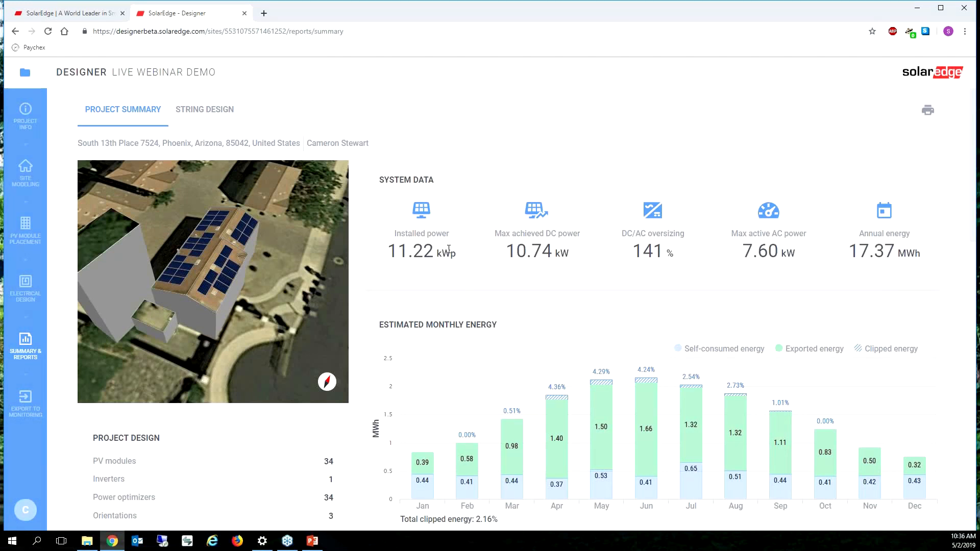
{"action": "mouse_move", "coordinate": [785, 221]}
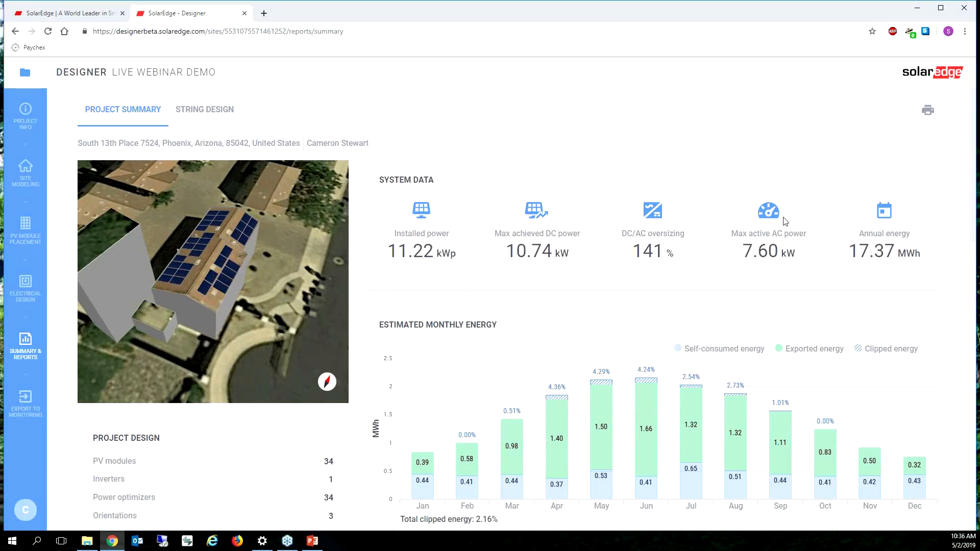
{"action": "mouse_move", "coordinate": [435, 271]}
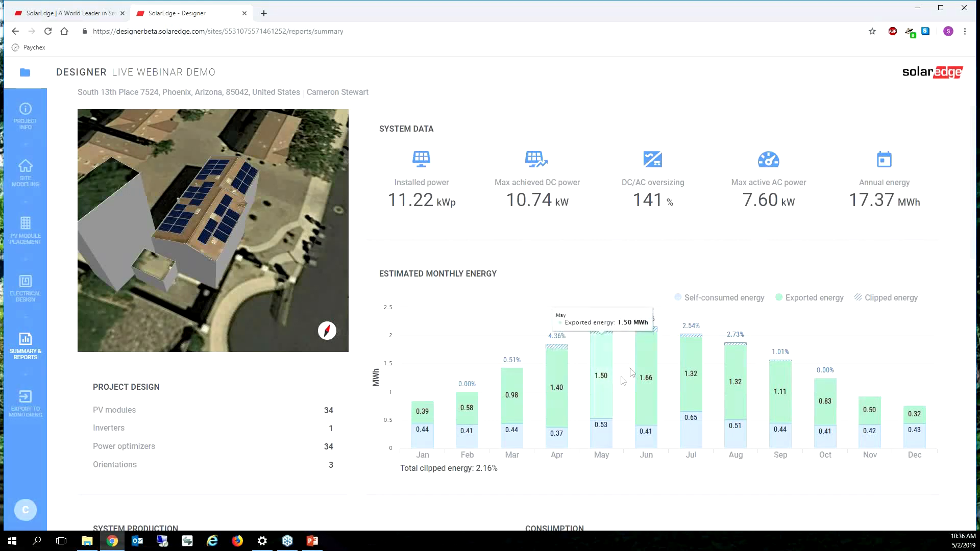
{"action": "mouse_move", "coordinate": [741, 429]}
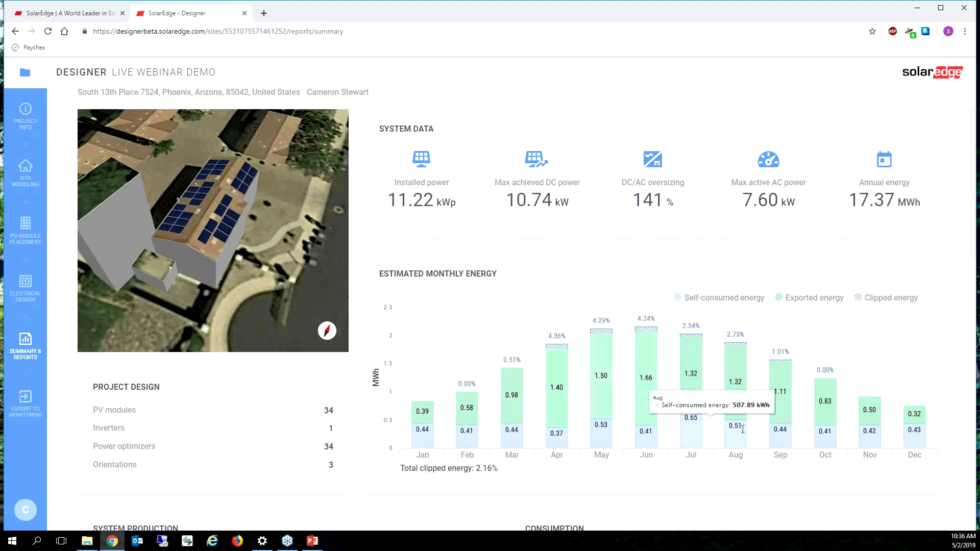
{"action": "mouse_move", "coordinate": [265, 165]}
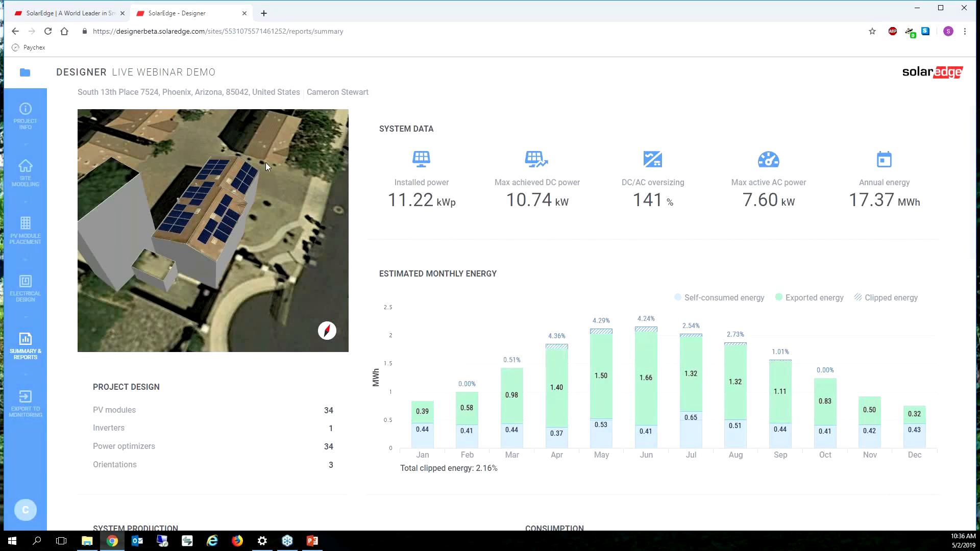
Step: Review the system loss settings, including Incidence Angle Modifier, and dismiss them without applying
{"action": "scroll", "scroll_direction": "down", "scroll_amount": 3}
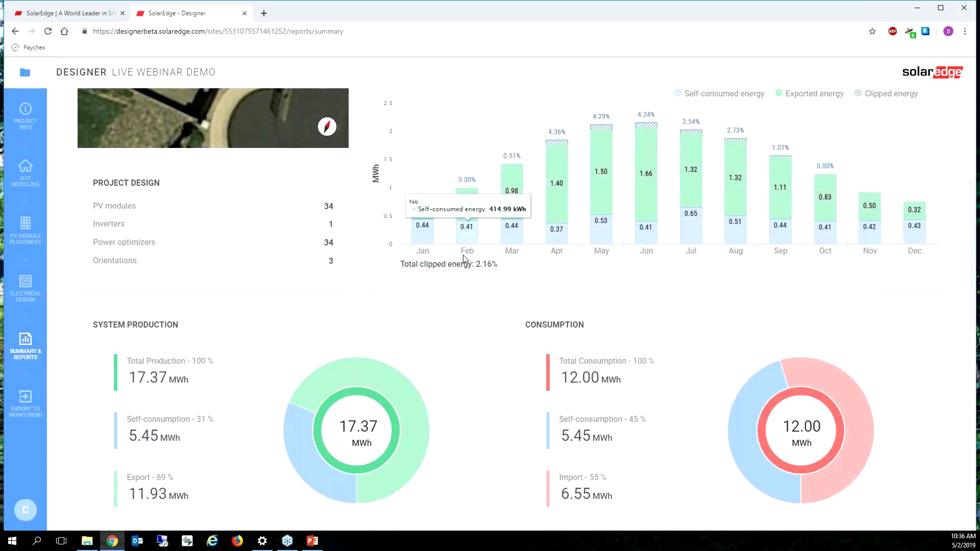
{"action": "scroll", "scroll_direction": "up", "scroll_amount": 3}
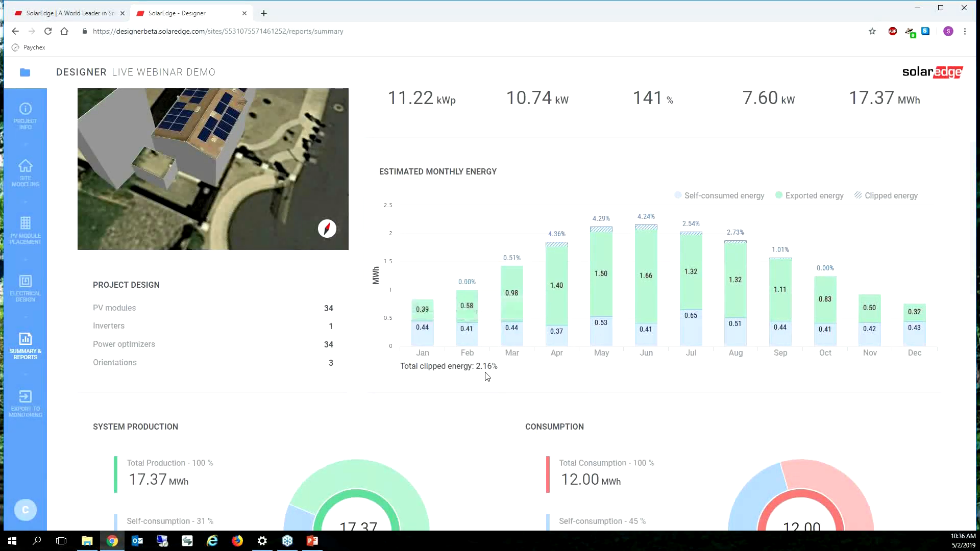
{"action": "mouse_move", "coordinate": [457, 388]}
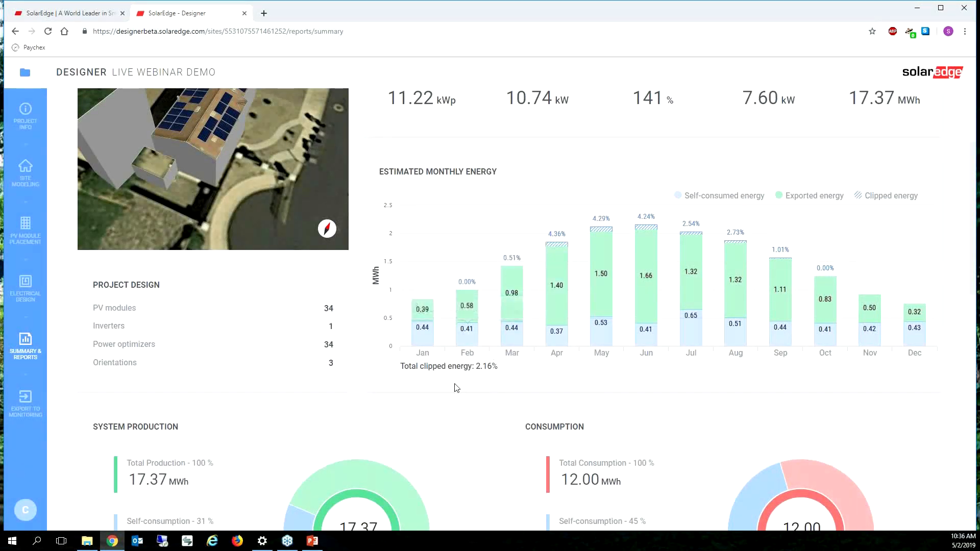
{"action": "mouse_move", "coordinate": [453, 409]}
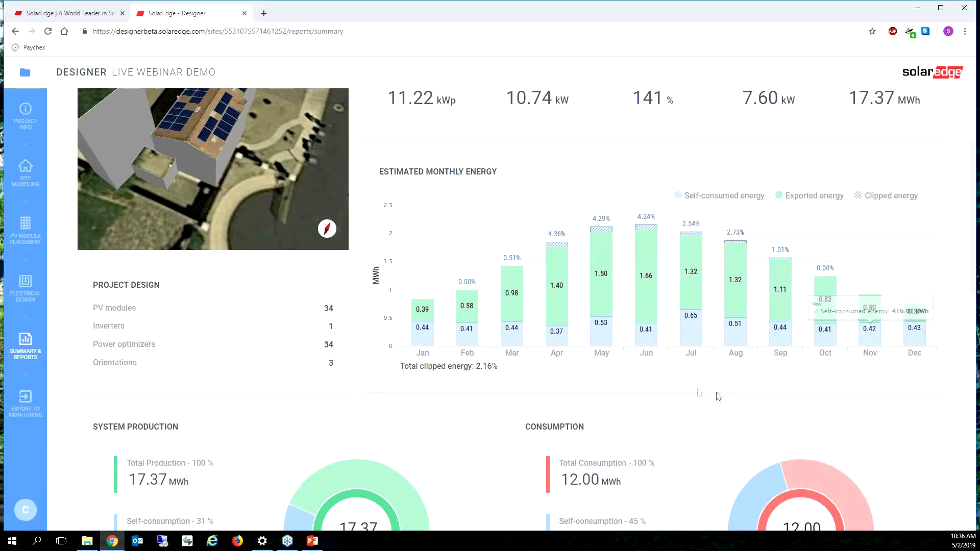
{"action": "scroll", "scroll_direction": "up", "scroll_amount": 3}
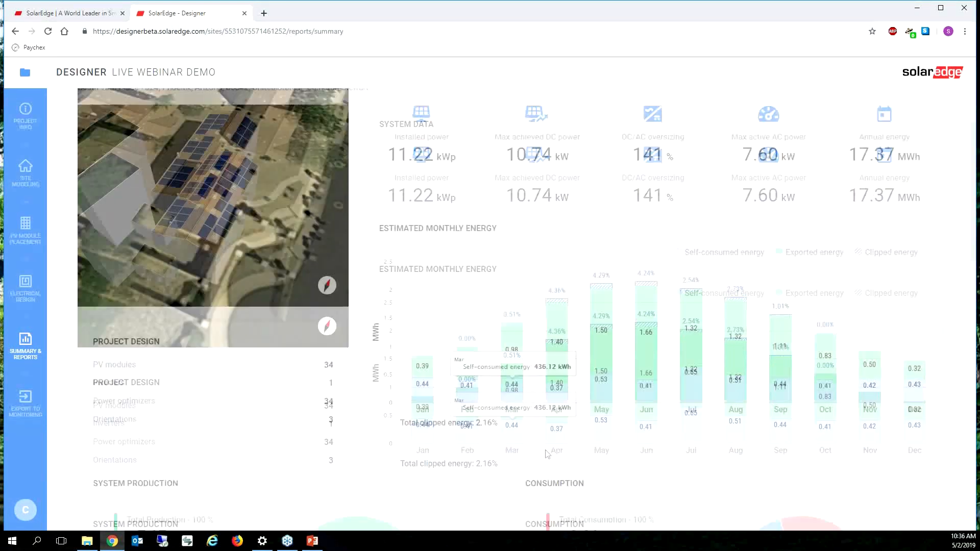
{"action": "scroll", "scroll_direction": "down", "scroll_amount": 3}
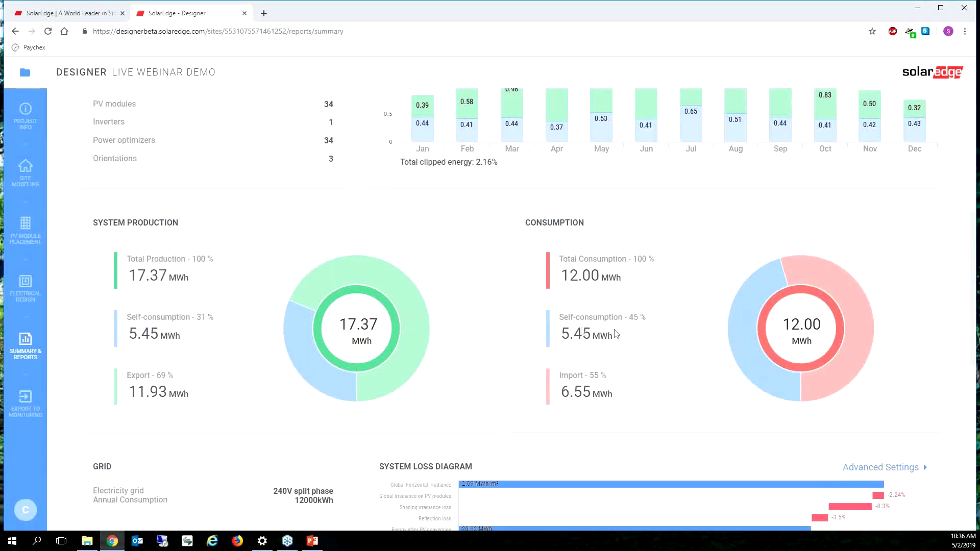
{"action": "mouse_move", "coordinate": [576, 341]}
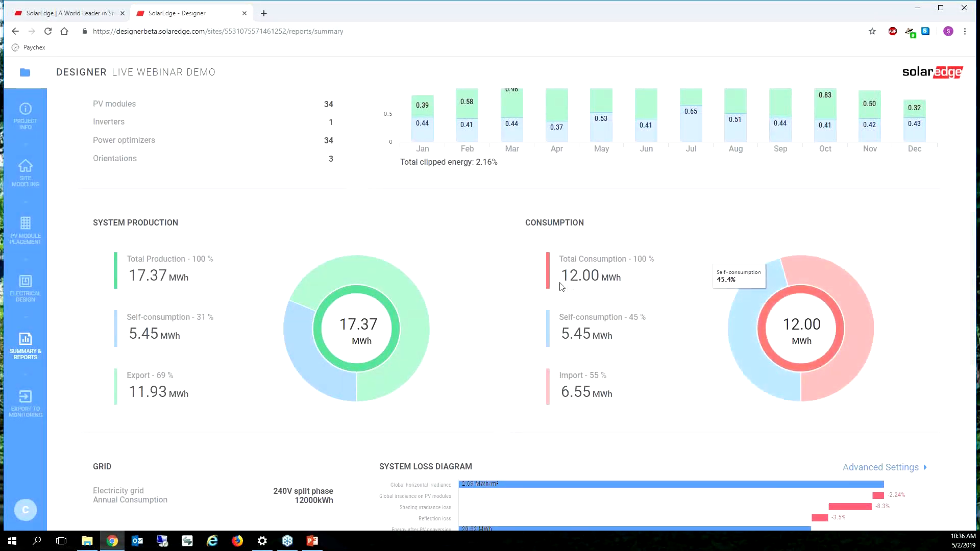
{"action": "mouse_move", "coordinate": [410, 316]}
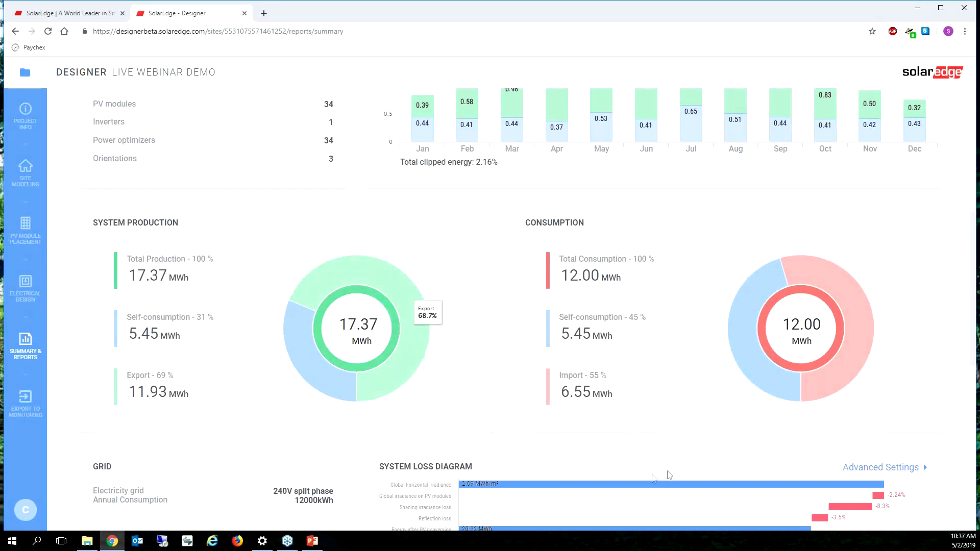
{"action": "mouse_move", "coordinate": [604, 388]}
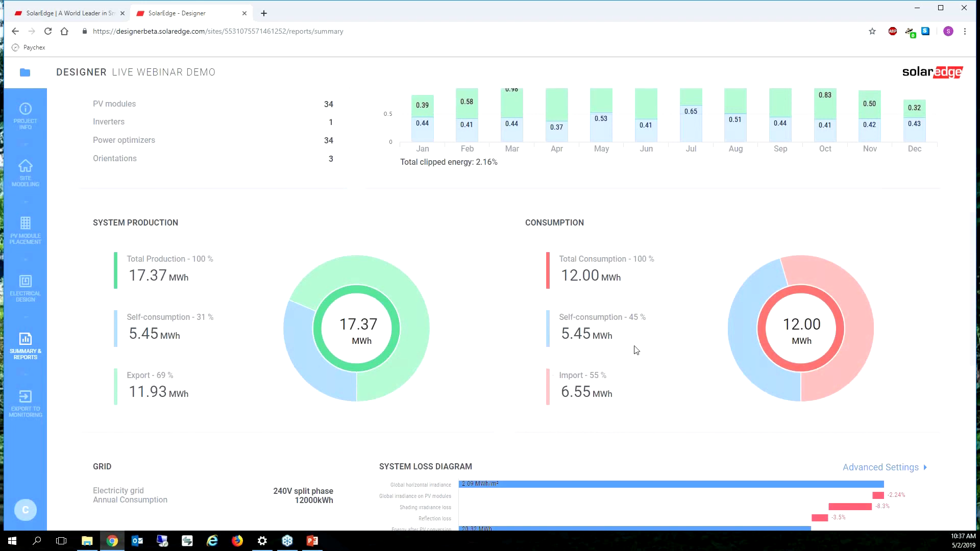
{"action": "mouse_move", "coordinate": [561, 283]}
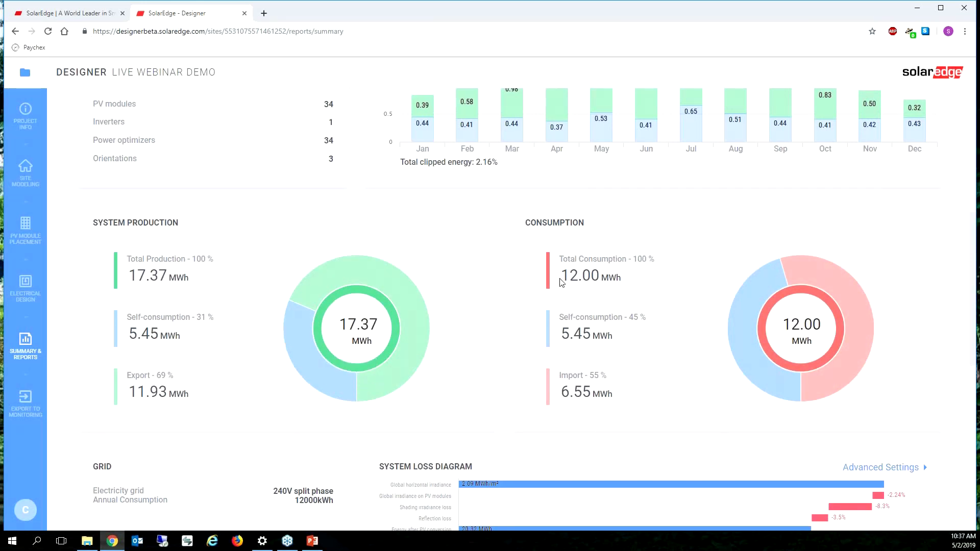
{"action": "mouse_move", "coordinate": [566, 411]}
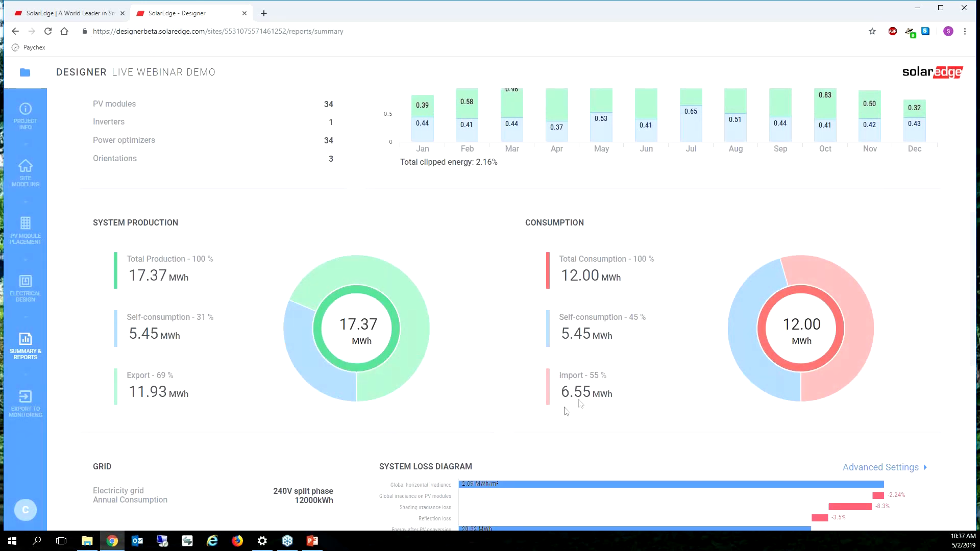
{"action": "scroll", "scroll_direction": "down", "scroll_amount": 3}
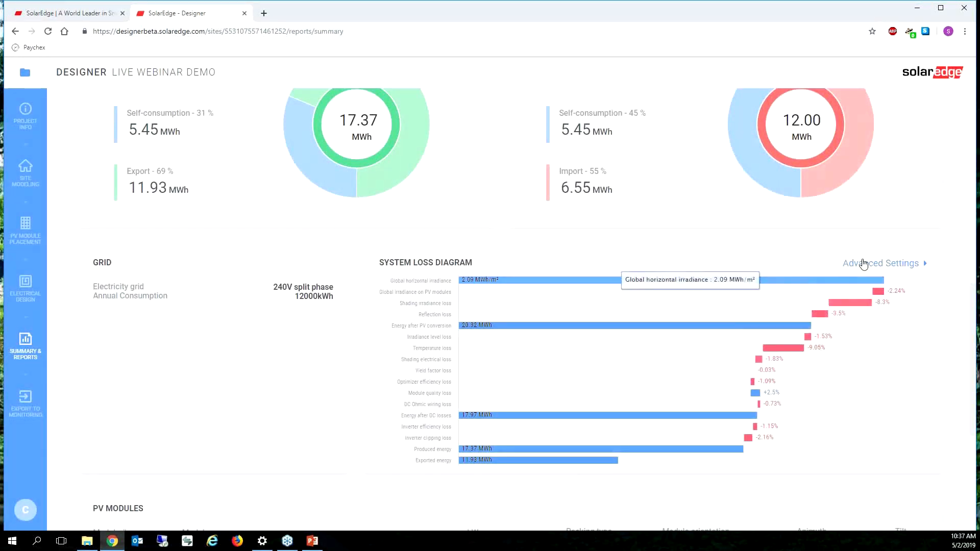
{"action": "left_click", "coordinate": [881, 263]}
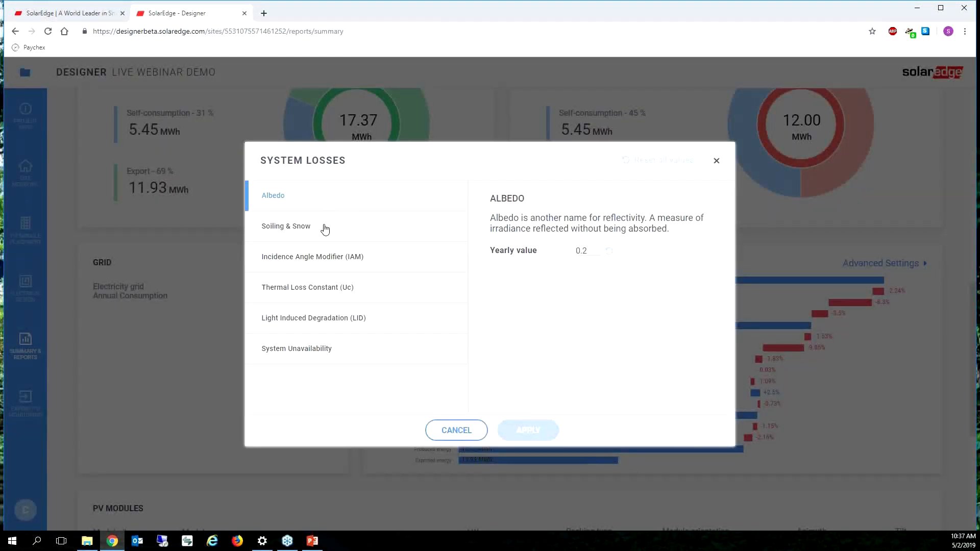
{"action": "left_click", "coordinate": [312, 256]}
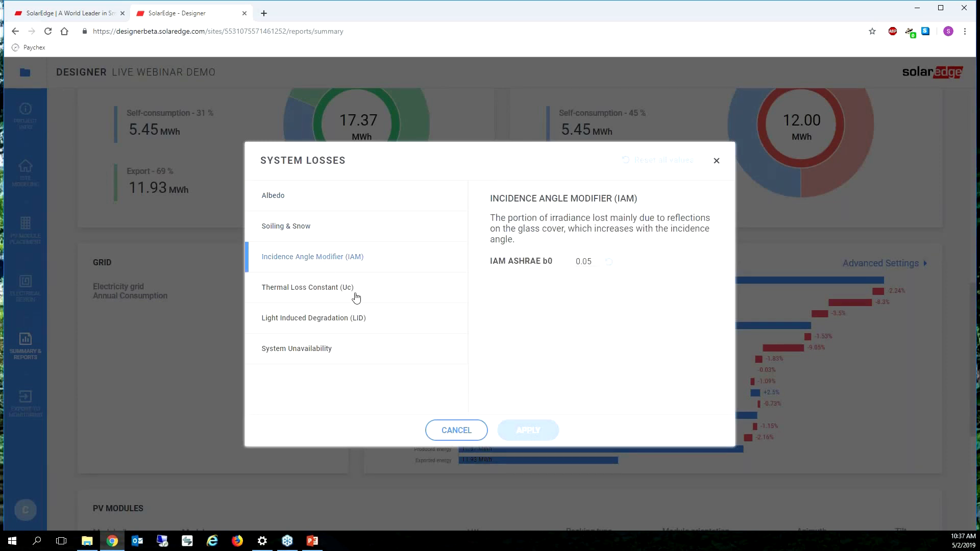
{"action": "left_click", "coordinate": [314, 317]}
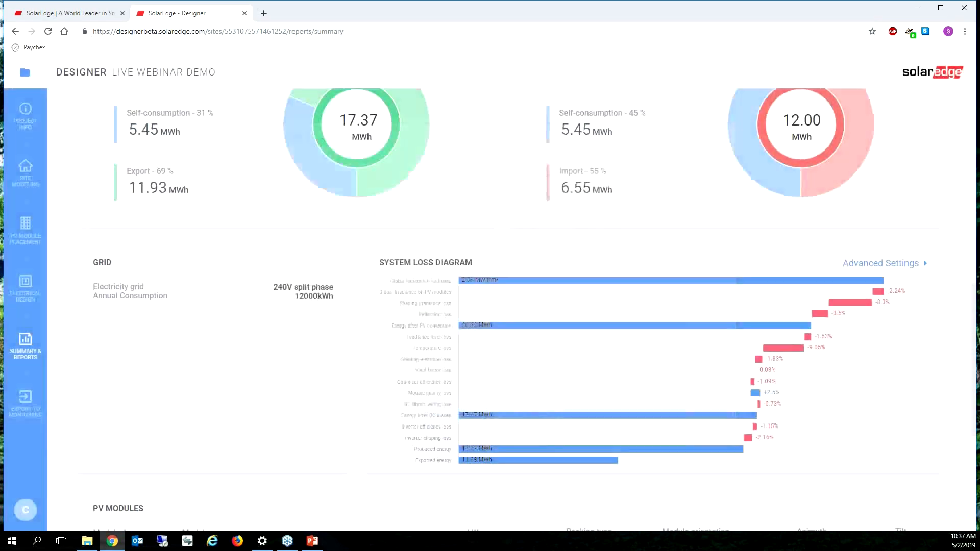
{"action": "scroll", "scroll_direction": "down", "scroll_amount": 3}
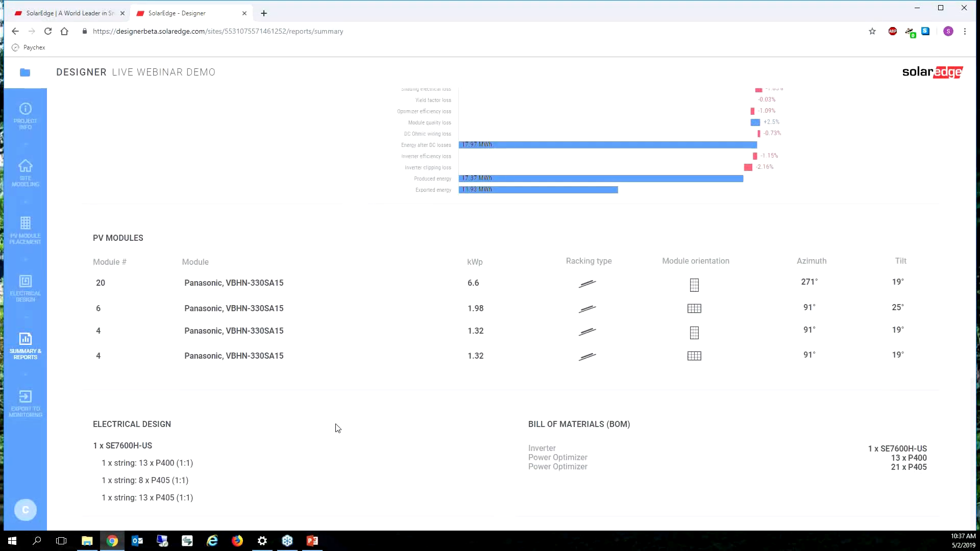
{"action": "mouse_move", "coordinate": [519, 469]}
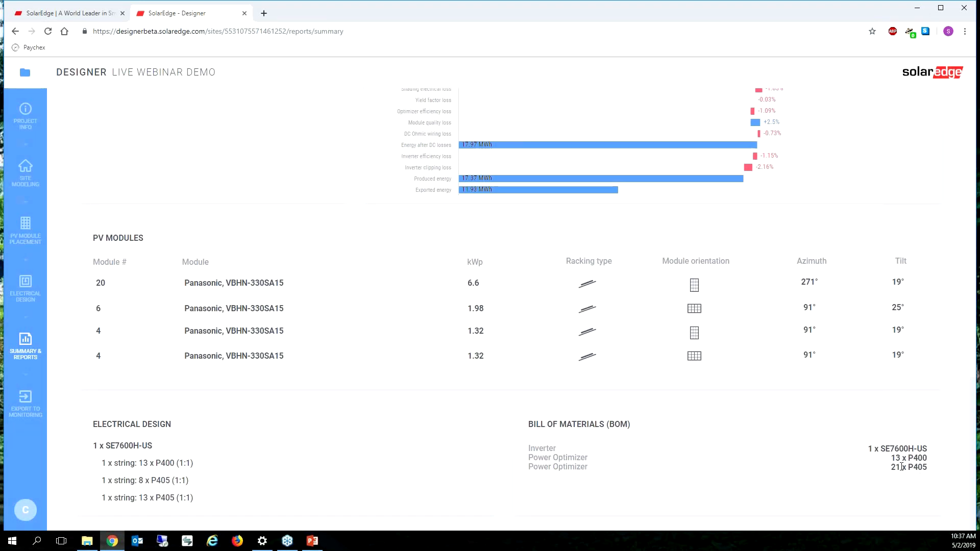
{"action": "mouse_move", "coordinate": [496, 411]}
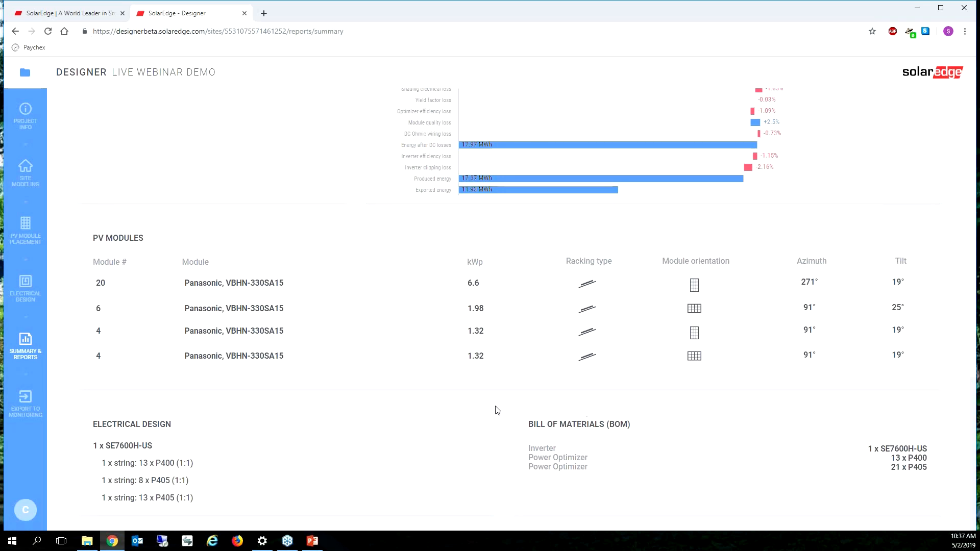
{"action": "scroll", "scroll_direction": "up", "scroll_amount": 3}
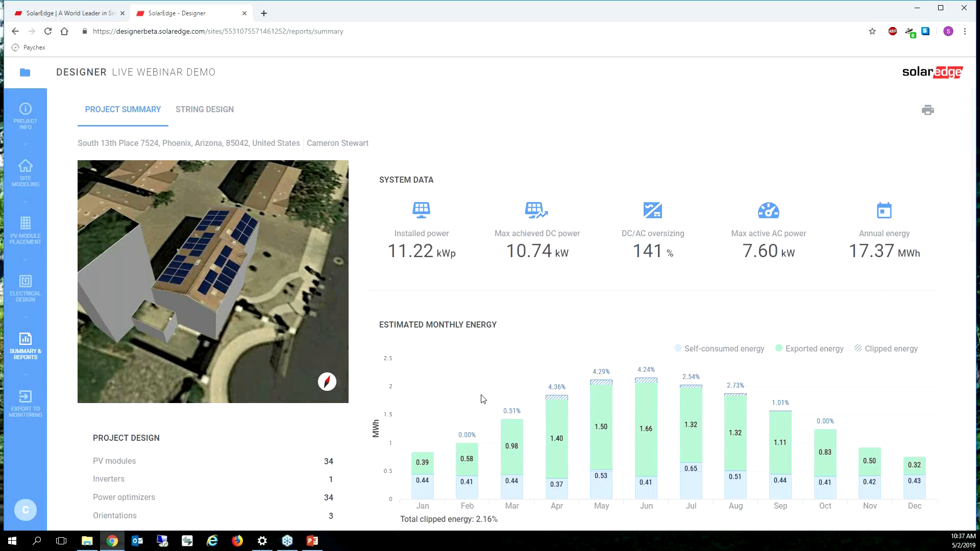
{"action": "mouse_move", "coordinate": [457, 389]}
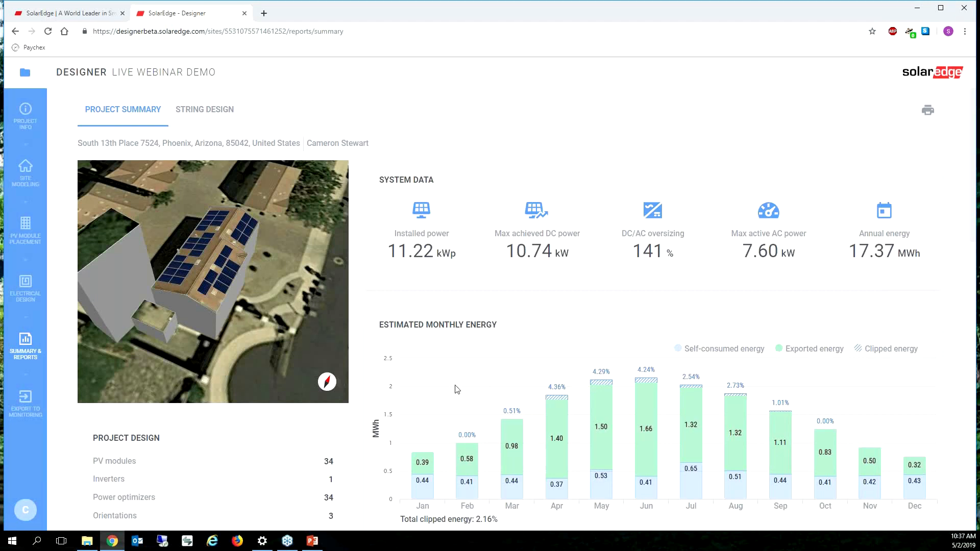
{"action": "mouse_move", "coordinate": [25, 288]}
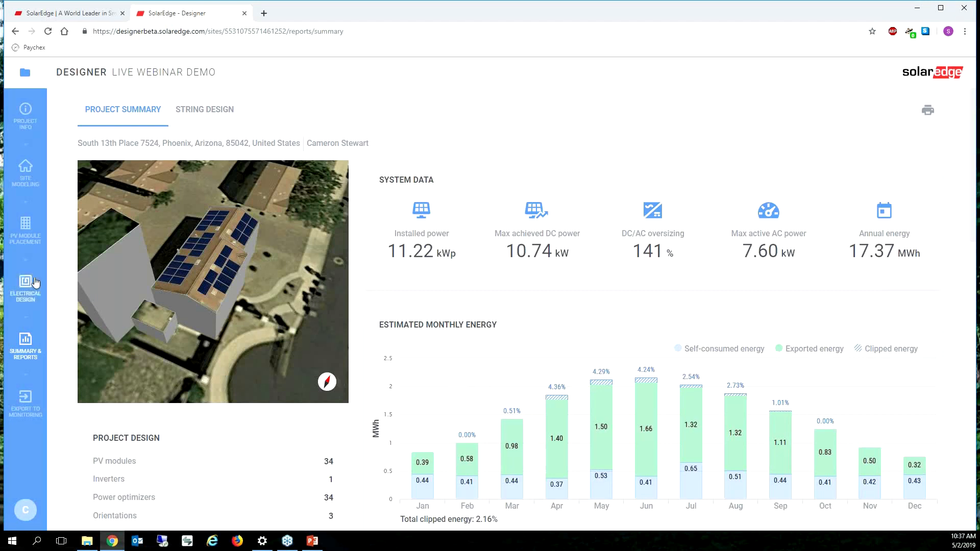
Step: Look over the original project's electrical design and summary report pages
{"action": "left_click", "coordinate": [24, 287]}
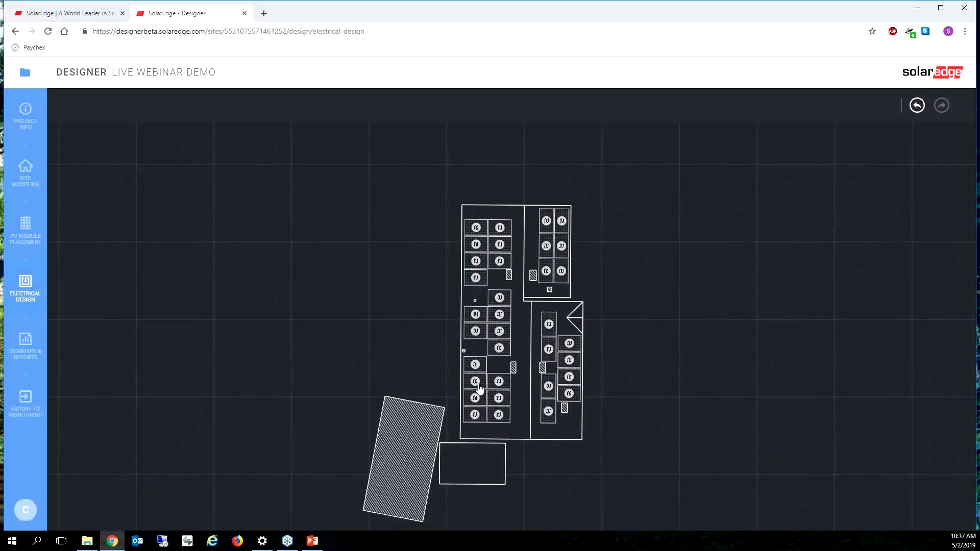
{"action": "left_click", "coordinate": [25, 289]}
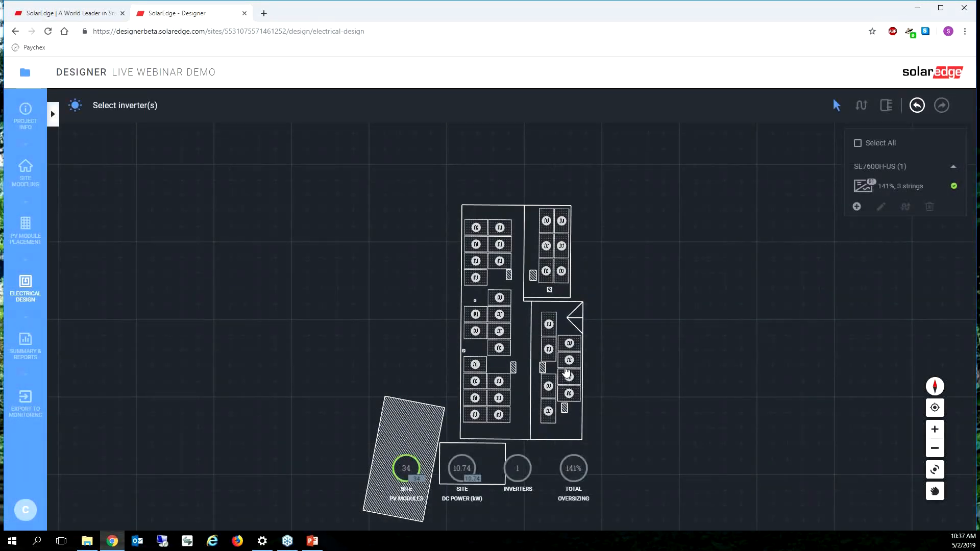
{"action": "left_click", "coordinate": [900, 186]}
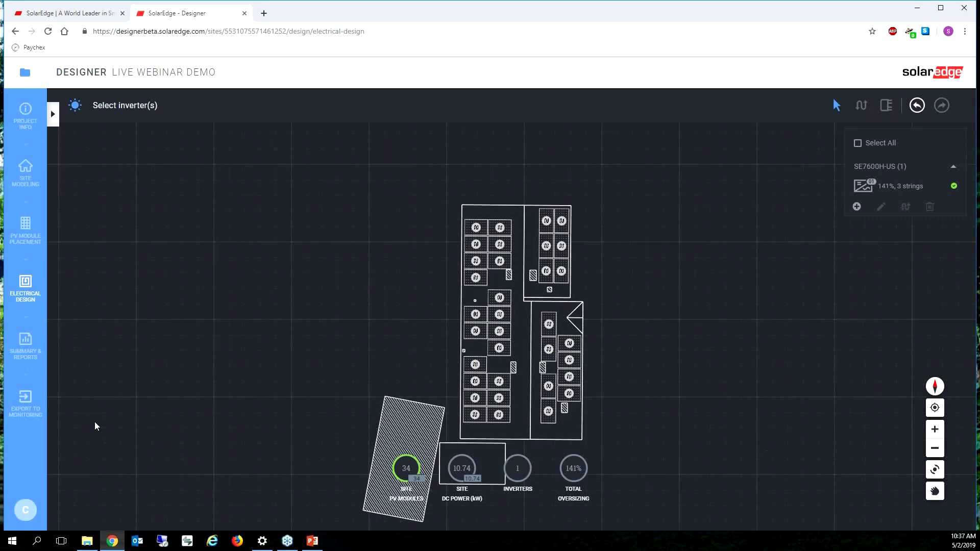
{"action": "left_click", "coordinate": [24, 347]}
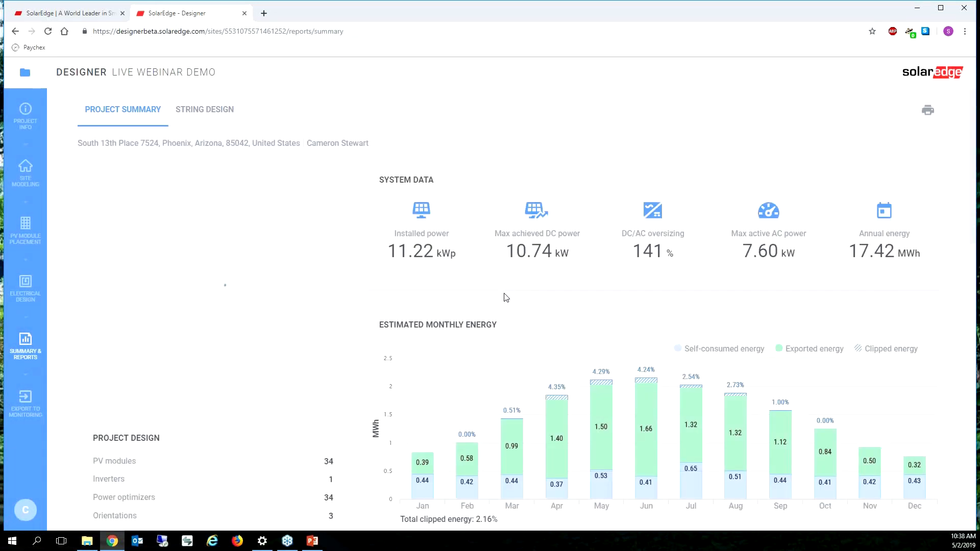
{"action": "scroll", "scroll_direction": "down", "scroll_amount": 3}
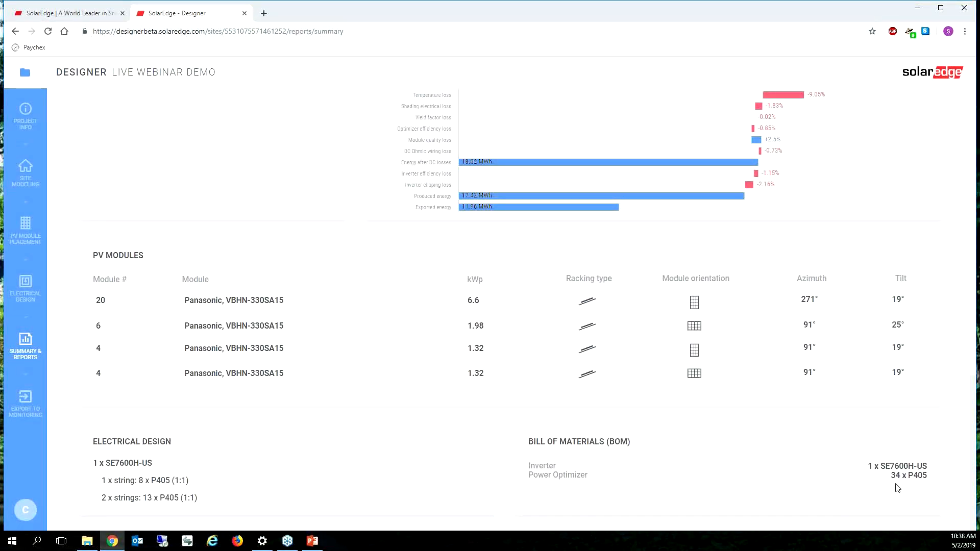
{"action": "mouse_move", "coordinate": [932, 484]}
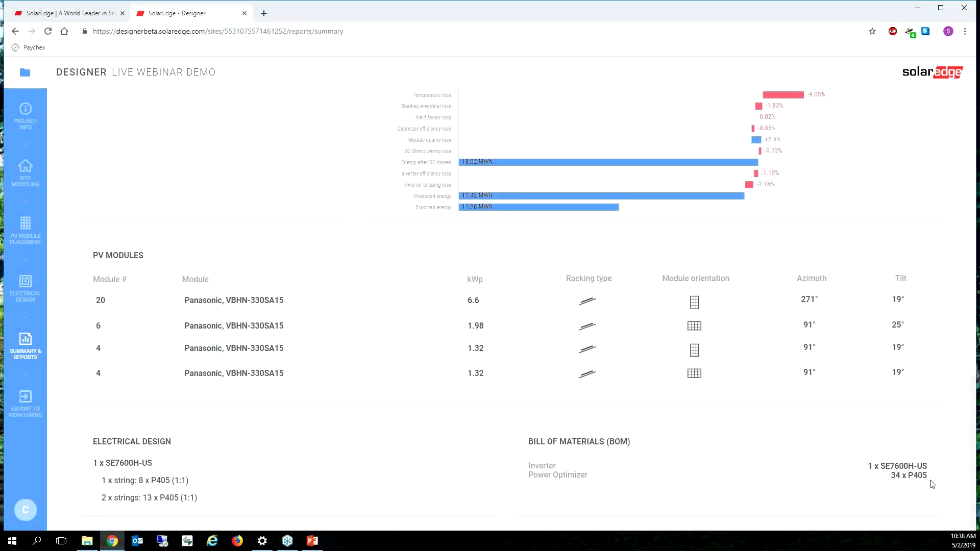
{"action": "mouse_move", "coordinate": [124, 512]}
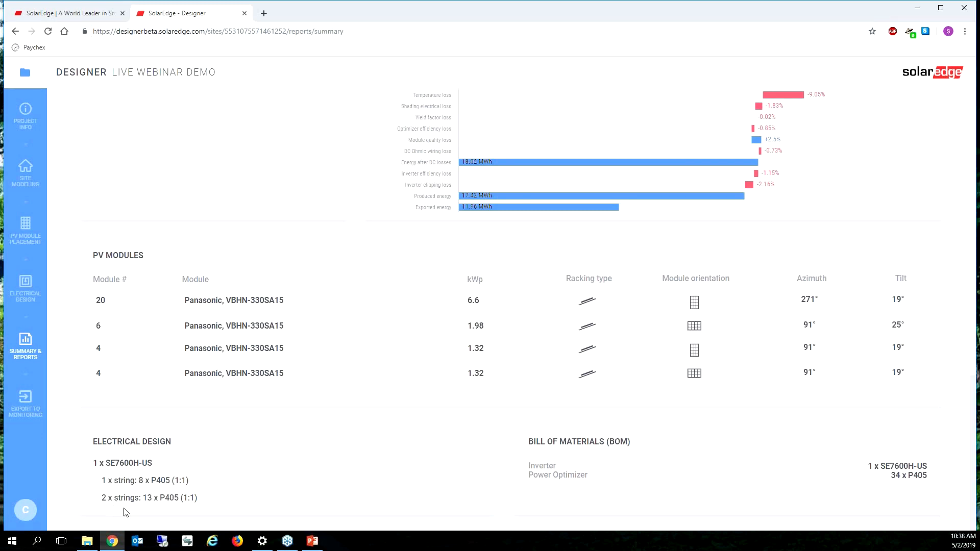
{"action": "scroll", "scroll_direction": "up", "scroll_amount": 3}
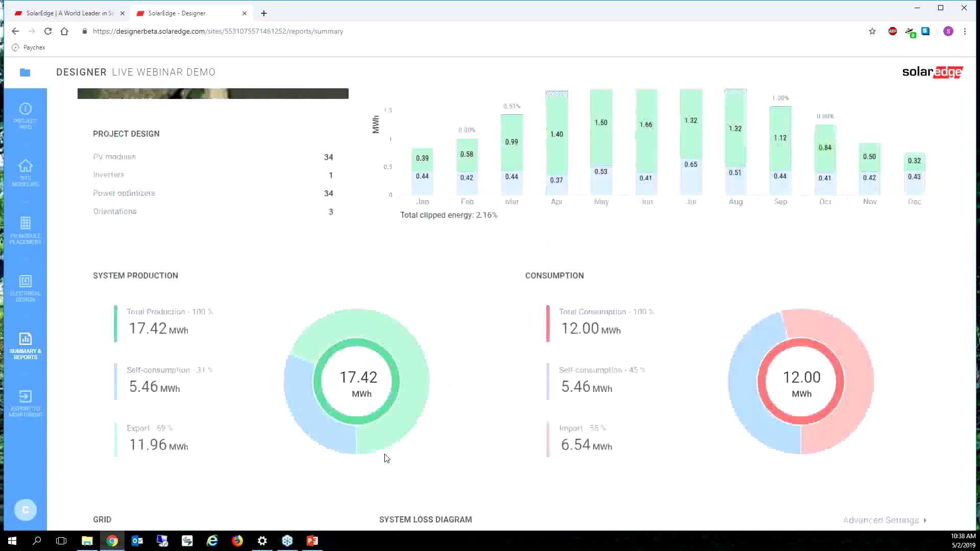
{"action": "scroll", "scroll_direction": "up", "scroll_amount": 3}
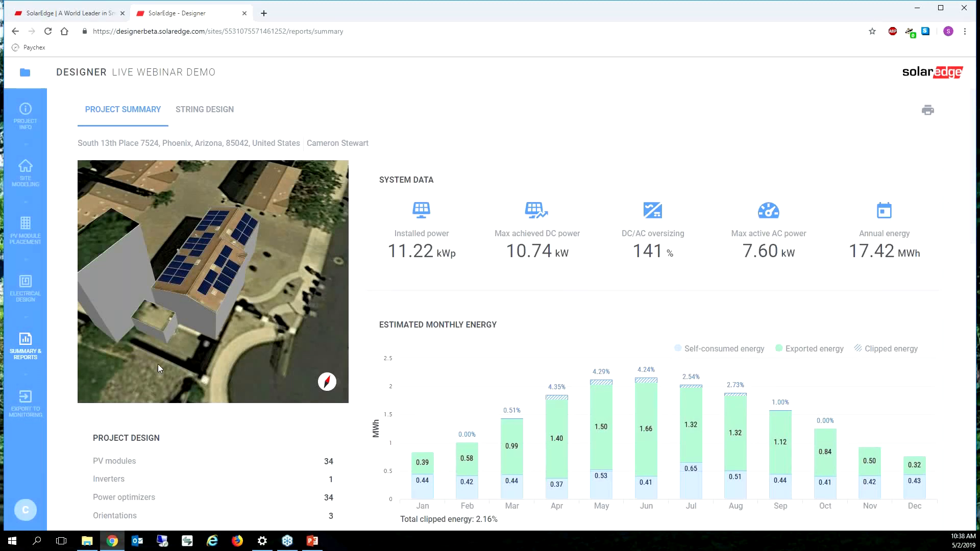
Step: Duplicate Live Webinar Demo from the projects list and rename the copy 'Live Webinar Demo Battery'
{"action": "left_click", "coordinate": [25, 71]}
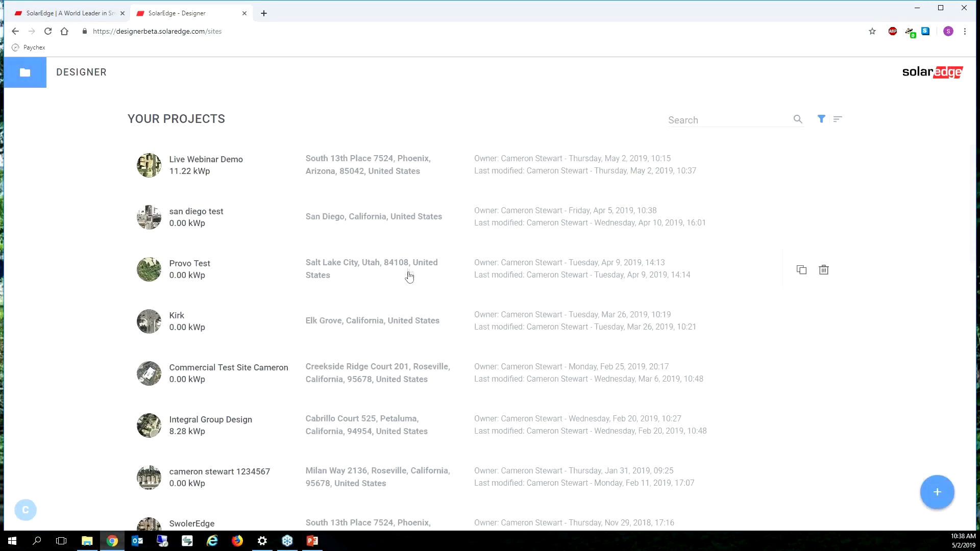
{"action": "mouse_move", "coordinate": [268, 174]}
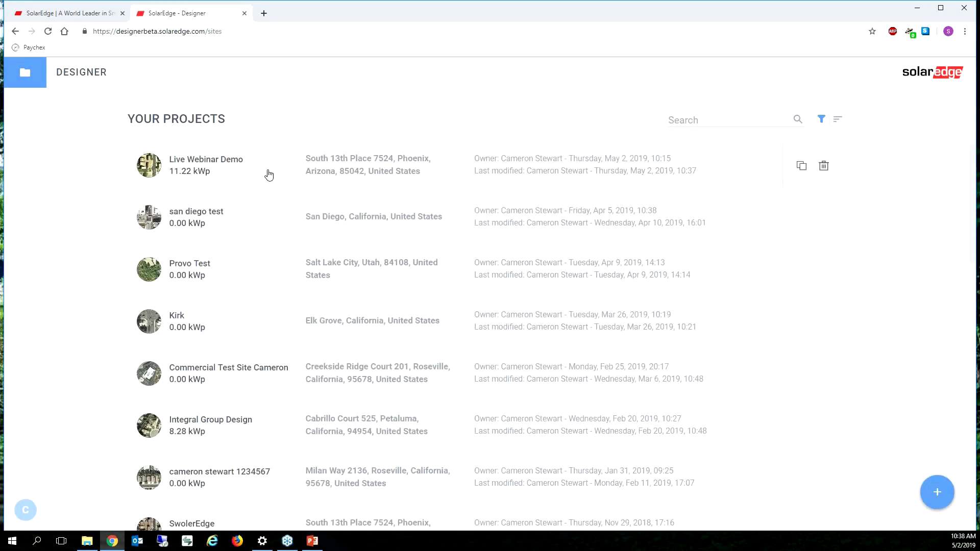
{"action": "mouse_move", "coordinate": [476, 142]}
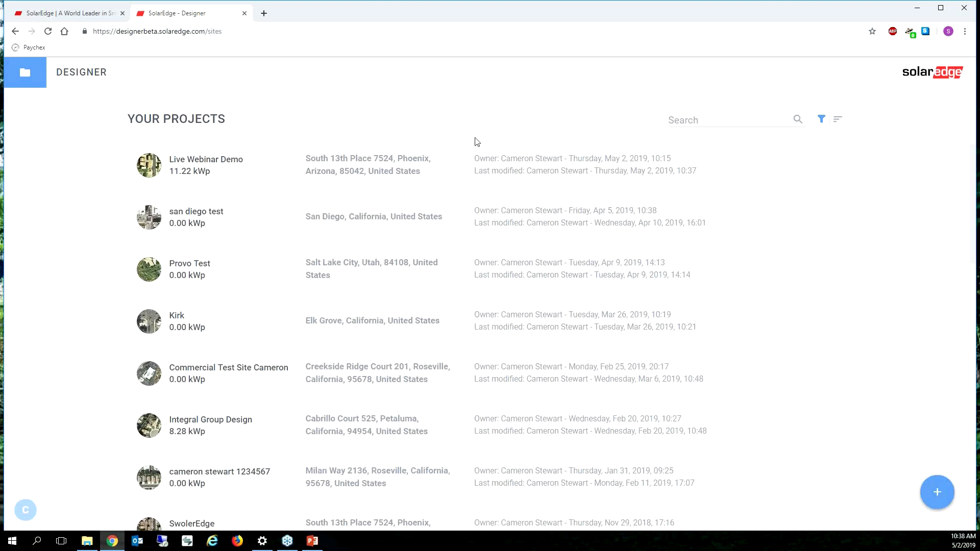
{"action": "mouse_move", "coordinate": [803, 166]}
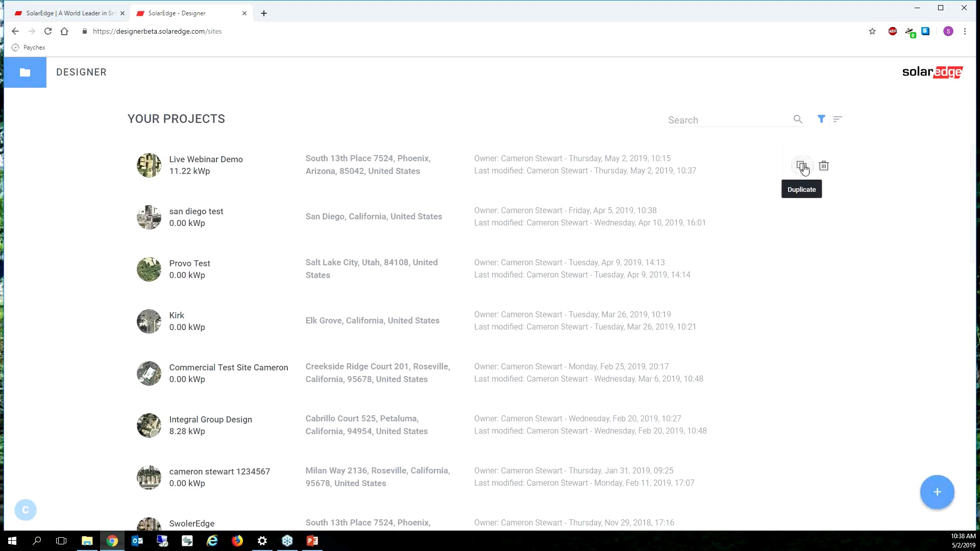
{"action": "left_click", "coordinate": [803, 166]}
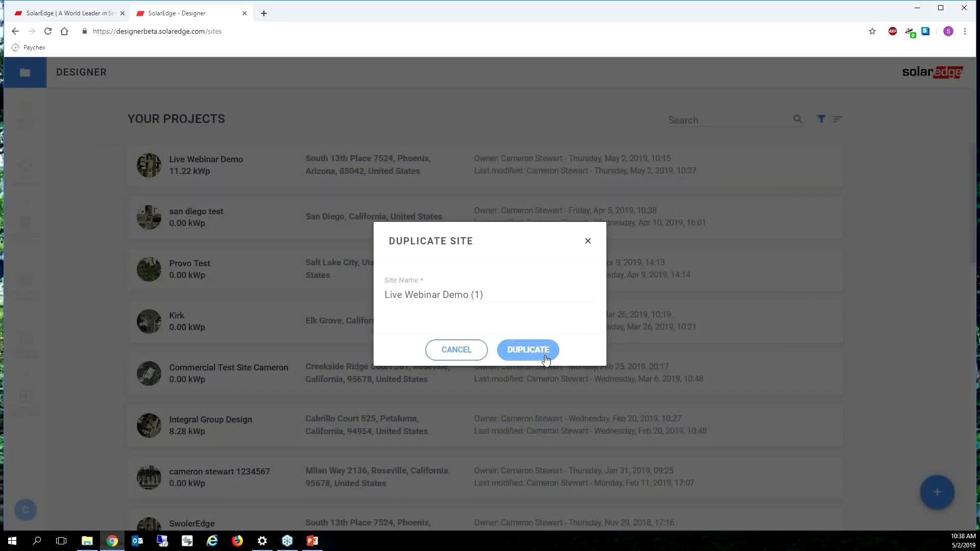
{"action": "left_click", "coordinate": [528, 349]}
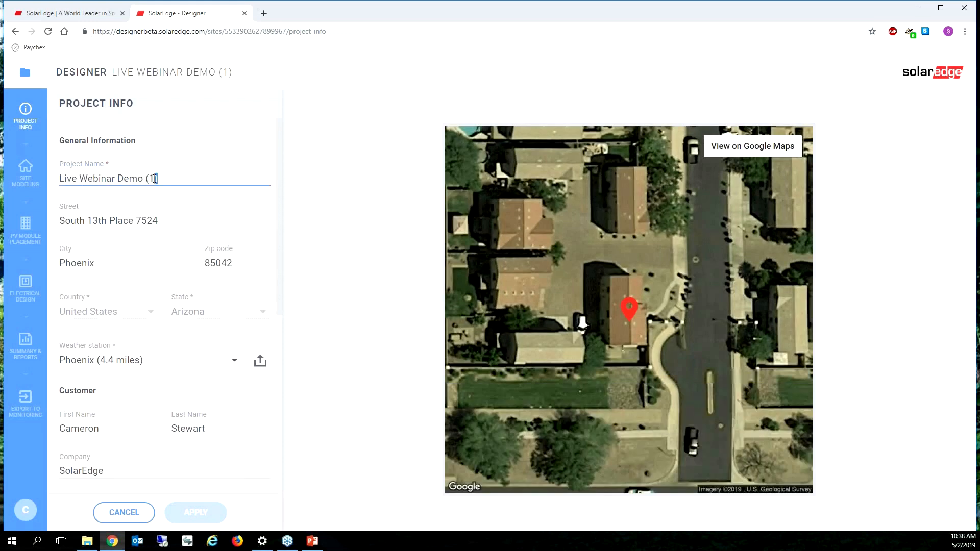
{"action": "double_click", "coordinate": [148, 177]}
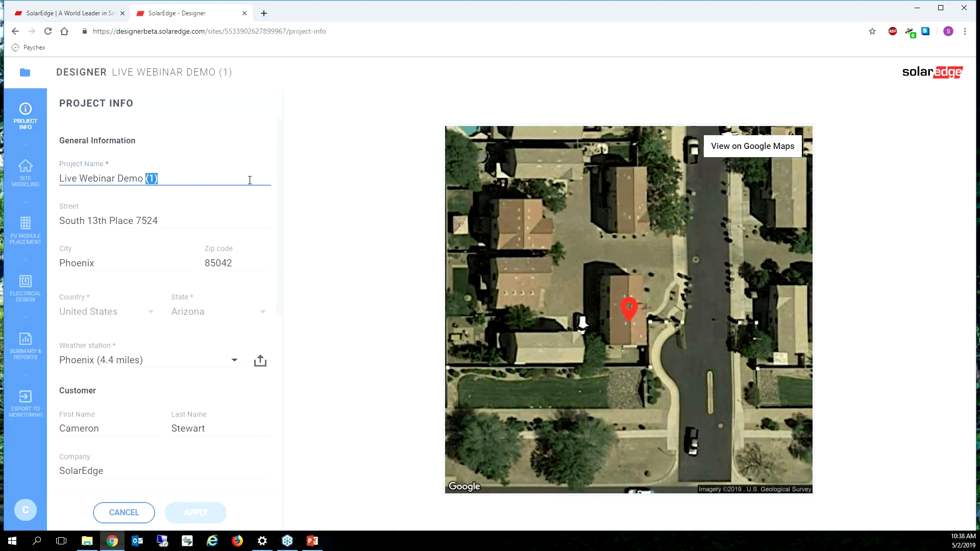
{"action": "type", "text": "B"}
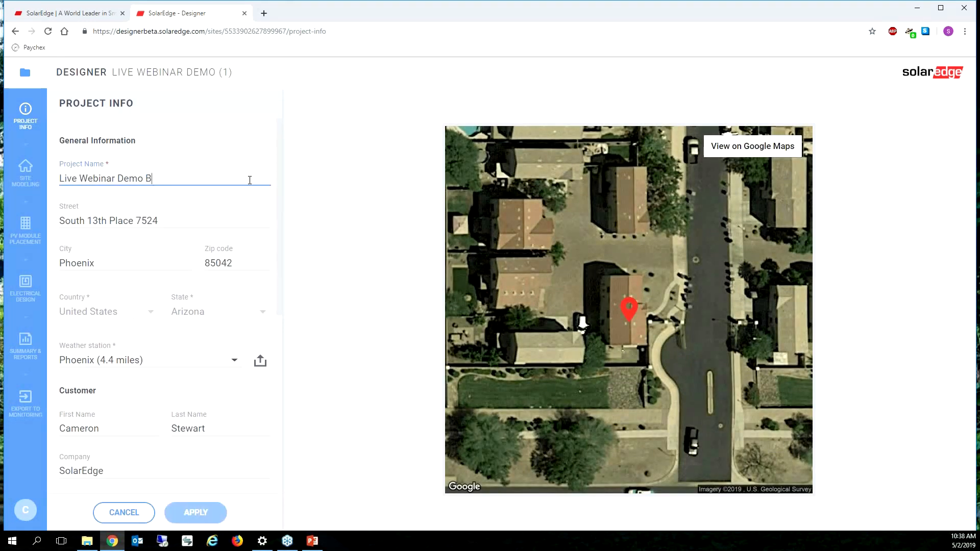
{"action": "type", "text": "atter"}
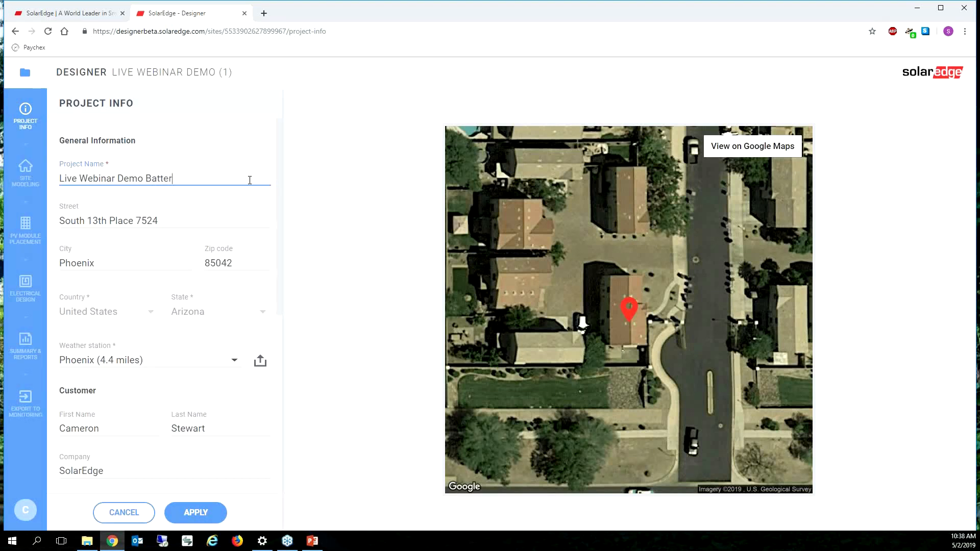
{"action": "type", "text": "y"}
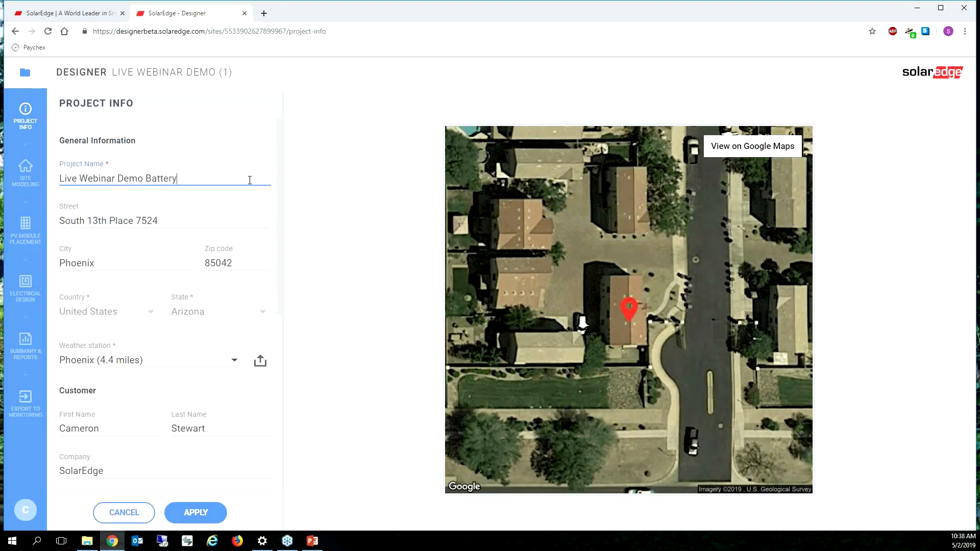
{"action": "mouse_move", "coordinate": [175, 260]}
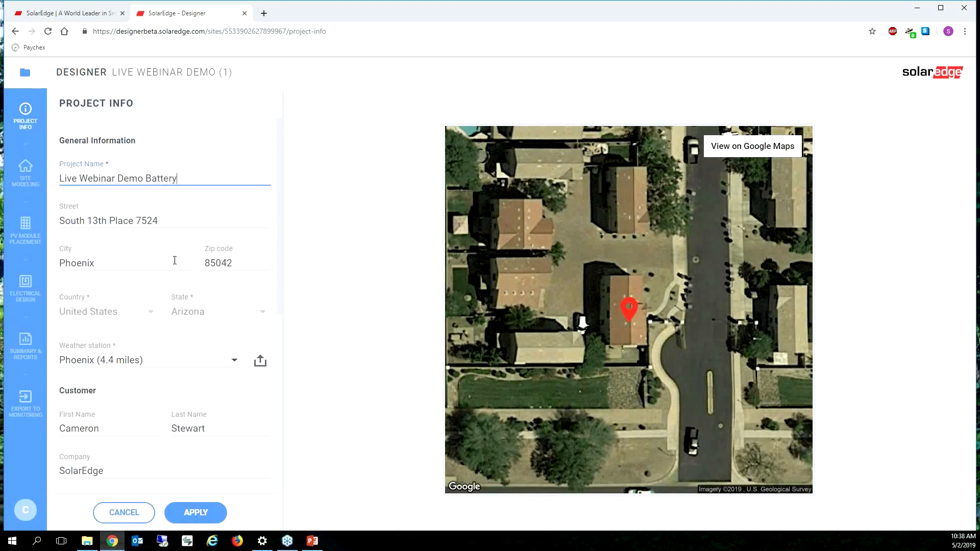
Step: Advance the copy through roof modeling and module placement to its electrical design
{"action": "left_click", "coordinate": [24, 173]}
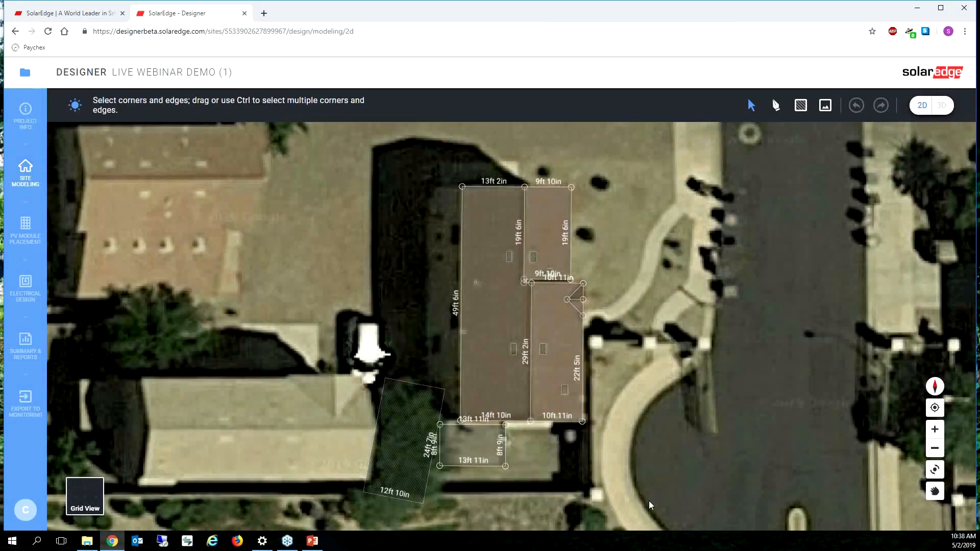
{"action": "left_click", "coordinate": [25, 227]}
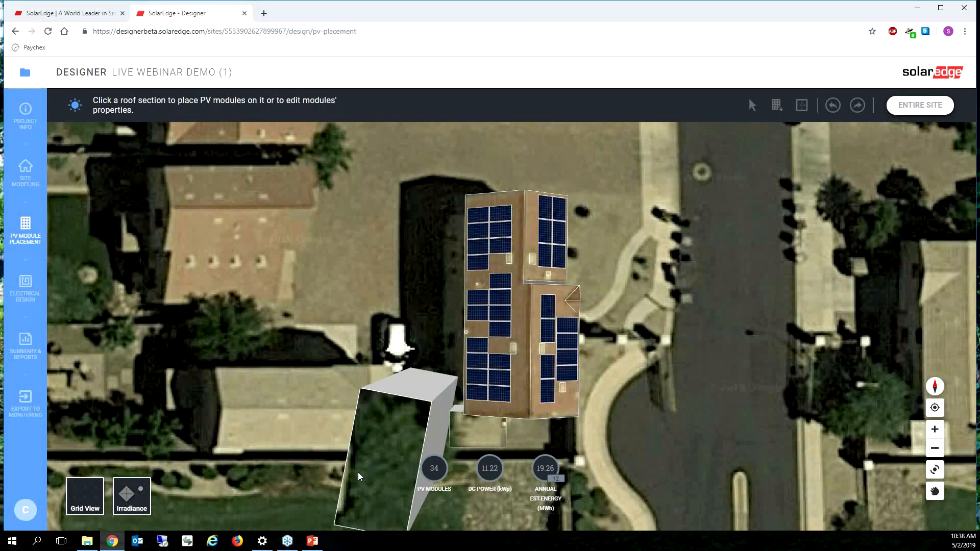
{"action": "left_click", "coordinate": [24, 288]}
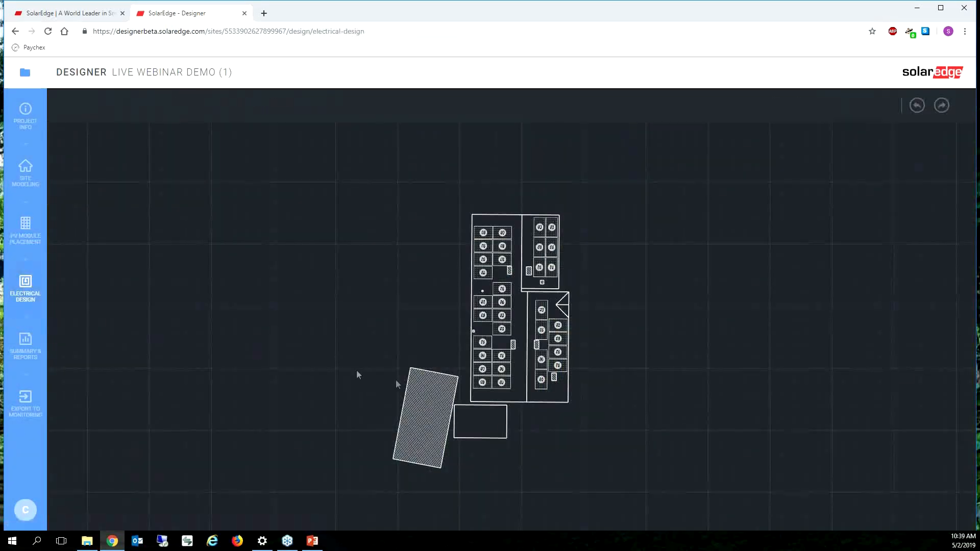
{"action": "left_click", "coordinate": [25, 287]}
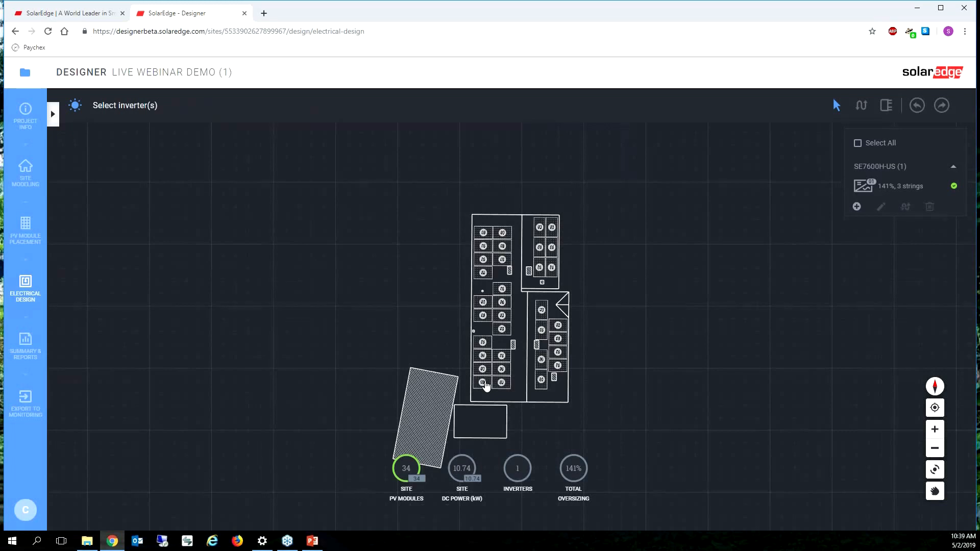
Step: Edit the SE7600H-US inverter, choosing SE7600A-US with two LG Chem RESU10H batteries
{"action": "left_click", "coordinate": [900, 186]}
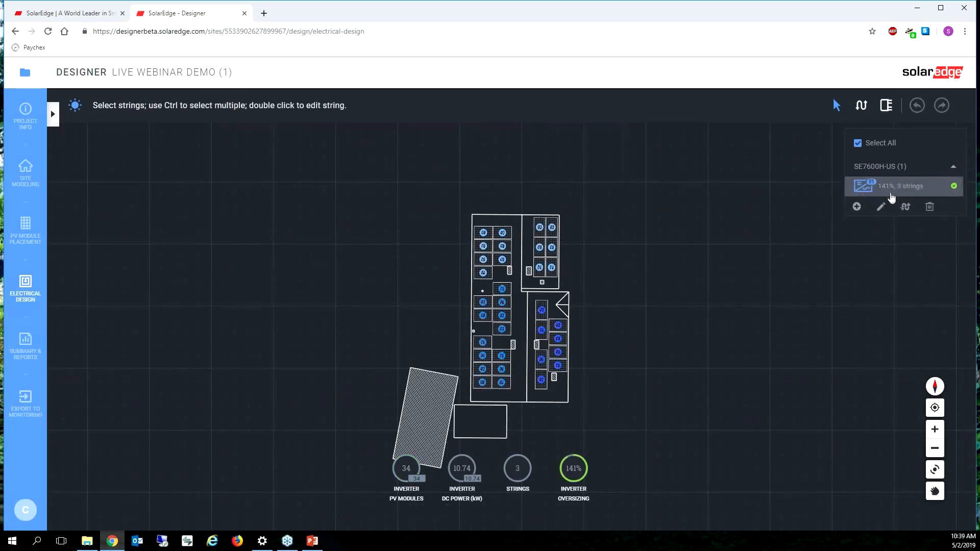
{"action": "left_click", "coordinate": [881, 206]}
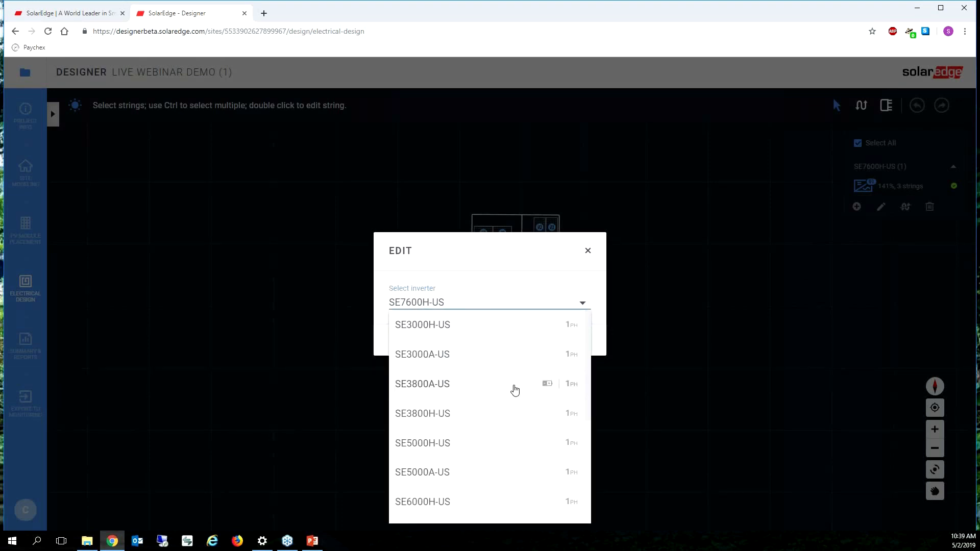
{"action": "mouse_move", "coordinate": [437, 338]}
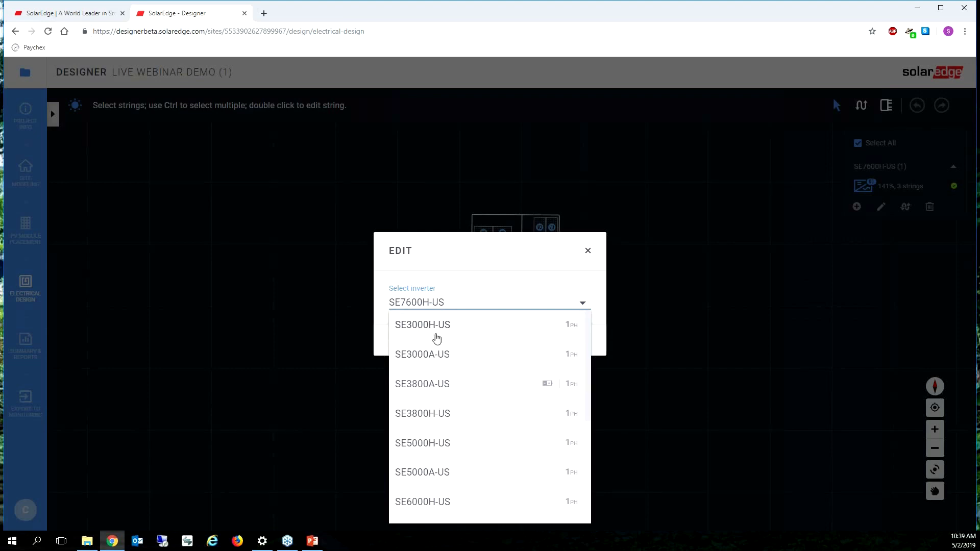
{"action": "mouse_move", "coordinate": [546, 384]}
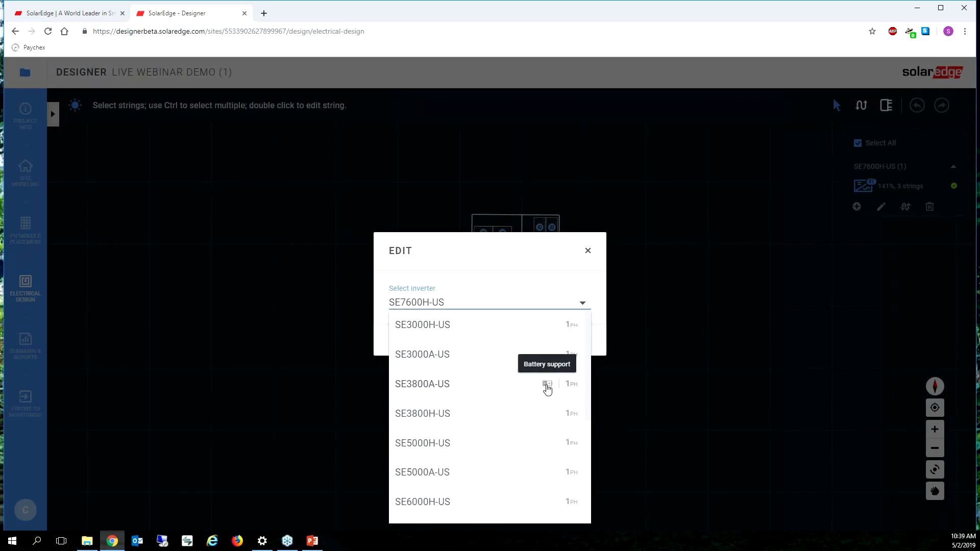
{"action": "mouse_move", "coordinate": [546, 389]}
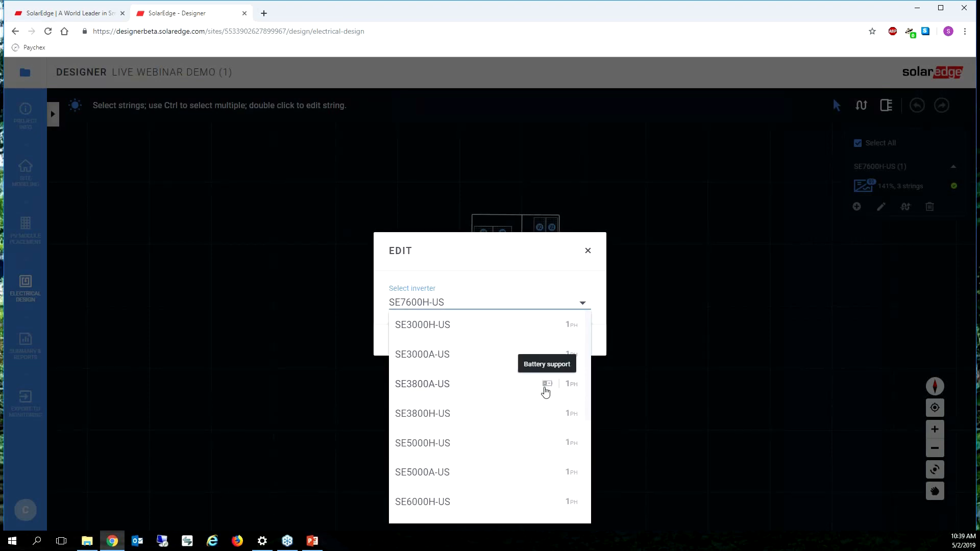
{"action": "scroll", "scroll_direction": "down", "scroll_amount": 3}
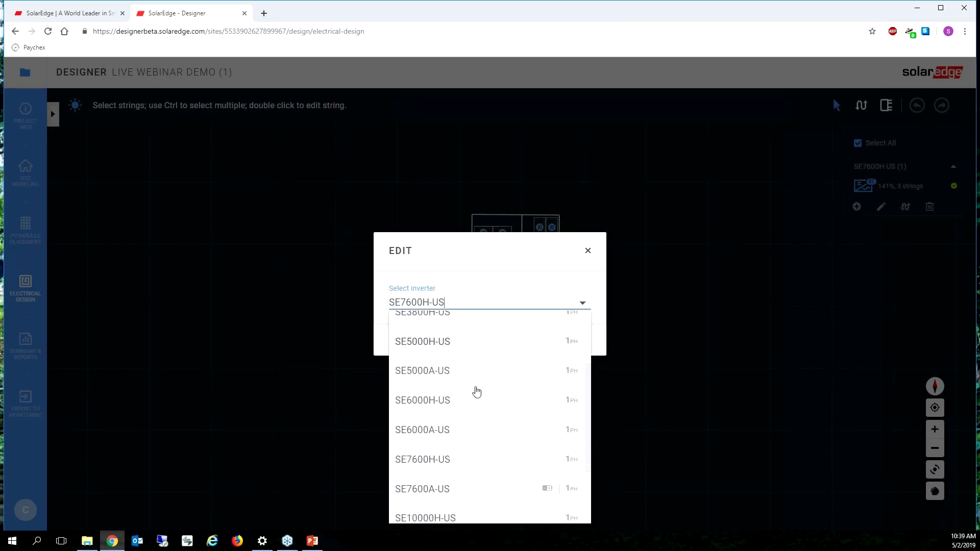
{"action": "left_click", "coordinate": [423, 490]}
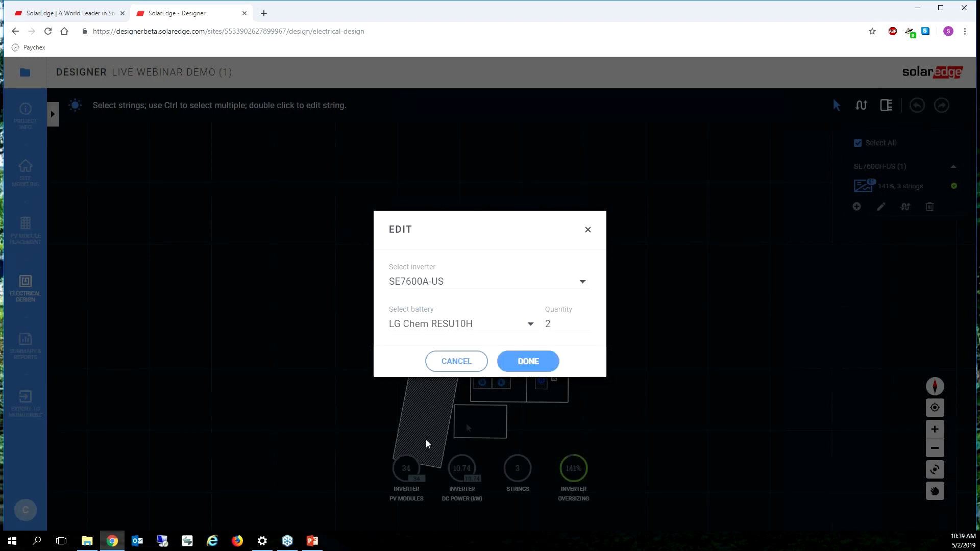
{"action": "left_click", "coordinate": [527, 361]}
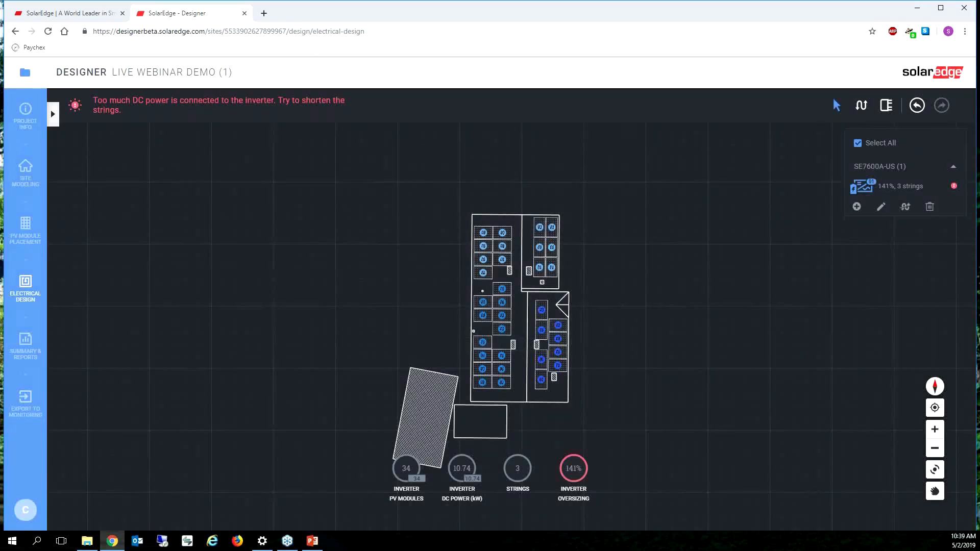
{"action": "mouse_move", "coordinate": [581, 477]}
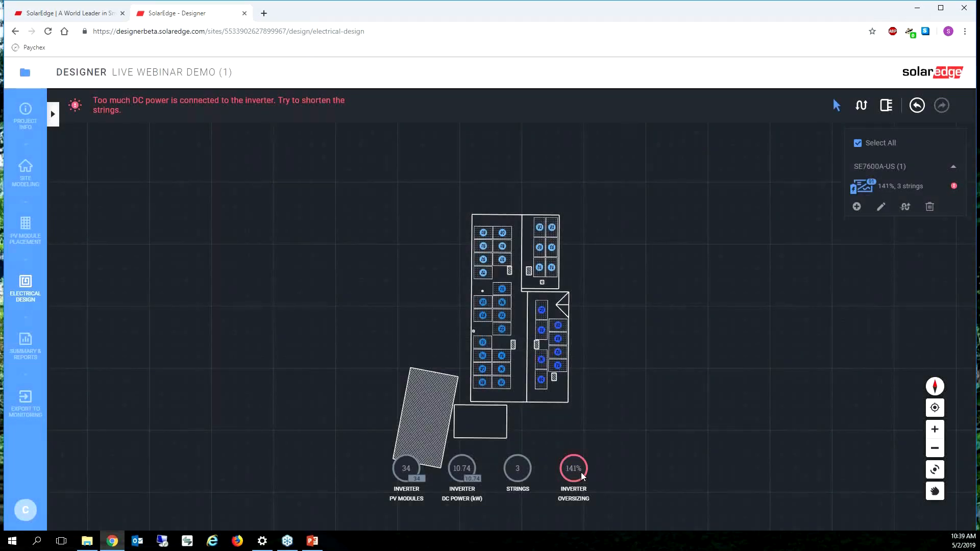
{"action": "mouse_move", "coordinate": [284, 175]}
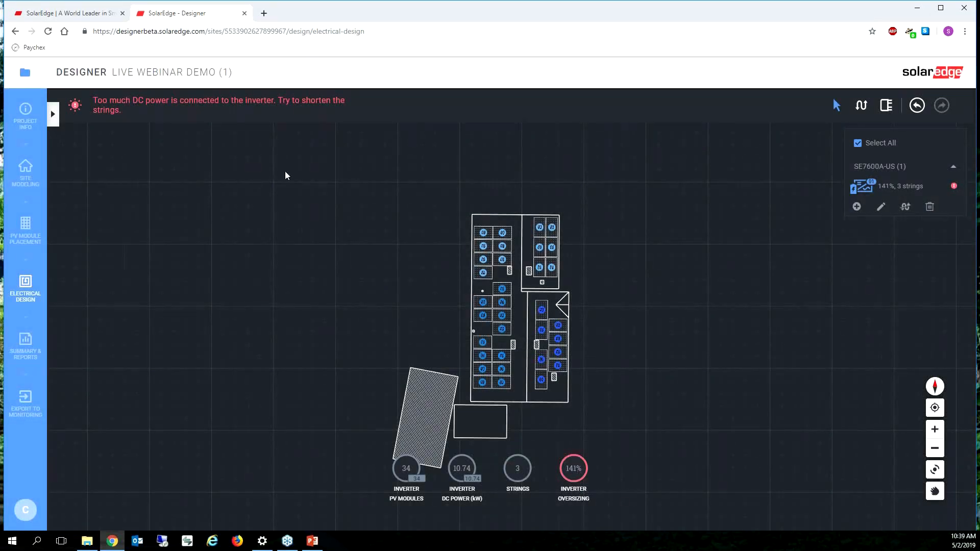
{"action": "mouse_move", "coordinate": [574, 422]}
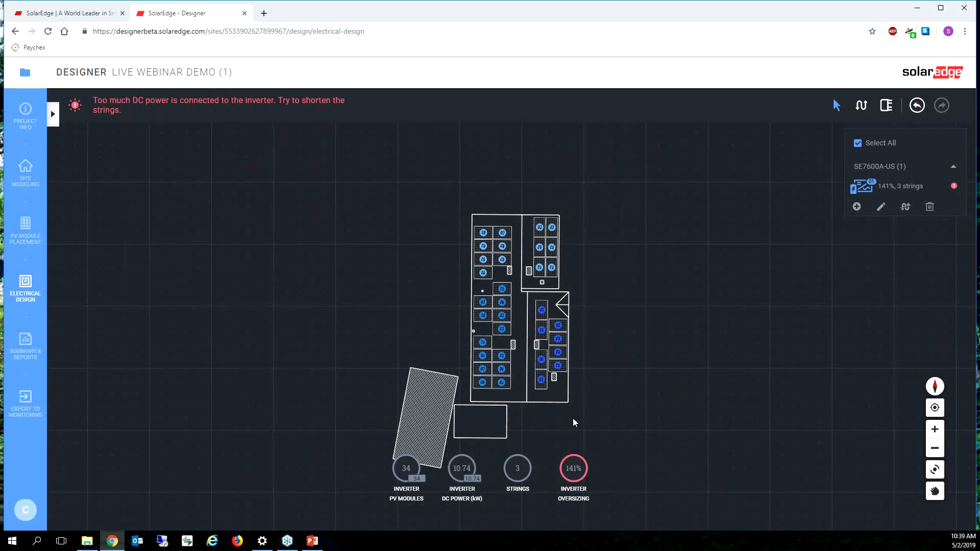
{"action": "mouse_move", "coordinate": [544, 480]}
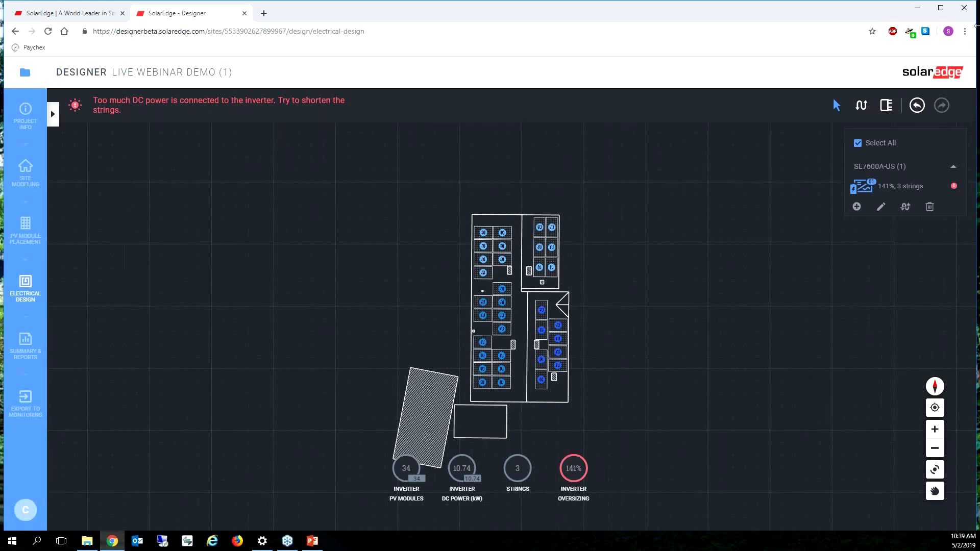
{"action": "mouse_move", "coordinate": [879, 175]}
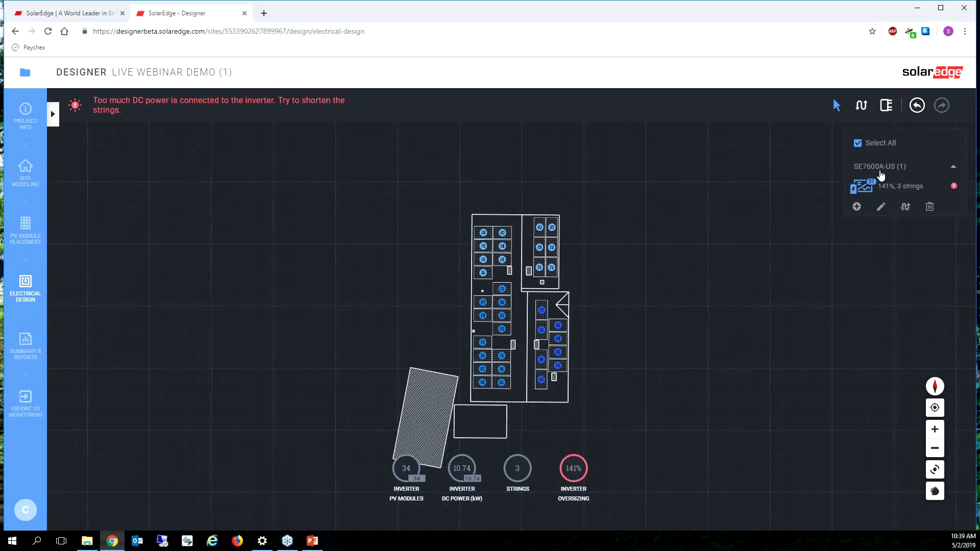
Step: Return to PV module placement showing 30 modules at 9.90 kWp on the roof
{"action": "left_click", "coordinate": [24, 232]}
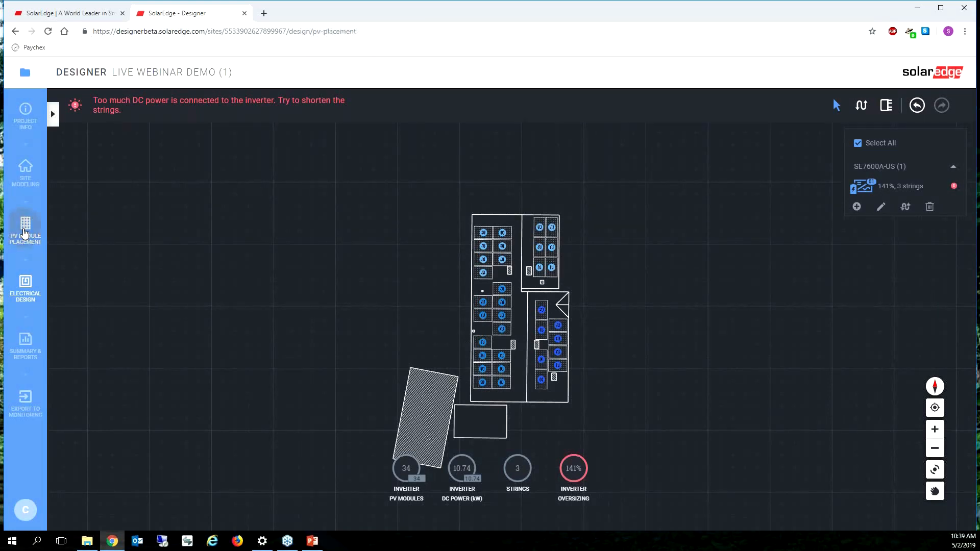
{"action": "left_click", "coordinate": [25, 228]}
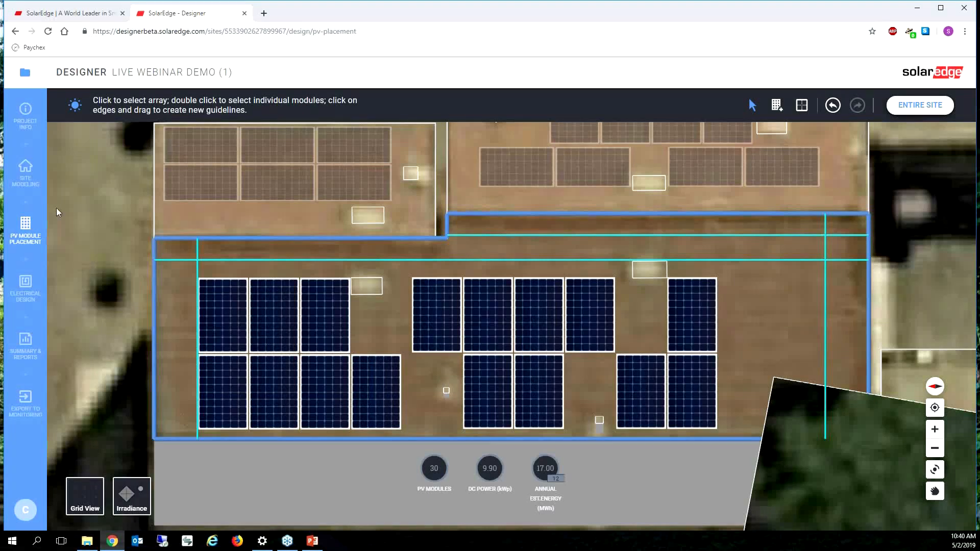
Step: Select all the inverter's strings at 125% oversizing, then go to the project summary report
{"action": "left_click", "coordinate": [24, 288]}
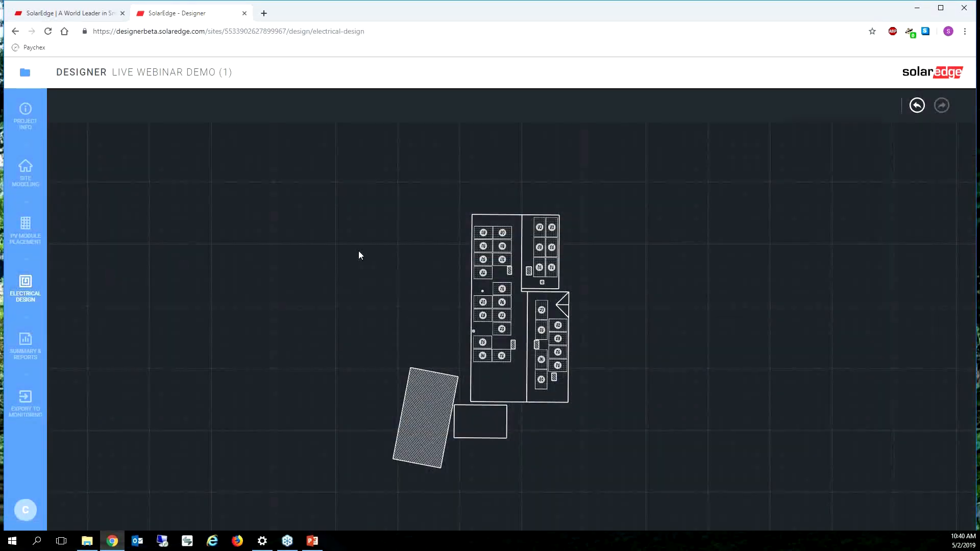
{"action": "left_click", "coordinate": [25, 288]}
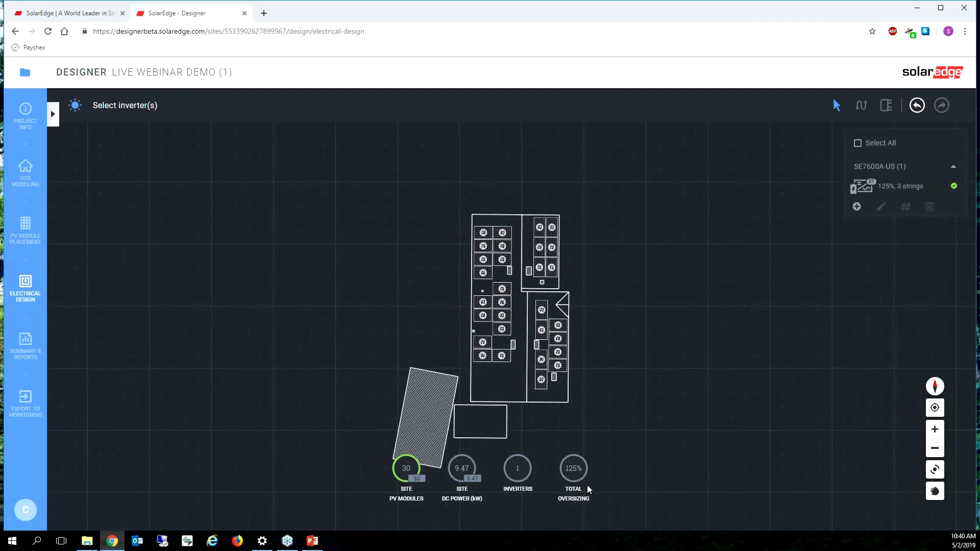
{"action": "mouse_move", "coordinate": [458, 327]}
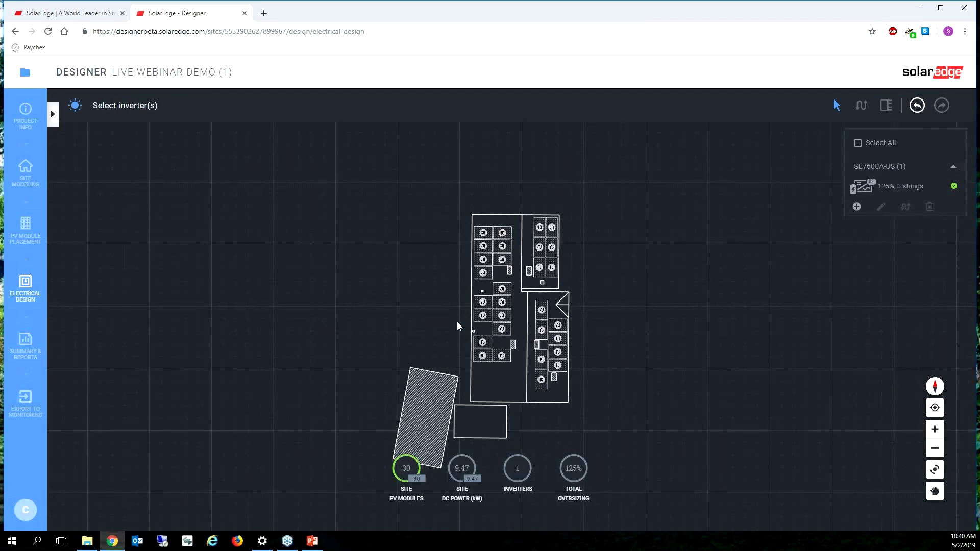
{"action": "left_click", "coordinate": [859, 143]}
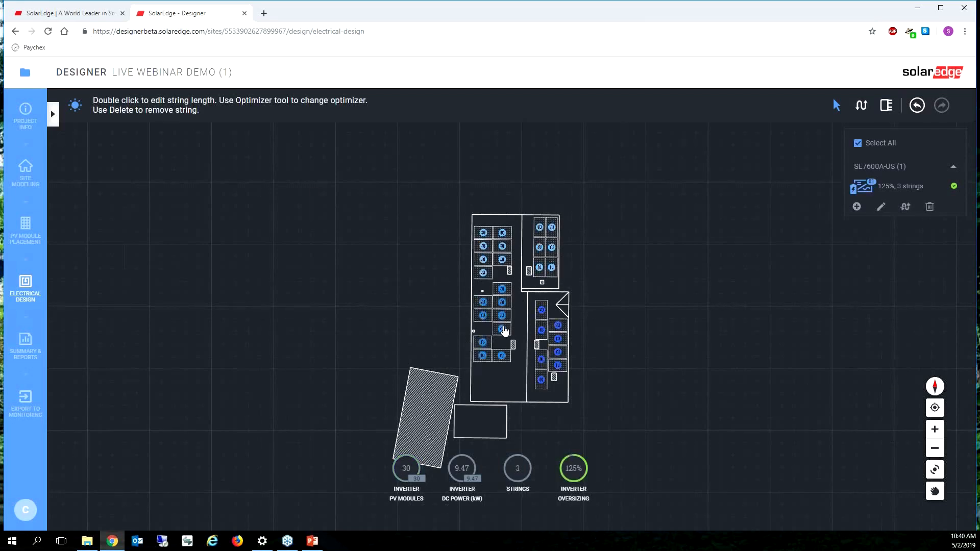
{"action": "mouse_move", "coordinate": [560, 283]}
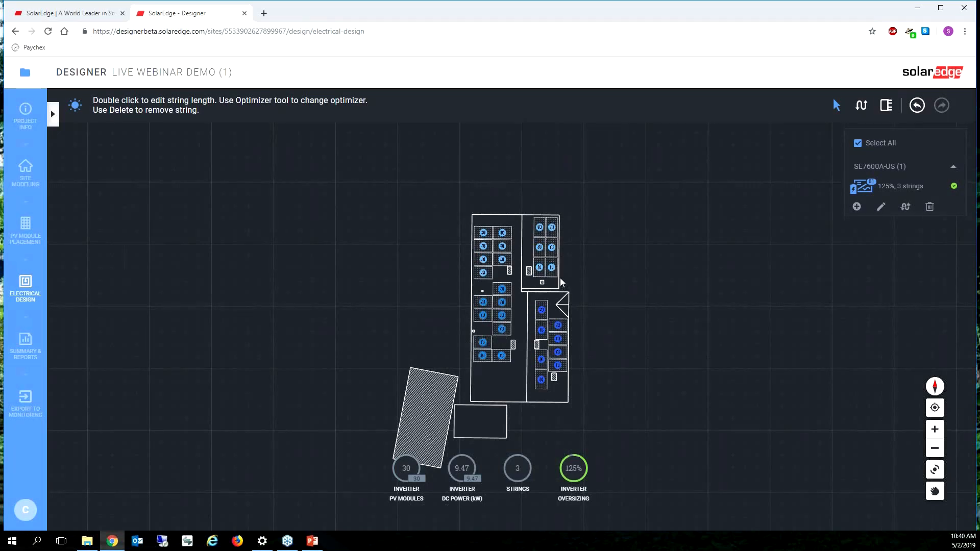
{"action": "mouse_move", "coordinate": [435, 307]}
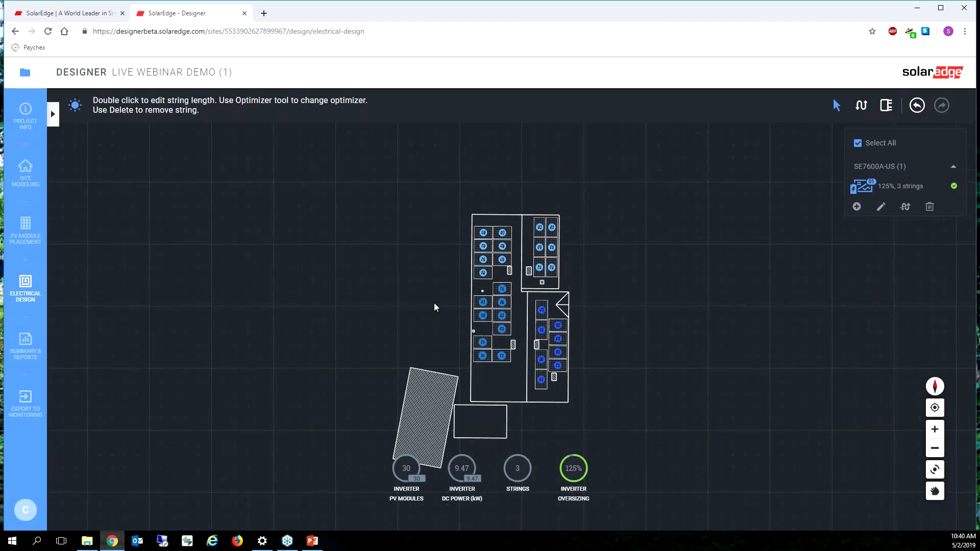
{"action": "left_click", "coordinate": [24, 344]}
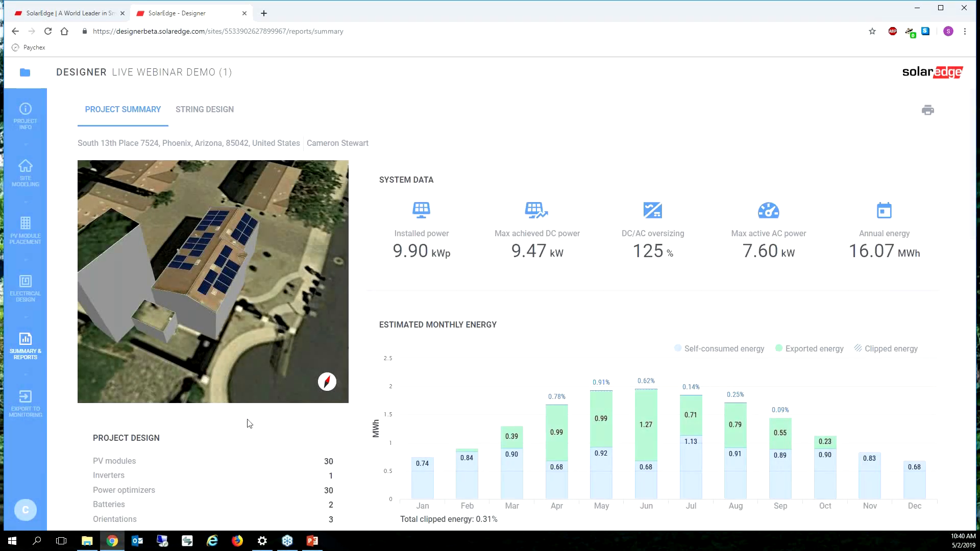
Step: Scroll through the report's system data, monthly energy and production charts
{"action": "scroll", "scroll_direction": "down", "scroll_amount": 3}
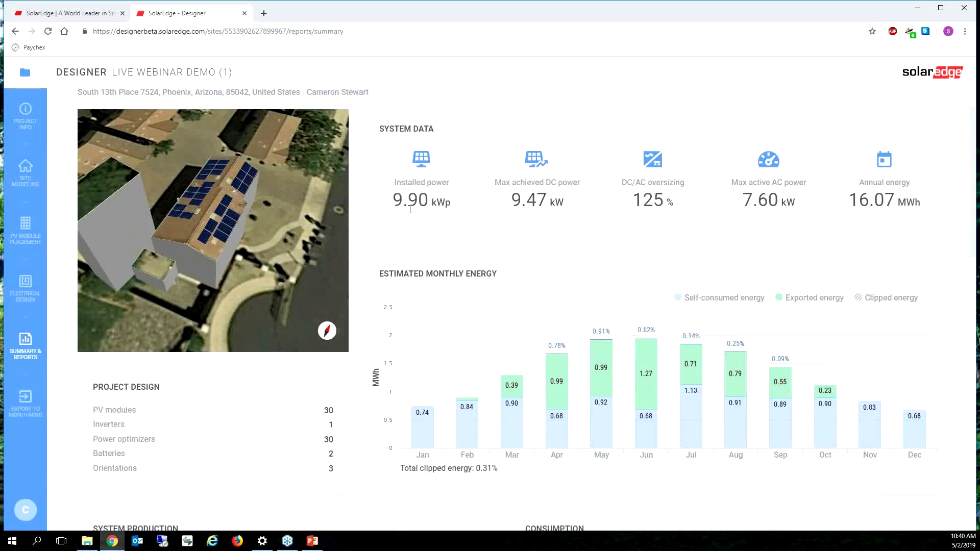
{"action": "scroll", "scroll_direction": "down", "scroll_amount": 3}
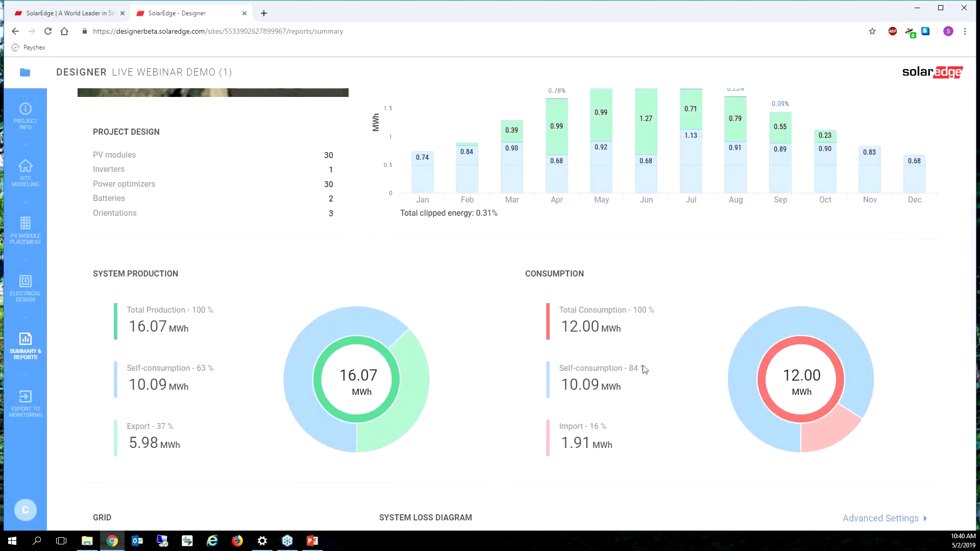
{"action": "mouse_move", "coordinate": [615, 406]}
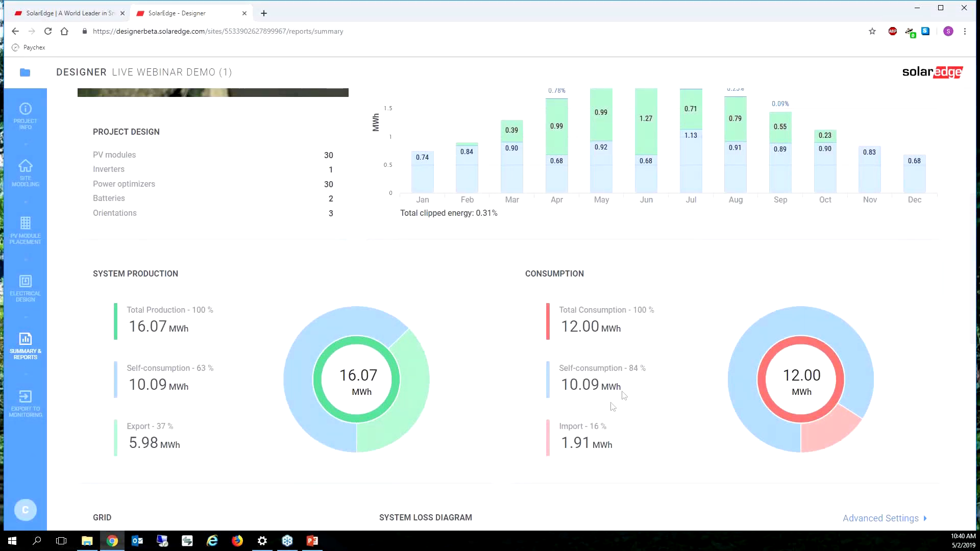
{"action": "mouse_move", "coordinate": [583, 456]}
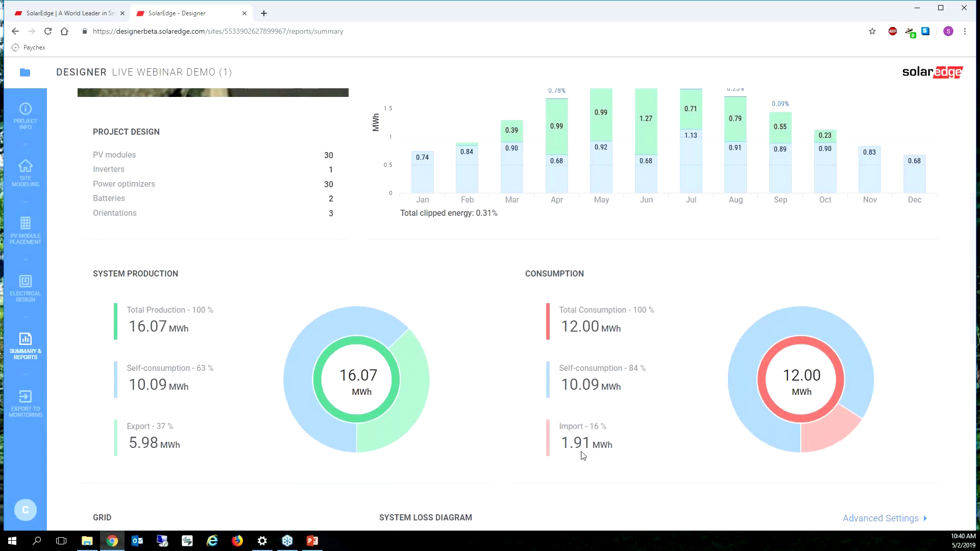
{"action": "mouse_move", "coordinate": [616, 458]}
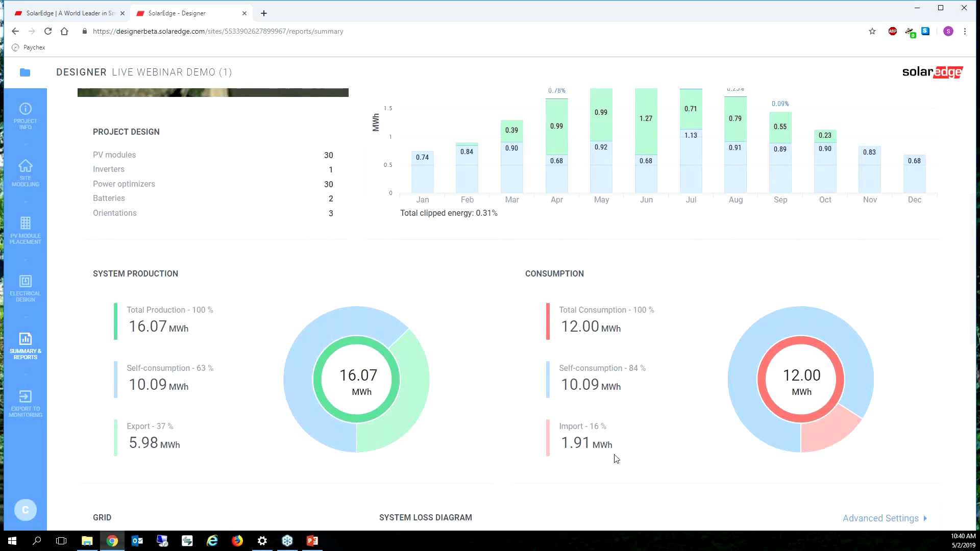
{"action": "mouse_move", "coordinate": [603, 458]}
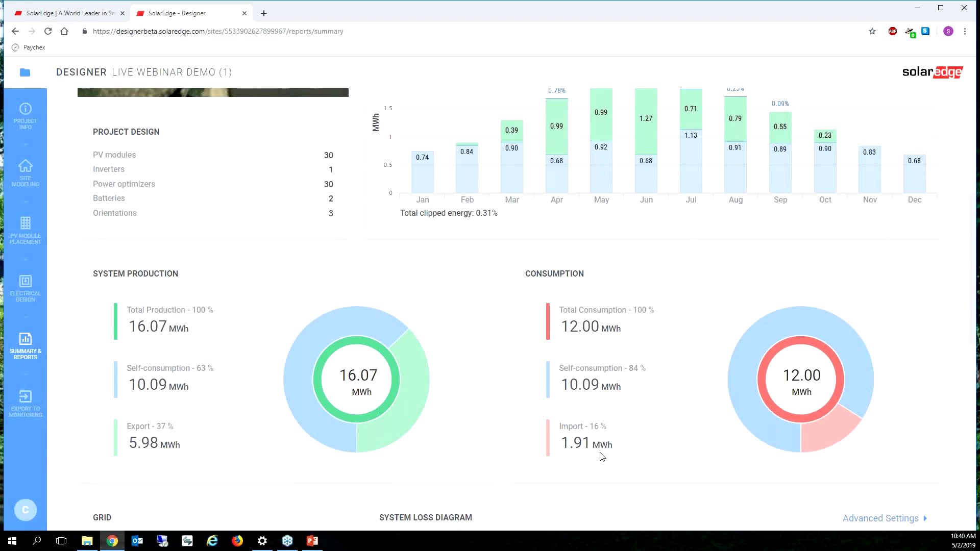
{"action": "mouse_move", "coordinate": [583, 435]}
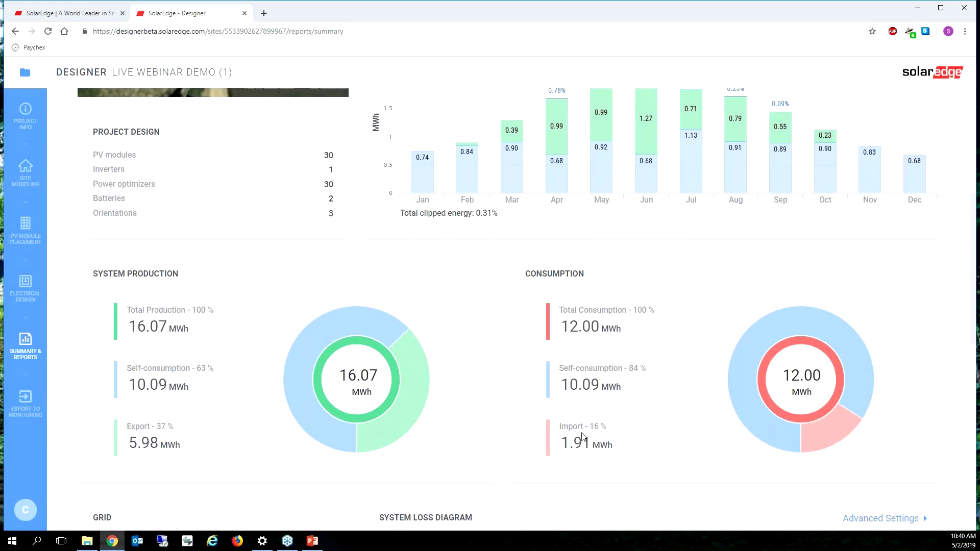
{"action": "mouse_move", "coordinate": [559, 445]}
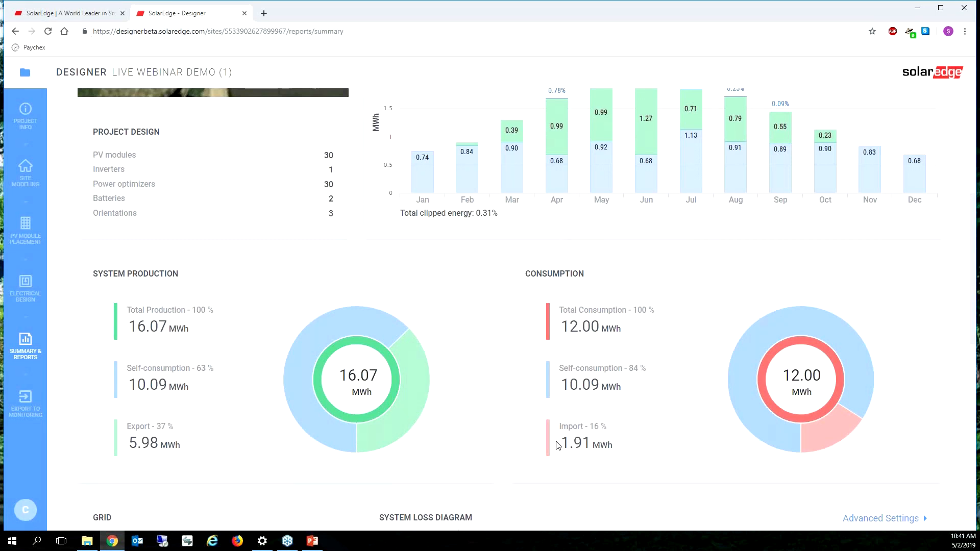
{"action": "mouse_move", "coordinate": [553, 452]}
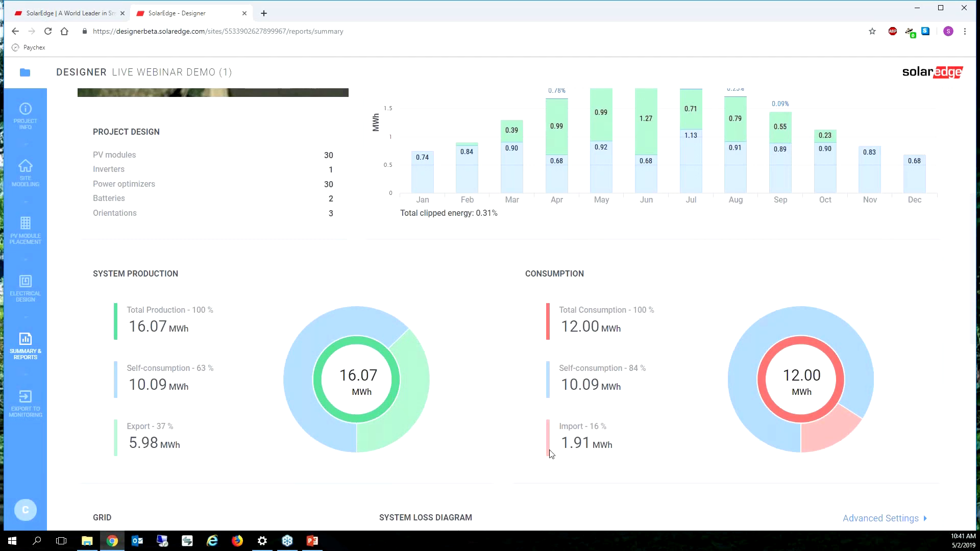
{"action": "mouse_move", "coordinate": [133, 465]}
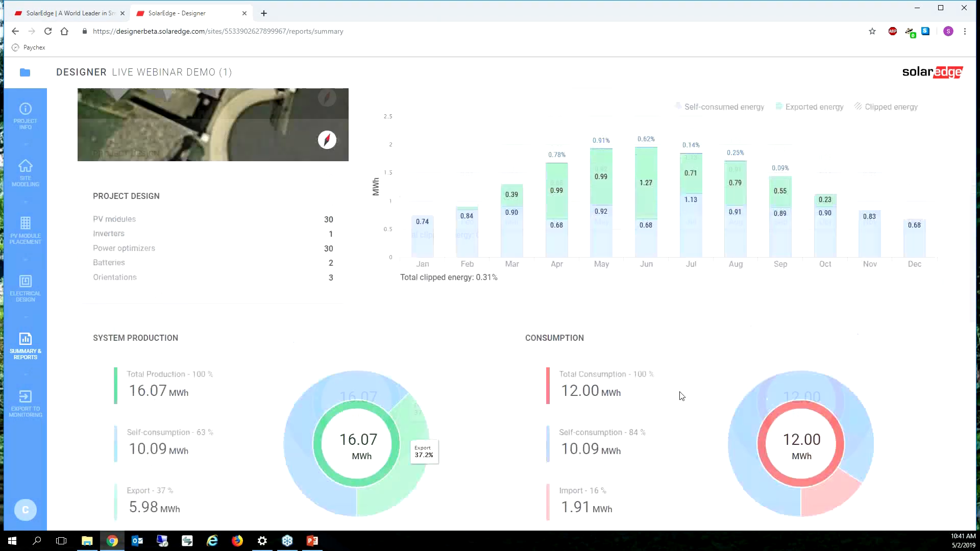
{"action": "scroll", "scroll_direction": "up", "scroll_amount": 3}
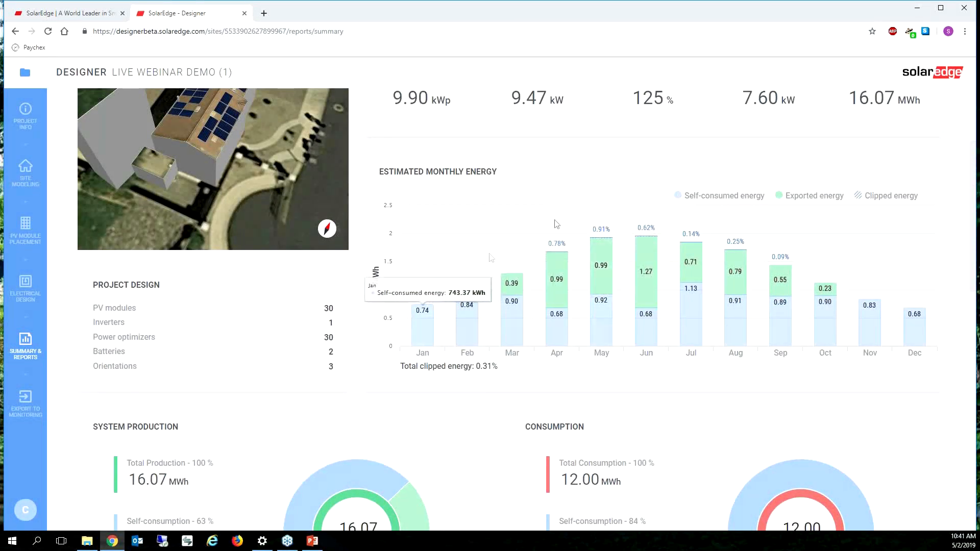
{"action": "scroll", "scroll_direction": "down", "scroll_amount": 3}
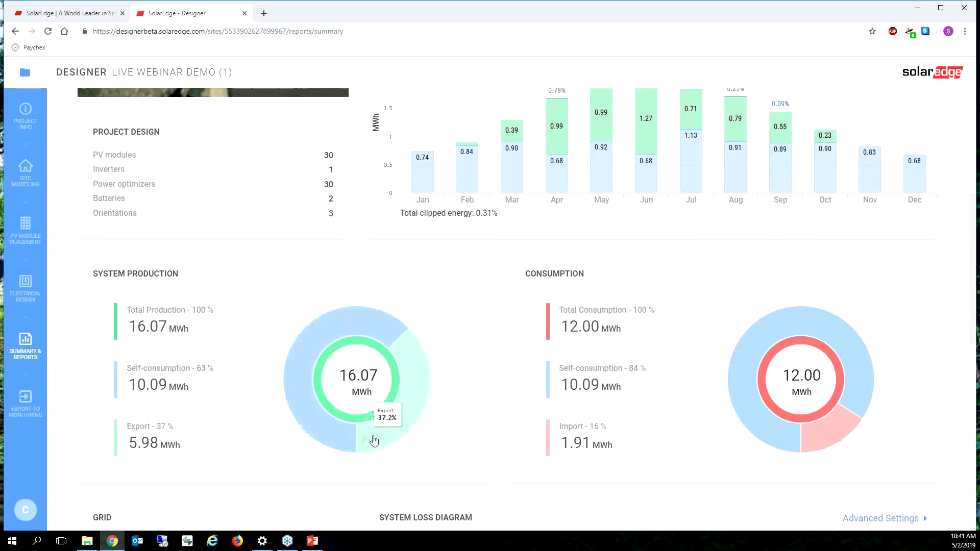
{"action": "mouse_move", "coordinate": [619, 383]}
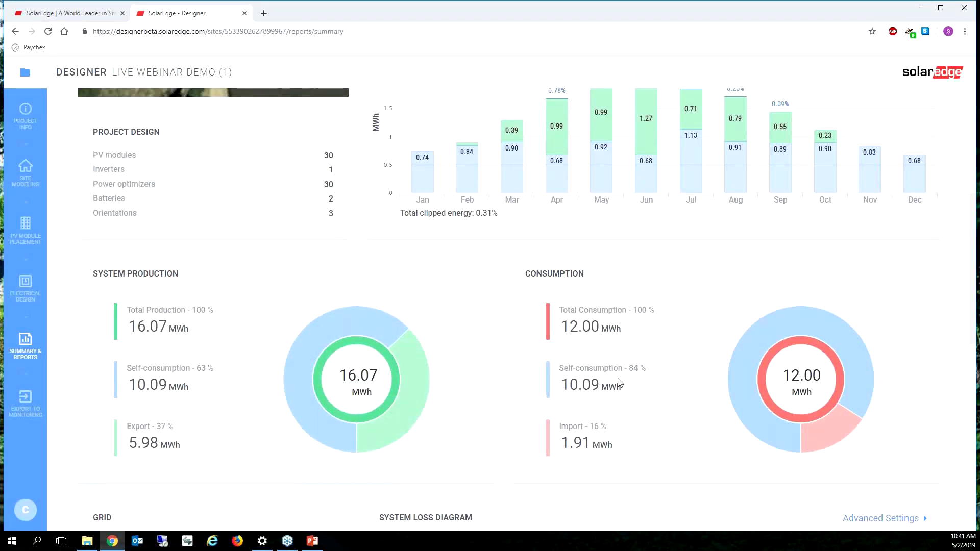
{"action": "scroll", "scroll_direction": "down", "scroll_amount": 3}
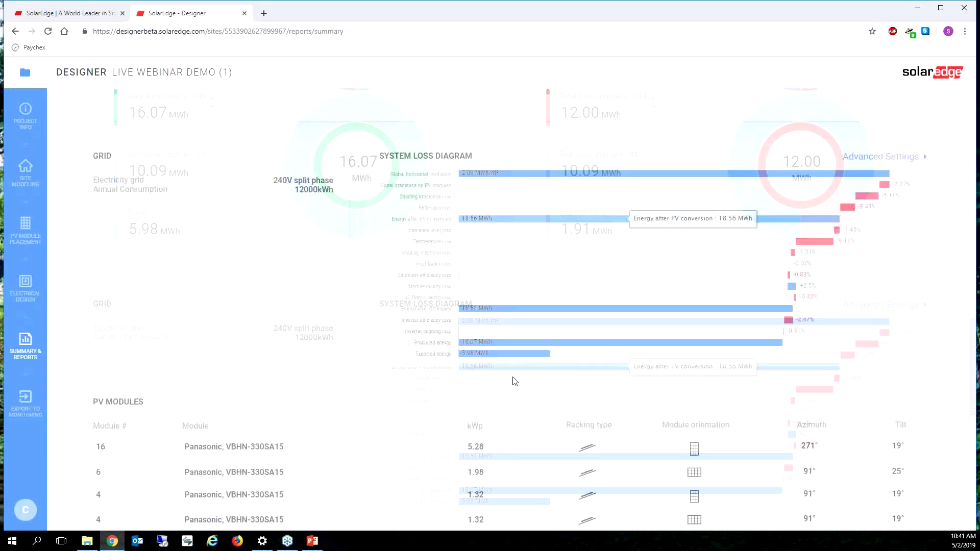
{"action": "scroll", "scroll_direction": "down", "scroll_amount": 3}
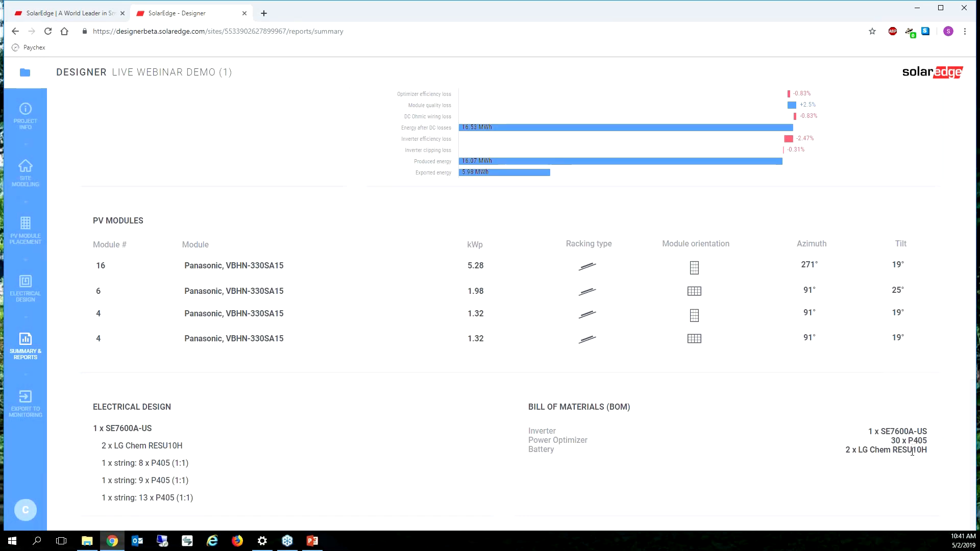
{"action": "mouse_move", "coordinate": [761, 489]}
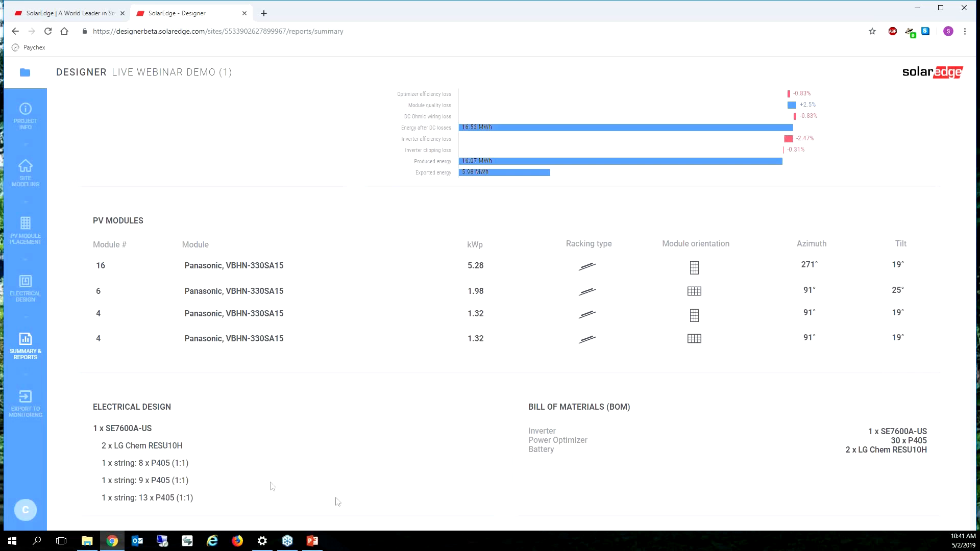
{"action": "mouse_move", "coordinate": [209, 304]}
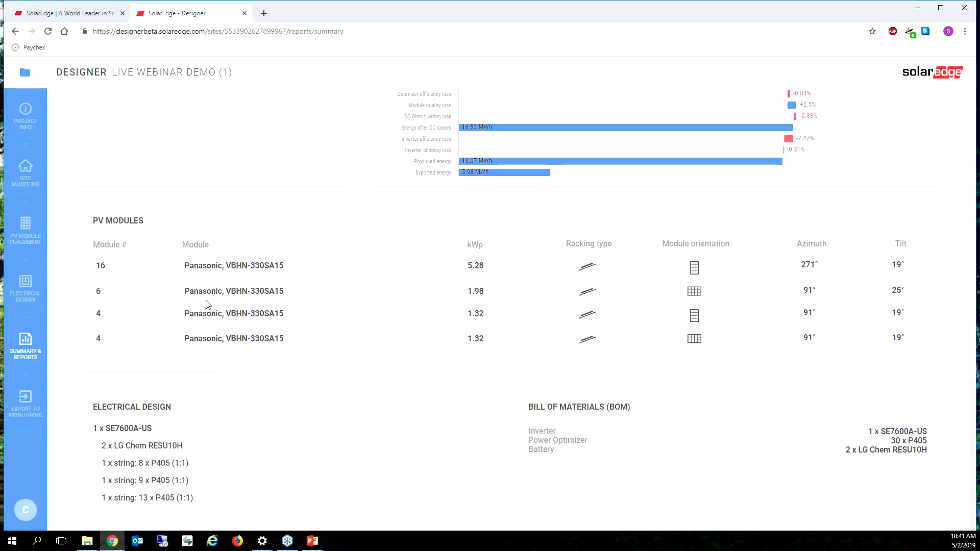
{"action": "scroll", "scroll_direction": "up", "scroll_amount": 3}
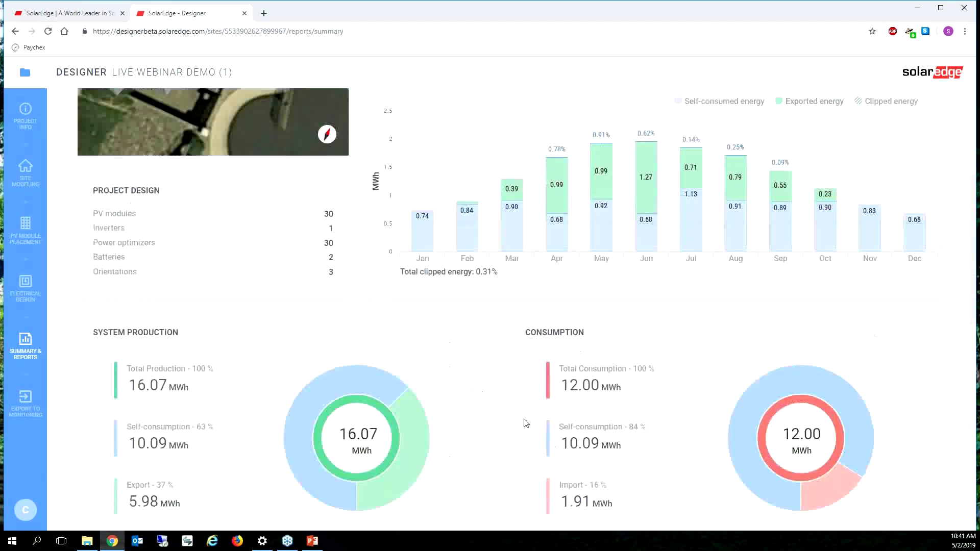
{"action": "scroll", "scroll_direction": "up", "scroll_amount": 3}
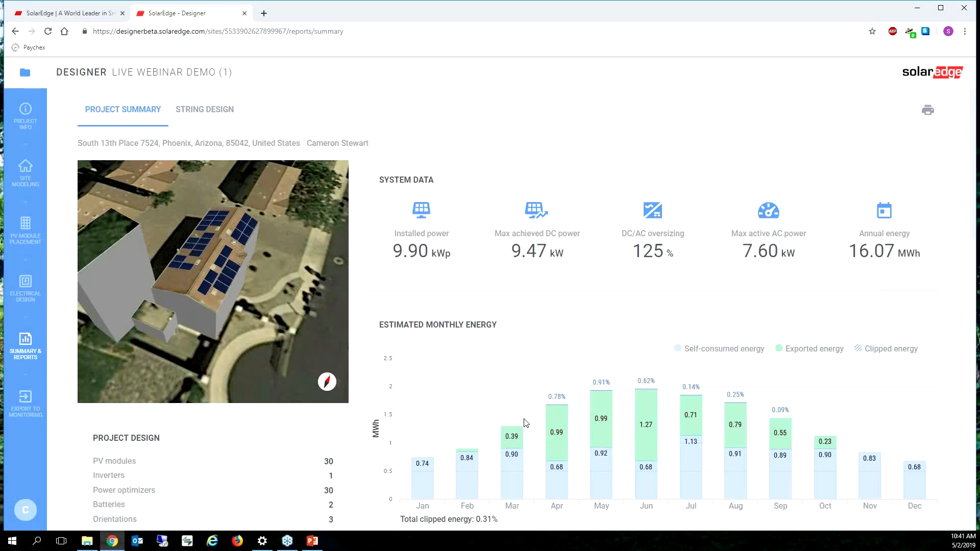
Step: View the String Design report mapping the inverter's 9-, 13- and 8-optimizer strings
{"action": "left_click", "coordinate": [204, 109]}
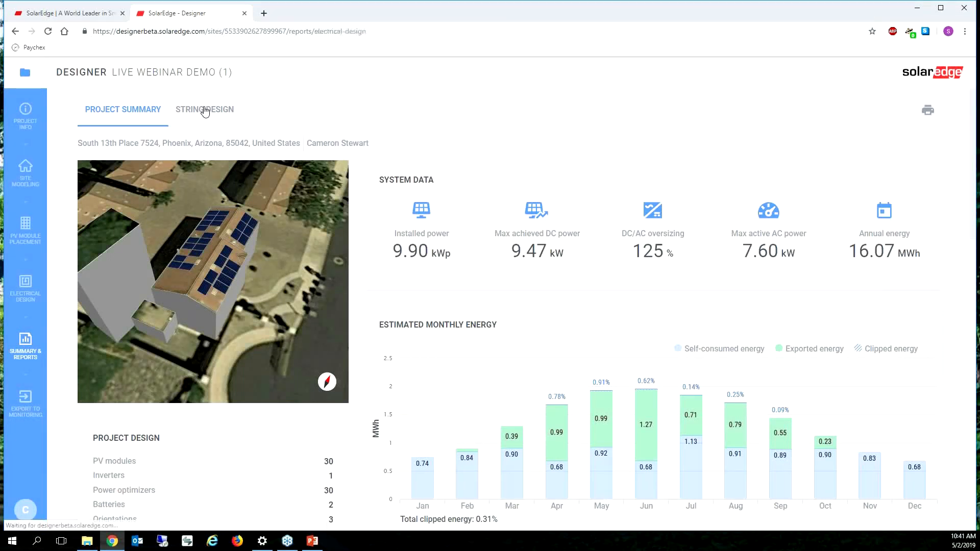
{"action": "left_click", "coordinate": [204, 109]}
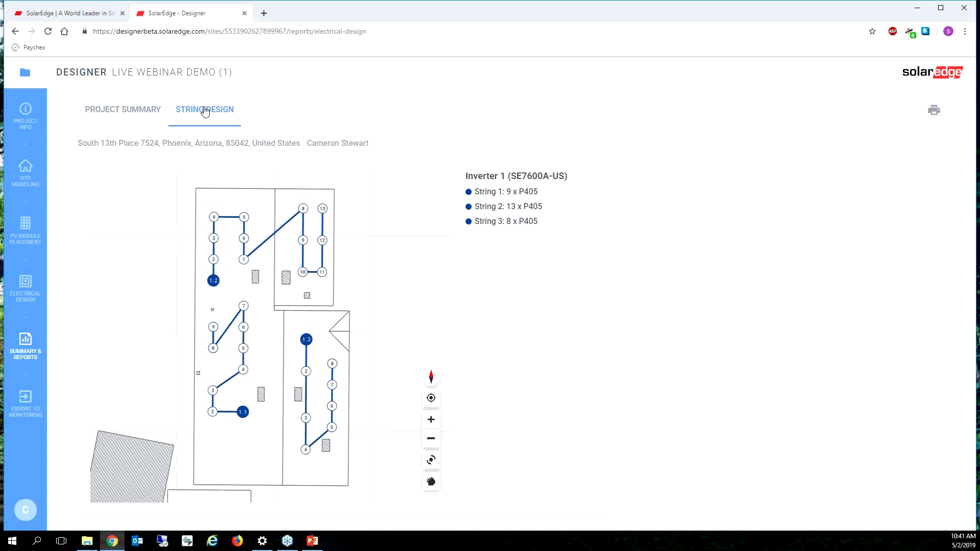
{"action": "mouse_move", "coordinate": [280, 500]}
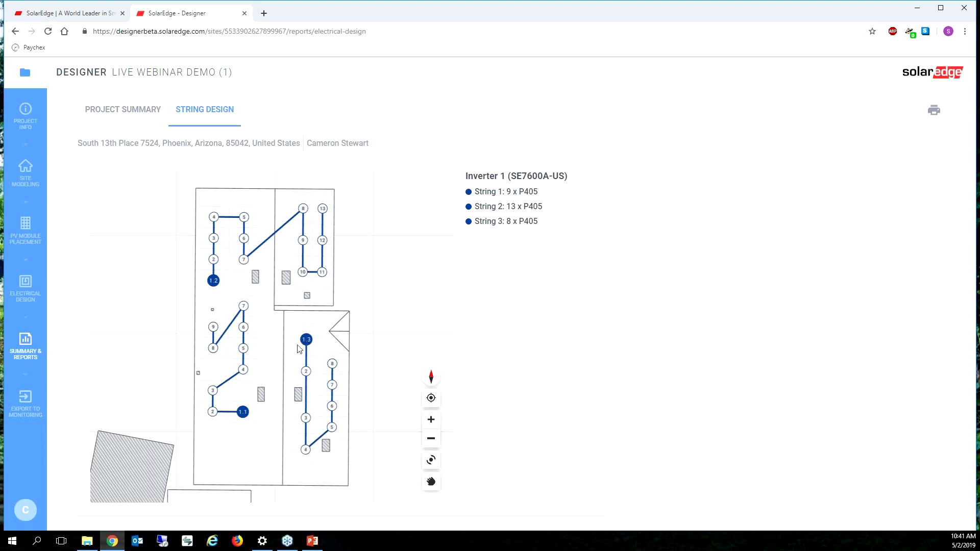
{"action": "mouse_move", "coordinate": [213, 324]}
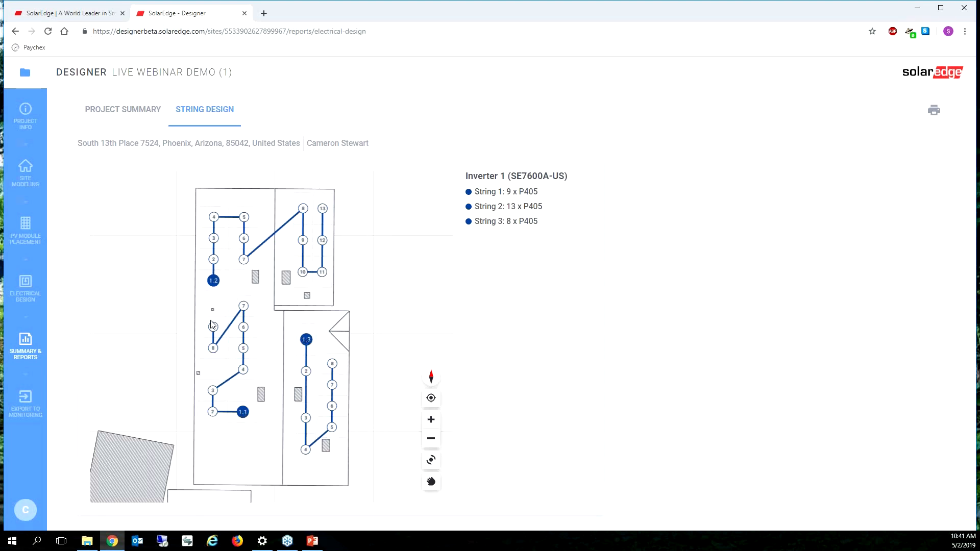
{"action": "mouse_move", "coordinate": [333, 245]}
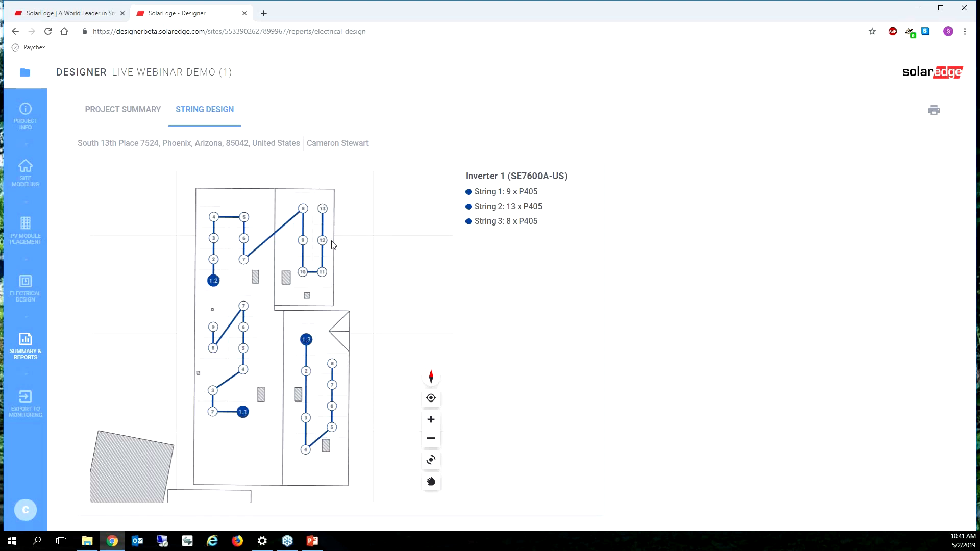
{"action": "mouse_move", "coordinate": [315, 406]}
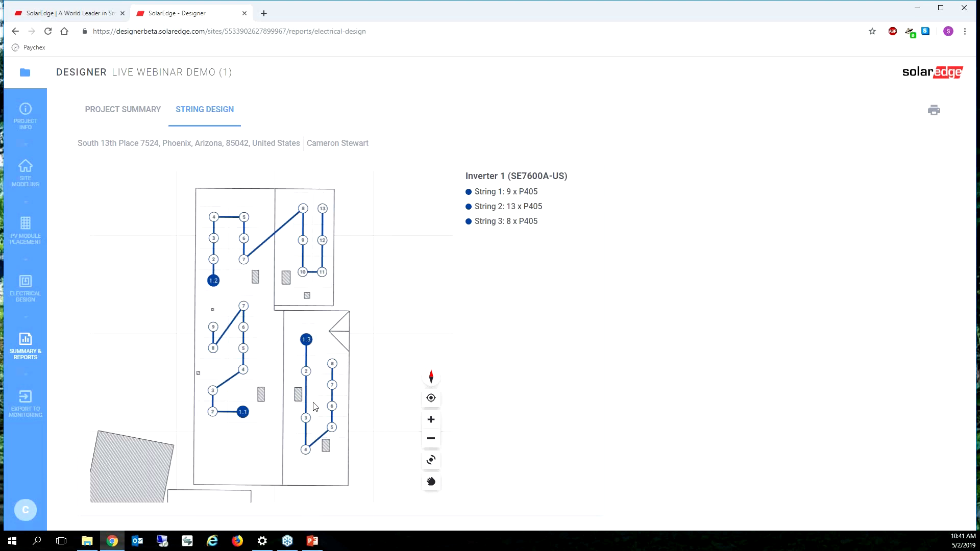
{"action": "mouse_move", "coordinate": [303, 491]}
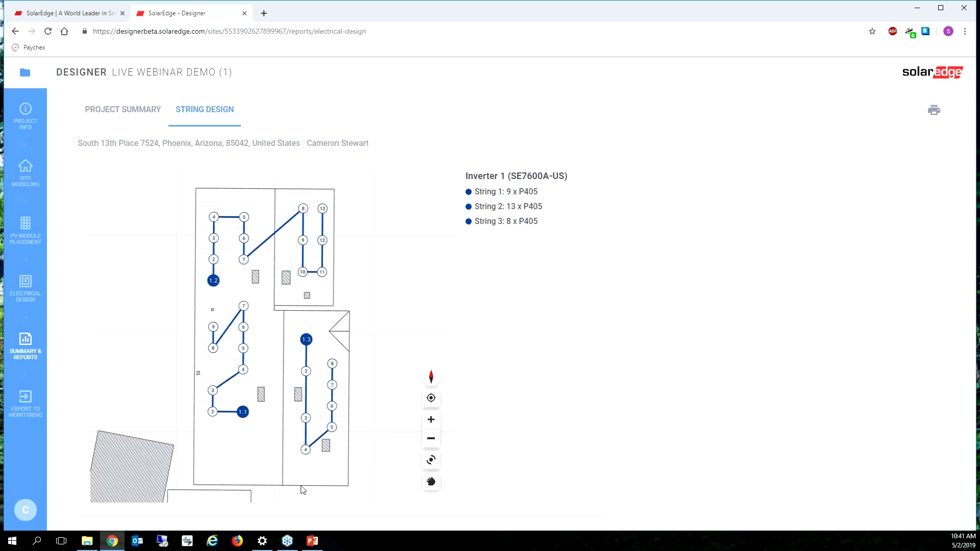
Step: Remove the inverter's existing strings and draw new strings across the modules
{"action": "left_click", "coordinate": [25, 288]}
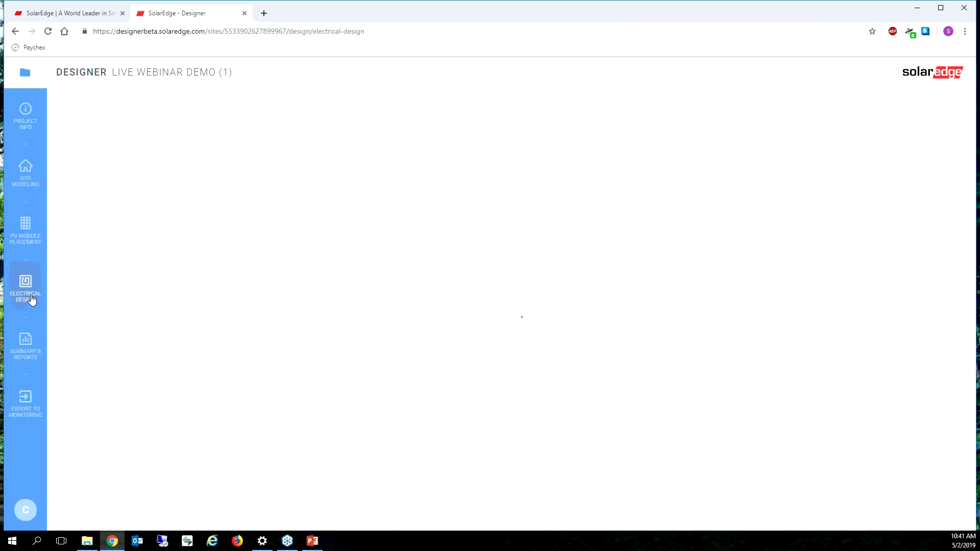
{"action": "left_click", "coordinate": [24, 288]}
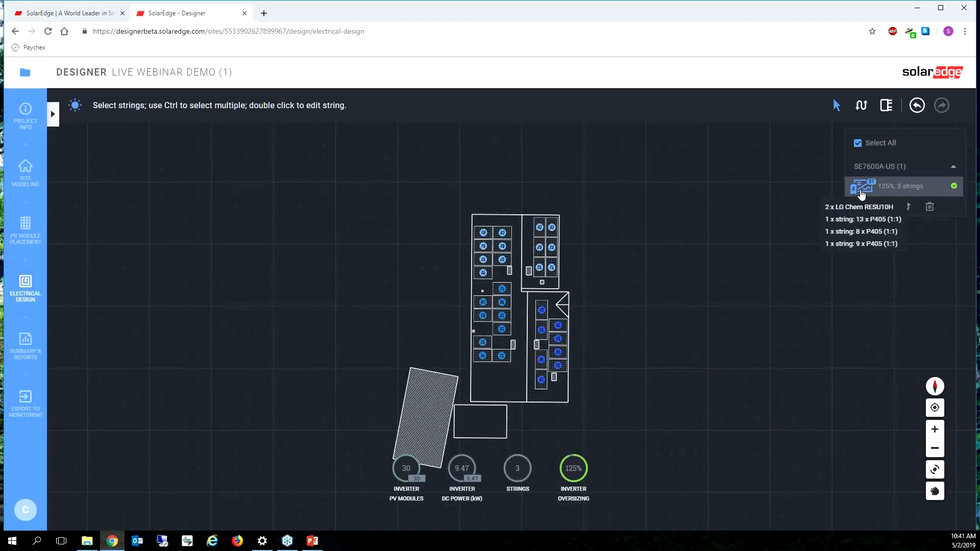
{"action": "left_click", "coordinate": [929, 206]}
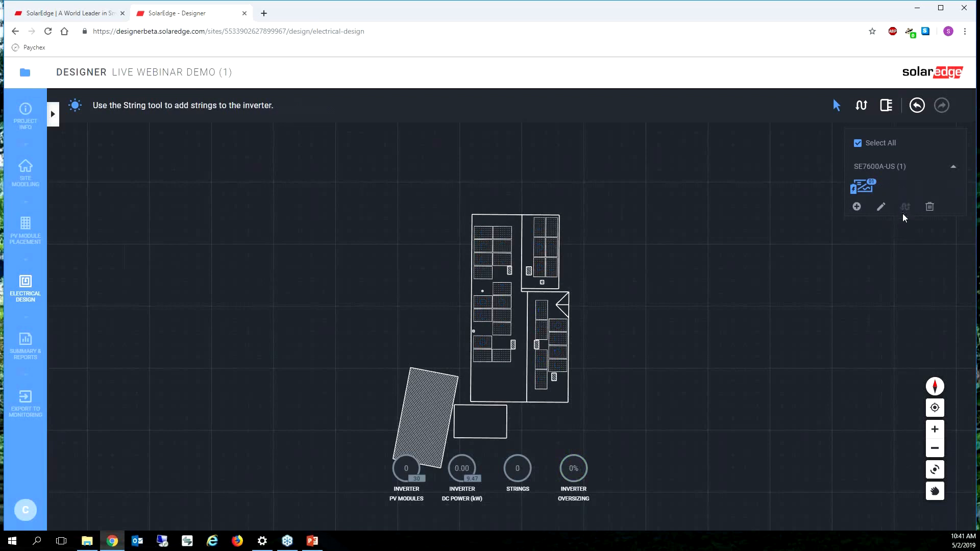
{"action": "mouse_move", "coordinate": [744, 322]}
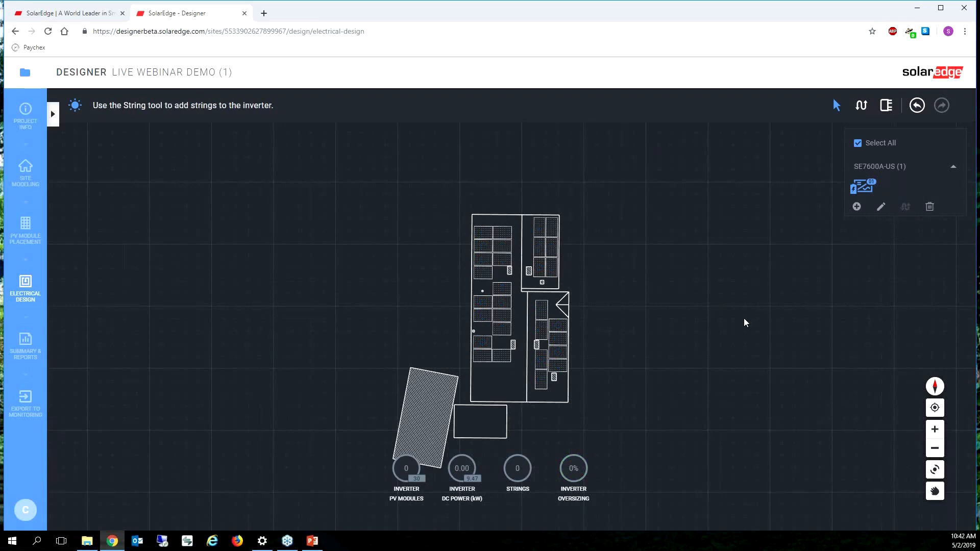
{"action": "mouse_move", "coordinate": [539, 388]}
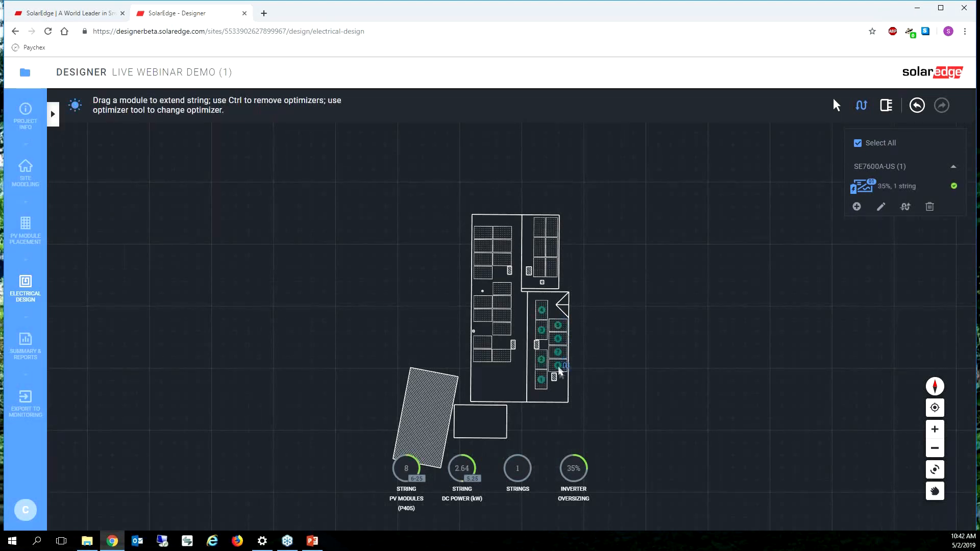
{"action": "left_click", "coordinate": [553, 266]}
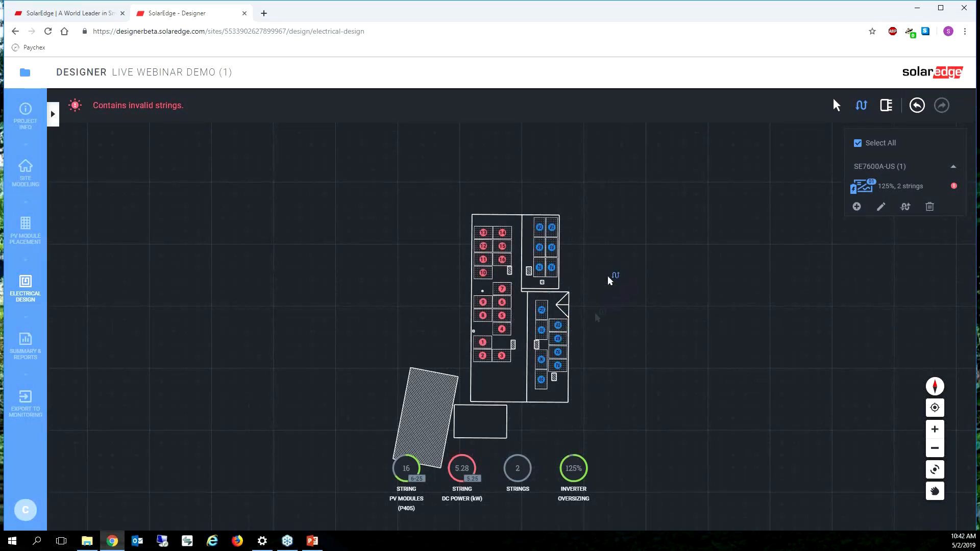
{"action": "mouse_move", "coordinate": [227, 369]}
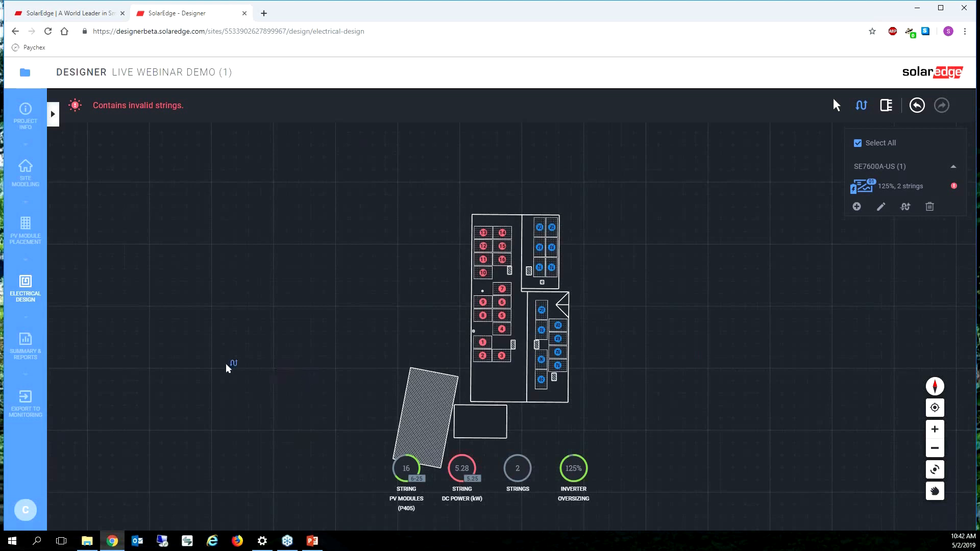
{"action": "mouse_move", "coordinate": [500, 274]}
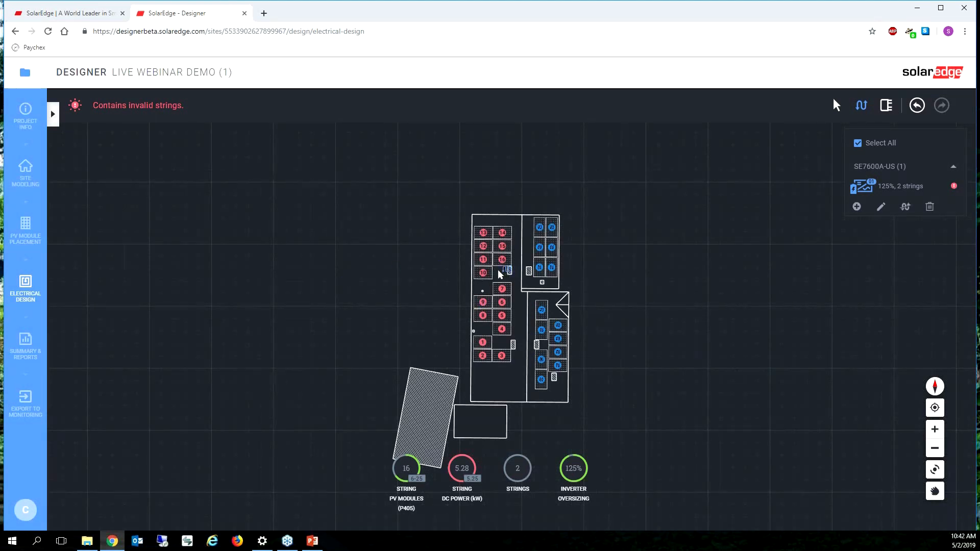
{"action": "mouse_move", "coordinate": [462, 489]}
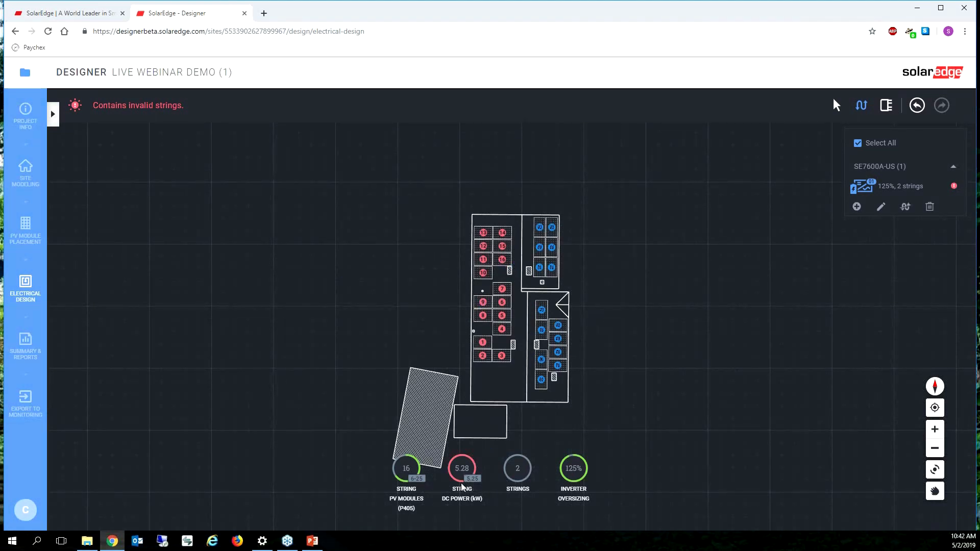
{"action": "mouse_move", "coordinate": [461, 498]}
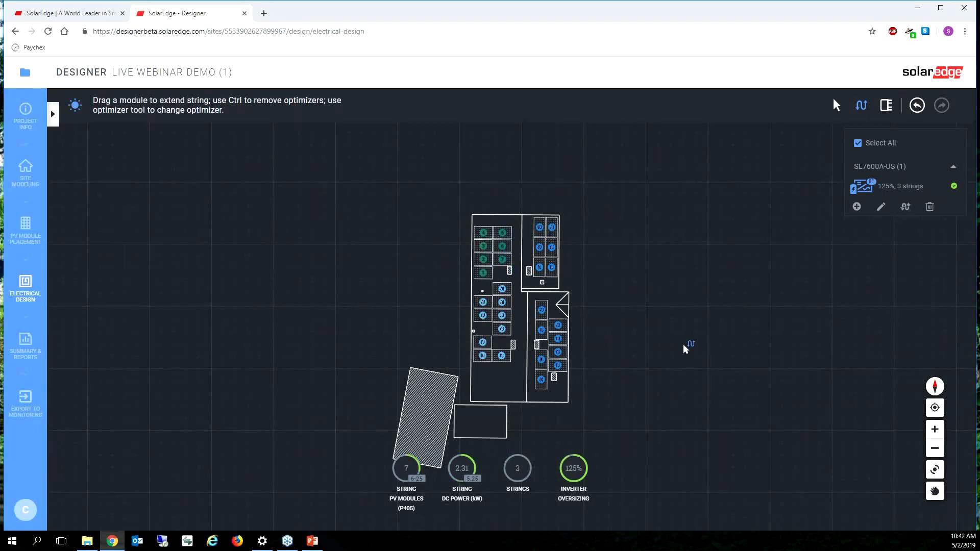
{"action": "mouse_move", "coordinate": [80, 483]}
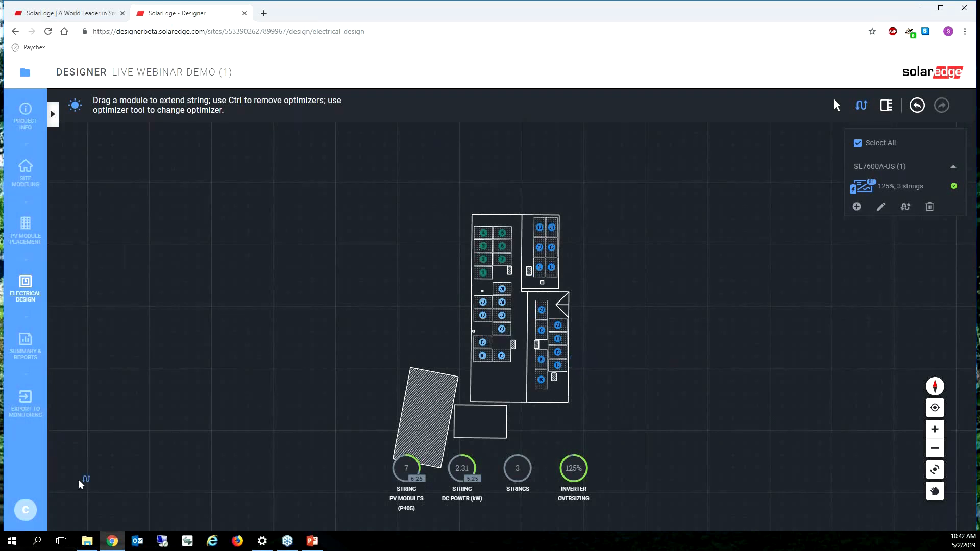
{"action": "mouse_move", "coordinate": [149, 386]}
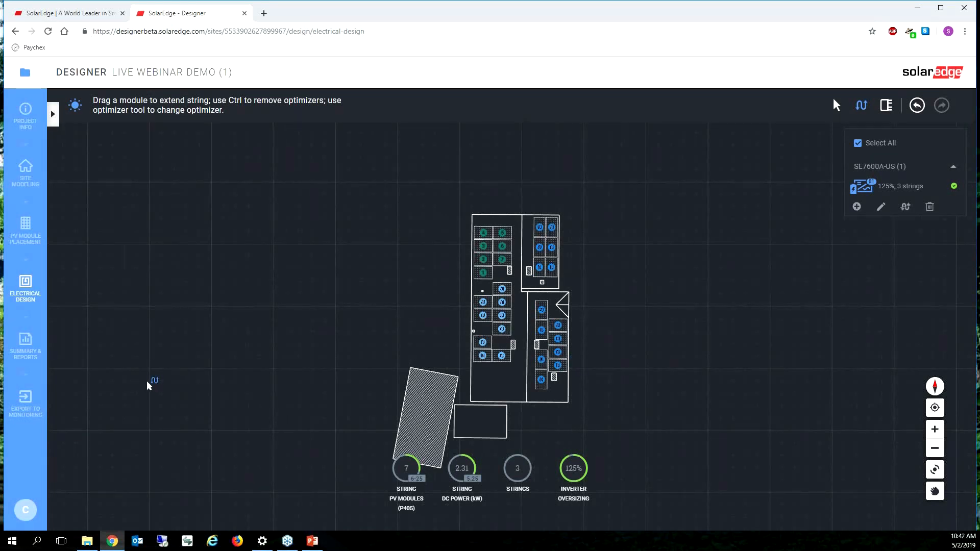
{"action": "mouse_move", "coordinate": [128, 401]}
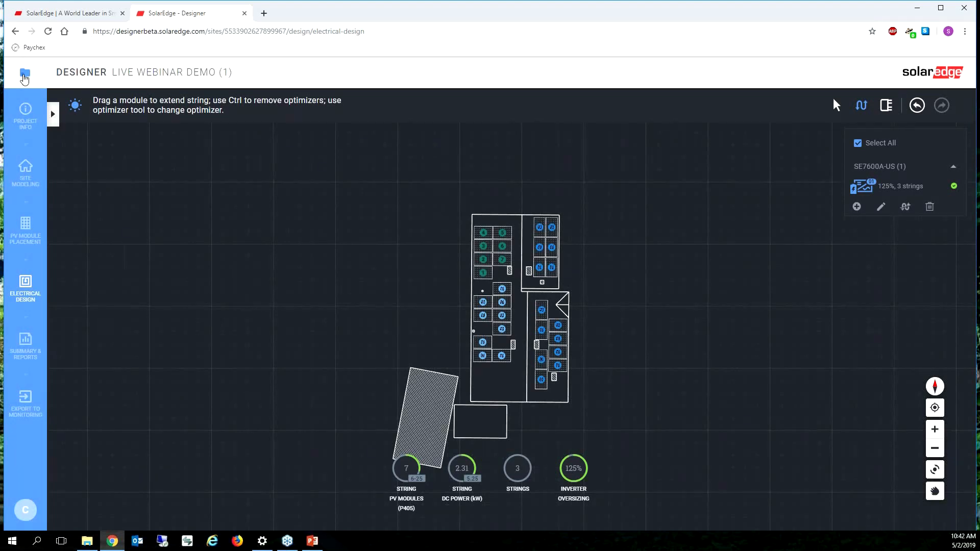
Step: Reopen Live Webinar Demo (1) from the projects list at project information
{"action": "left_click", "coordinate": [25, 72]}
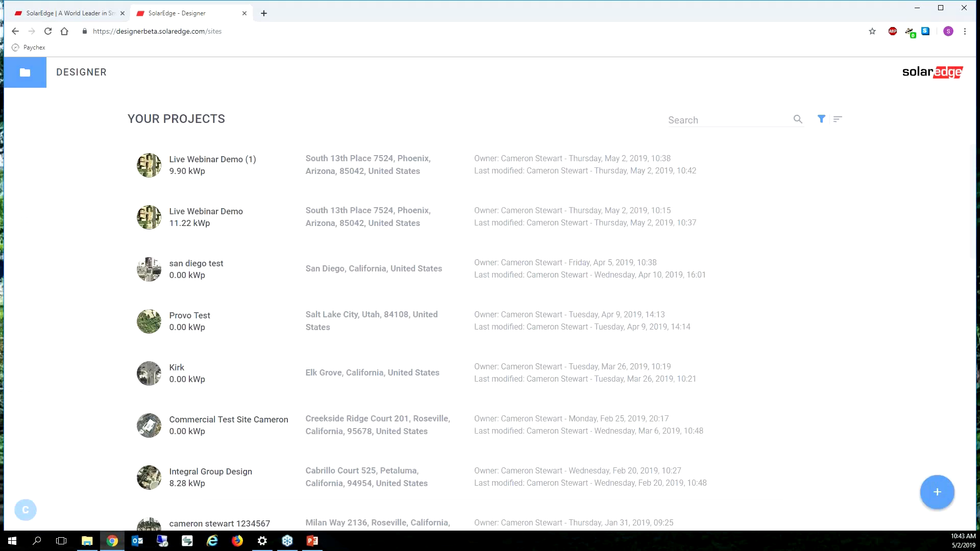
{"action": "mouse_move", "coordinate": [87, 140]}
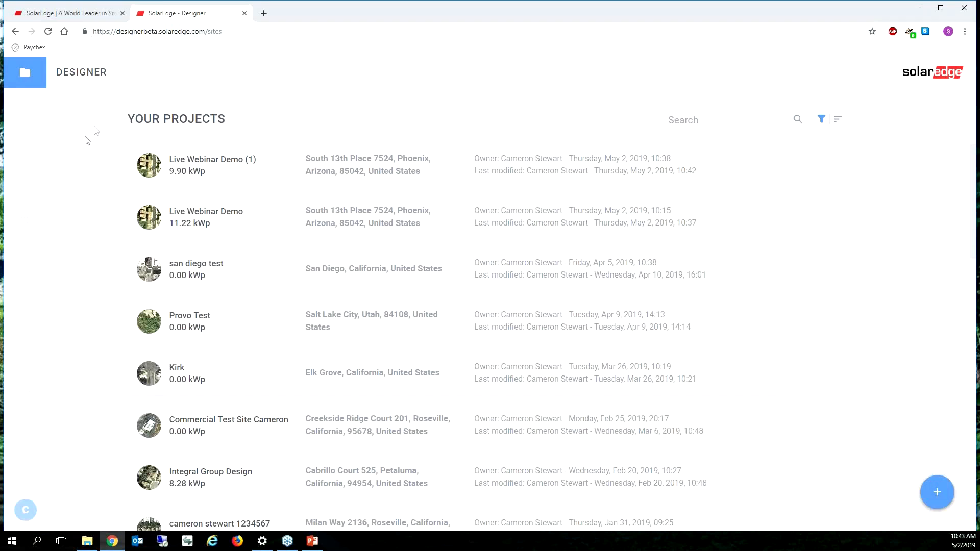
{"action": "left_click", "coordinate": [212, 165]}
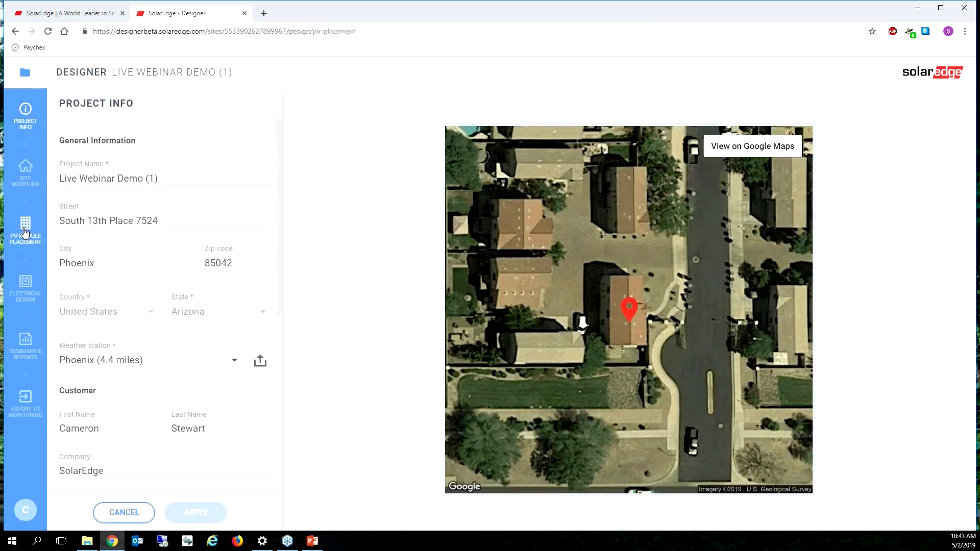
Step: Switch the left arrays to LG LG320N1K-A5 (Neon 2 Black) and reposition them inside the roof
{"action": "left_click", "coordinate": [25, 235]}
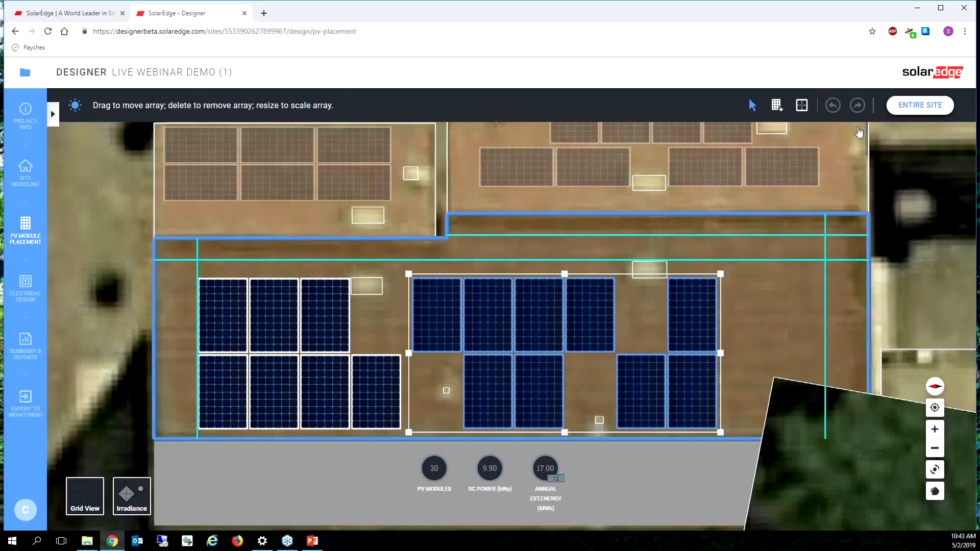
{"action": "left_click", "coordinate": [25, 232]}
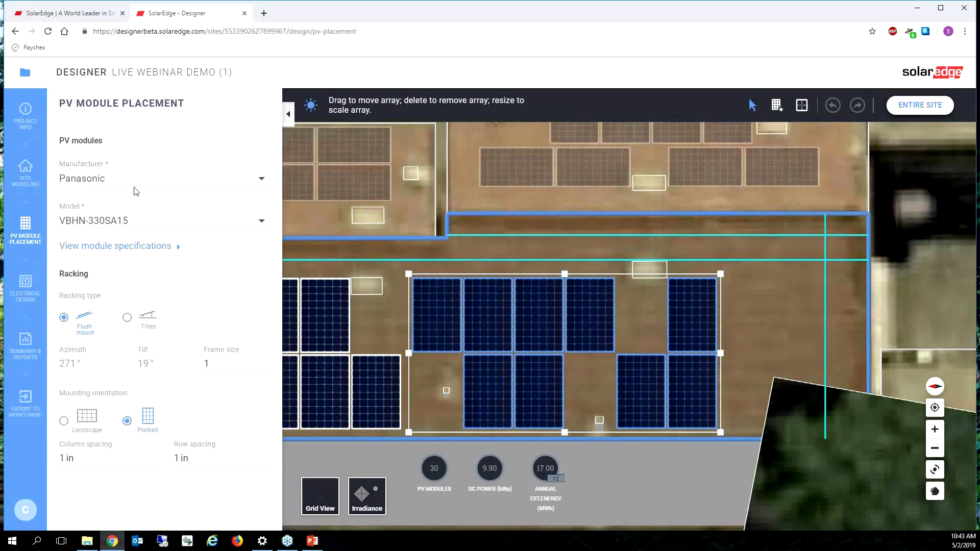
{"action": "left_click", "coordinate": [162, 178]}
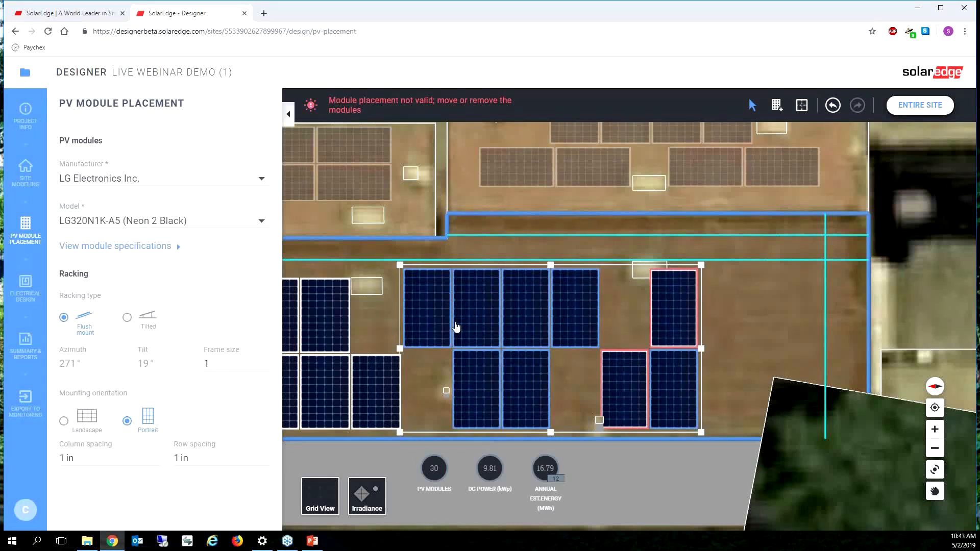
{"action": "mouse_move", "coordinate": [548, 367]}
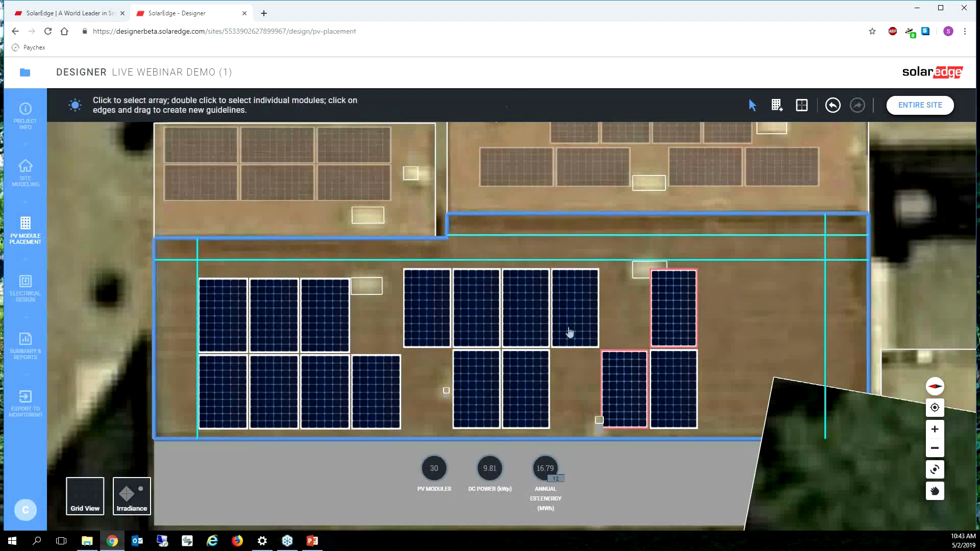
{"action": "left_click", "coordinate": [569, 331]}
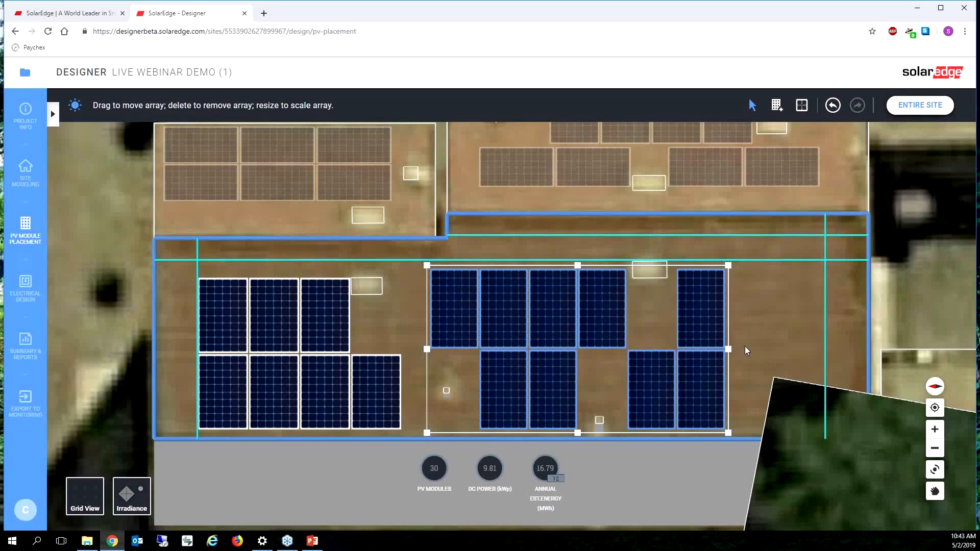
{"action": "left_click", "coordinate": [327, 374]}
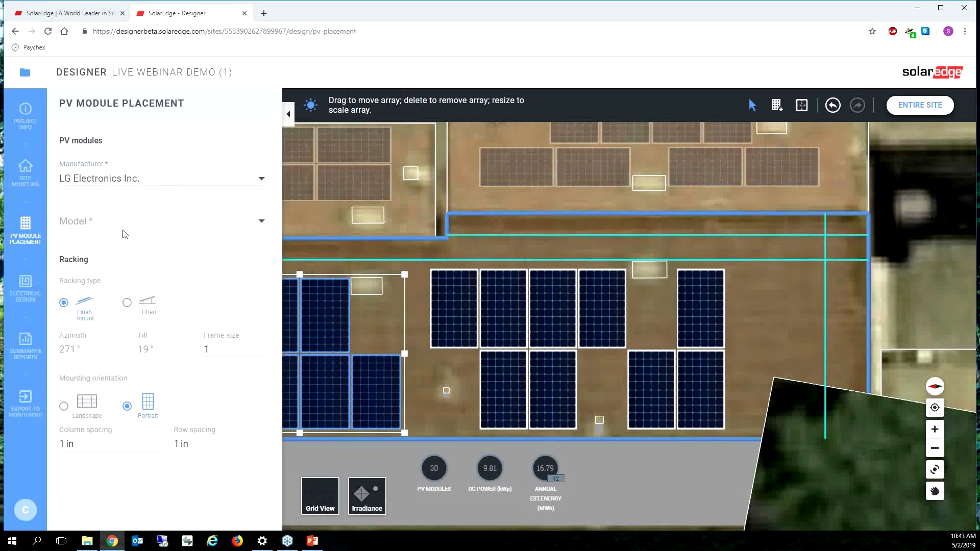
{"action": "left_click", "coordinate": [162, 220]}
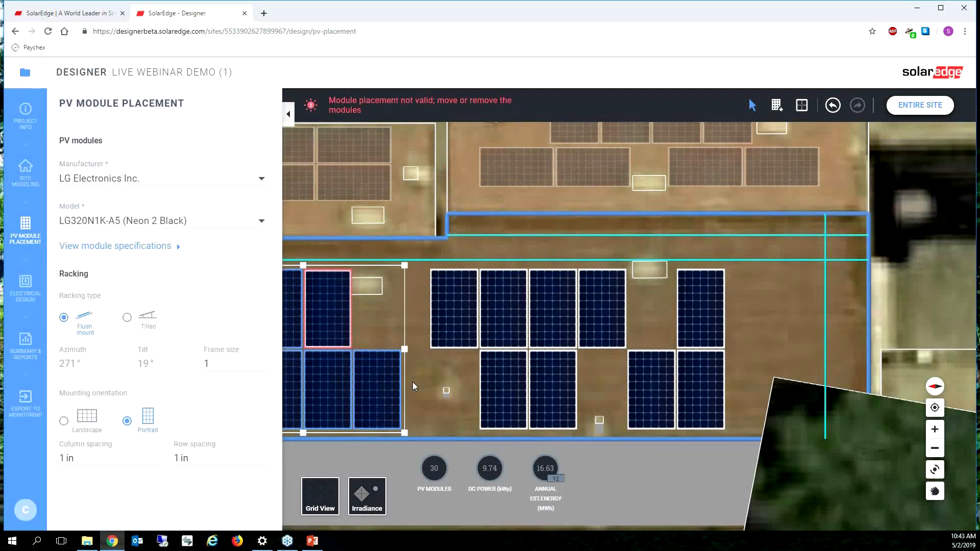
{"action": "left_click", "coordinate": [287, 113]}
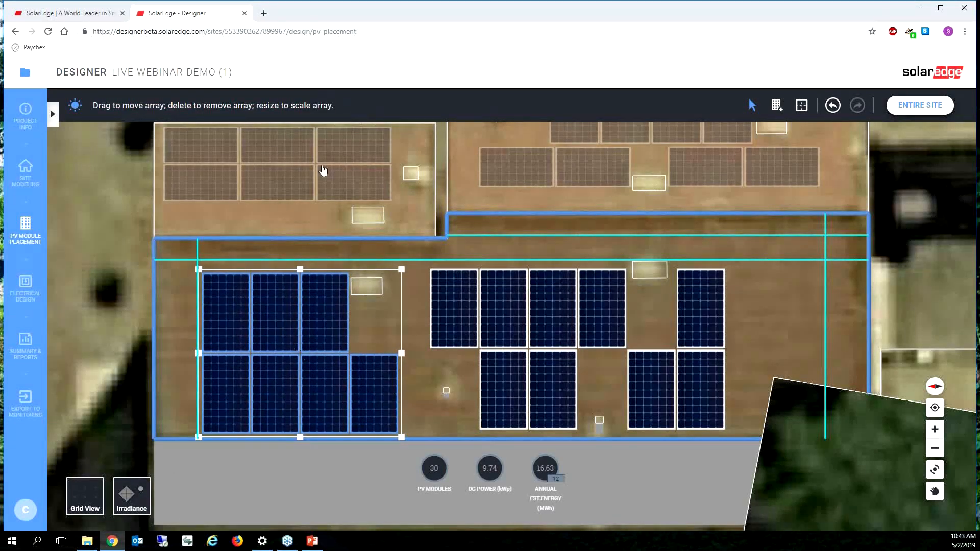
{"action": "left_click", "coordinate": [354, 187]}
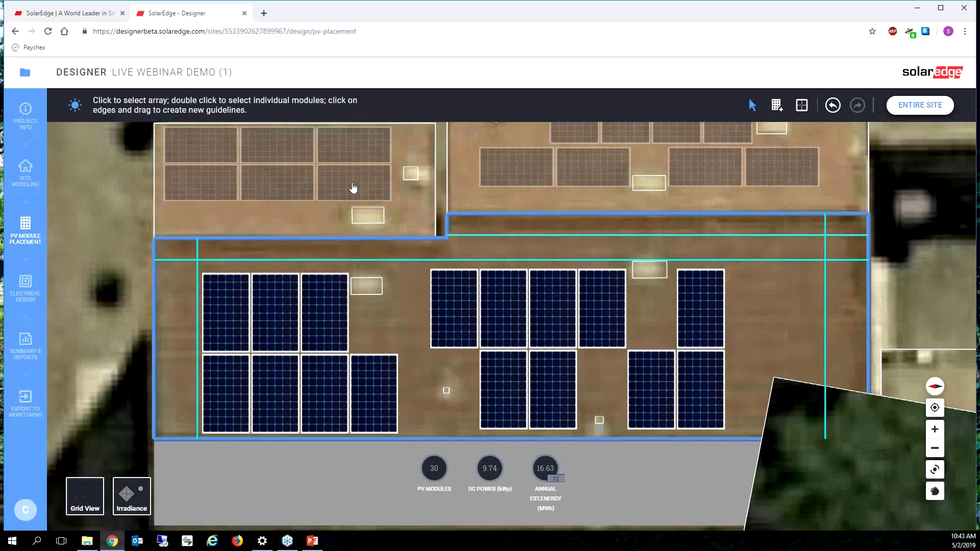
Step: Set the landscape and portrait arrays to LG Neon 2 and shift the upper-right modules into place
{"action": "left_click", "coordinate": [935, 430]}
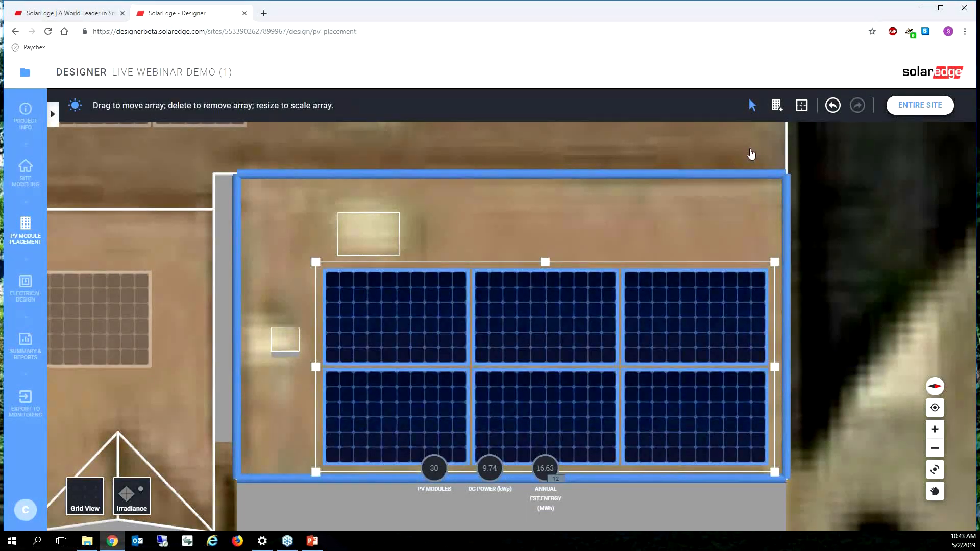
{"action": "left_click", "coordinate": [24, 232]}
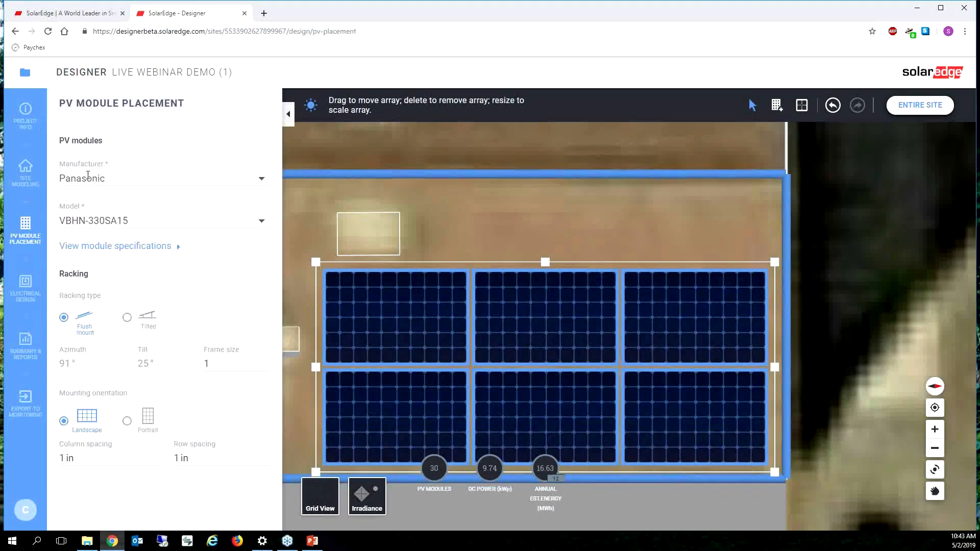
{"action": "left_click", "coordinate": [162, 178]}
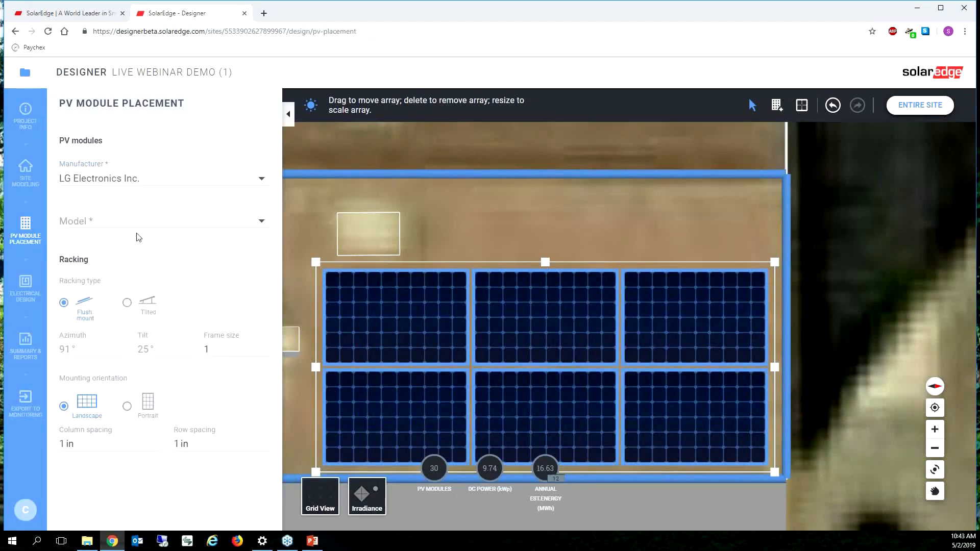
{"action": "left_click", "coordinate": [162, 221]}
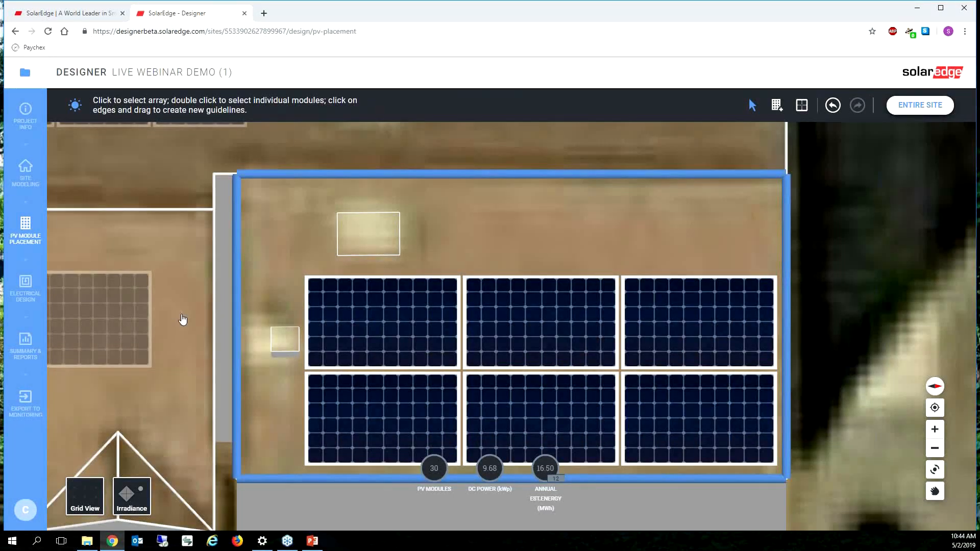
{"action": "left_click", "coordinate": [539, 321]}
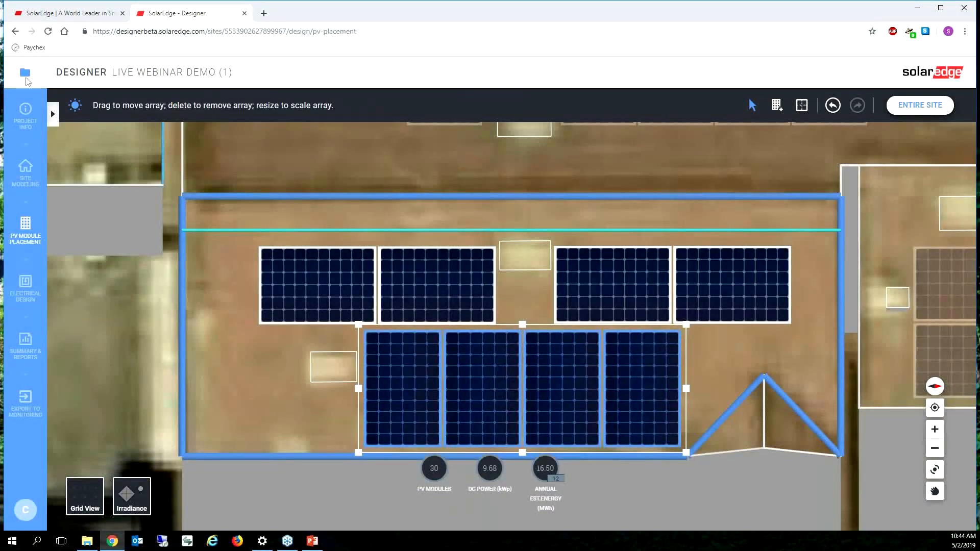
{"action": "left_click", "coordinate": [24, 232]}
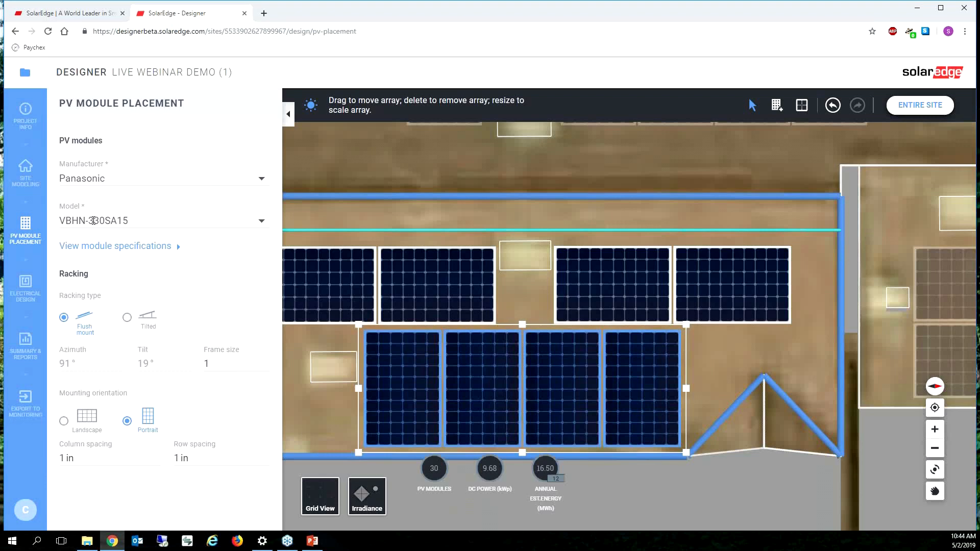
{"action": "left_click", "coordinate": [163, 178]}
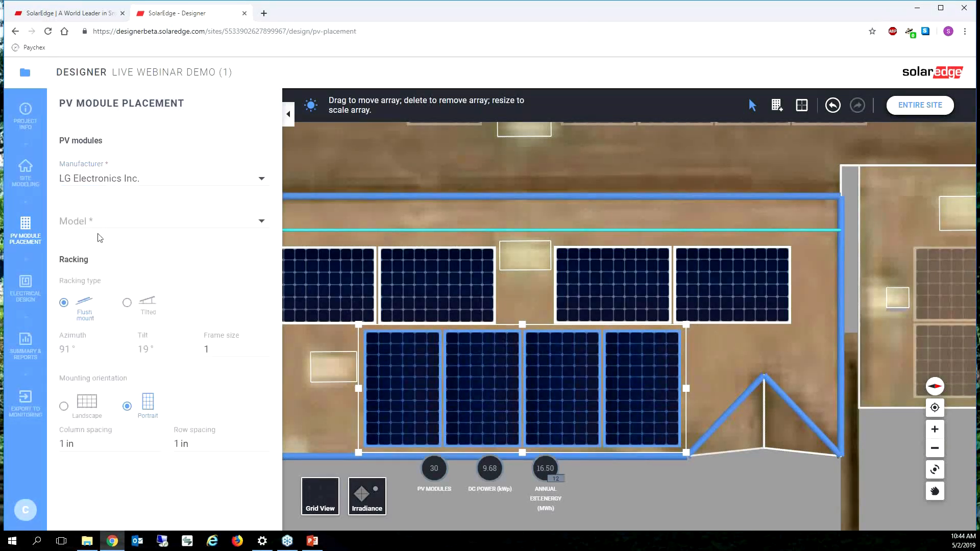
{"action": "left_click", "coordinate": [163, 221]}
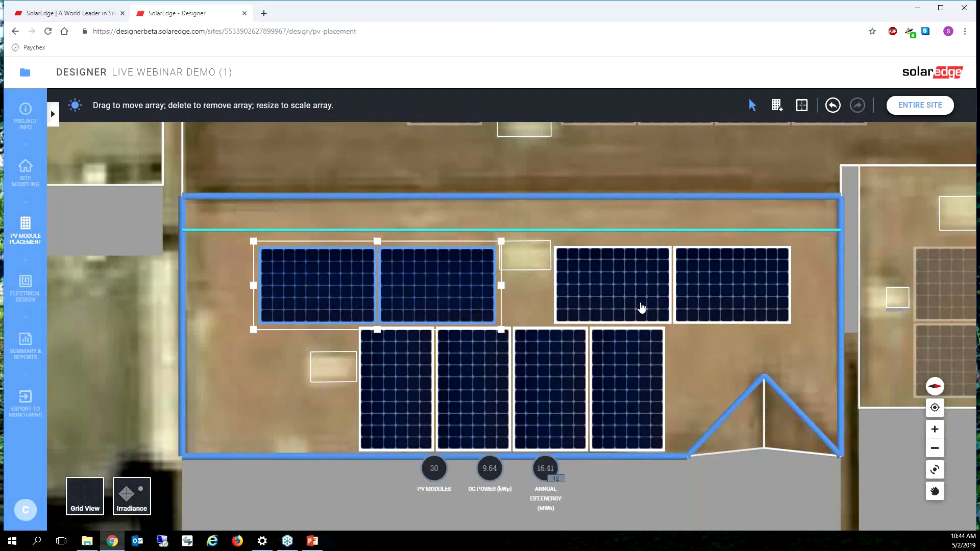
{"action": "left_click", "coordinate": [24, 232]}
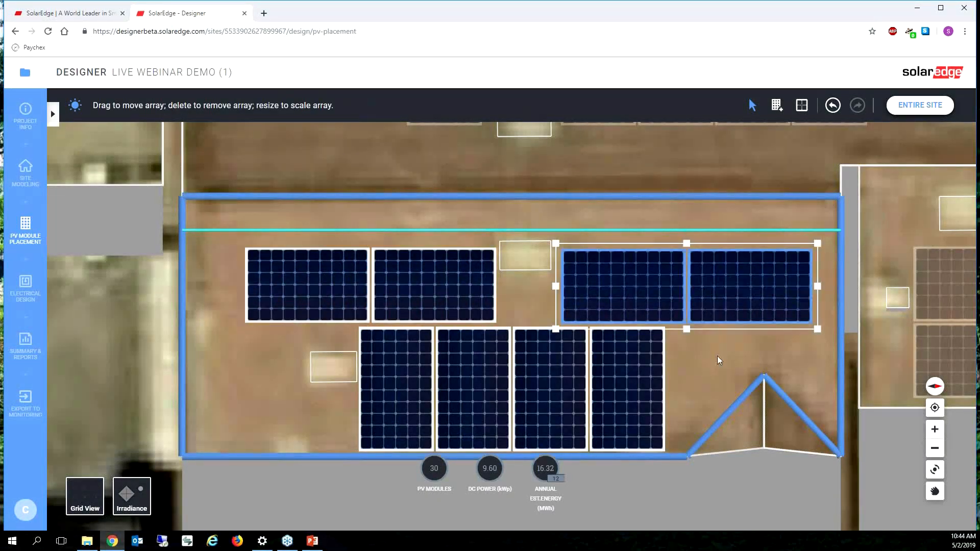
Step: Clear all the inverter's strings and connect a new six-module string on the upper-right roof
{"action": "left_click", "coordinate": [25, 286]}
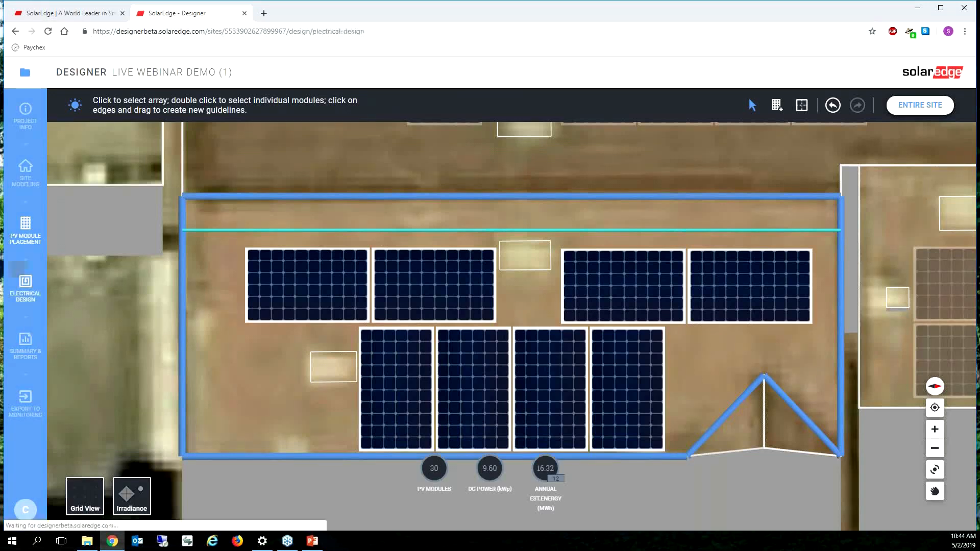
{"action": "left_click", "coordinate": [25, 287]}
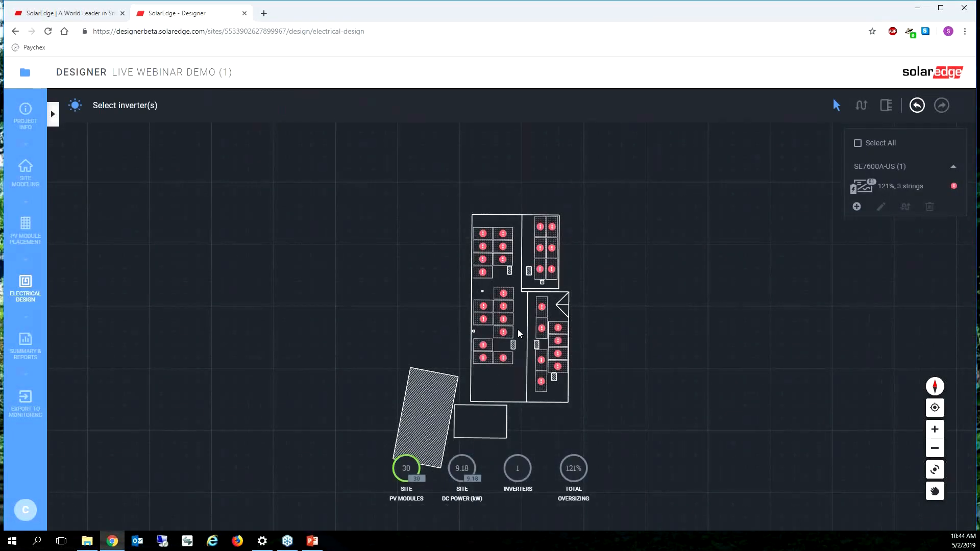
{"action": "mouse_move", "coordinate": [931, 186]}
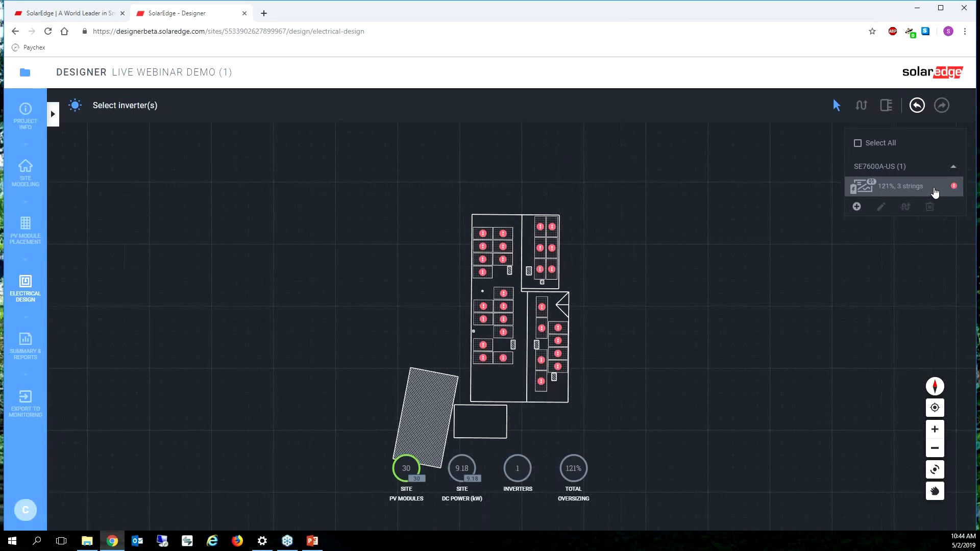
{"action": "left_click", "coordinate": [857, 143]}
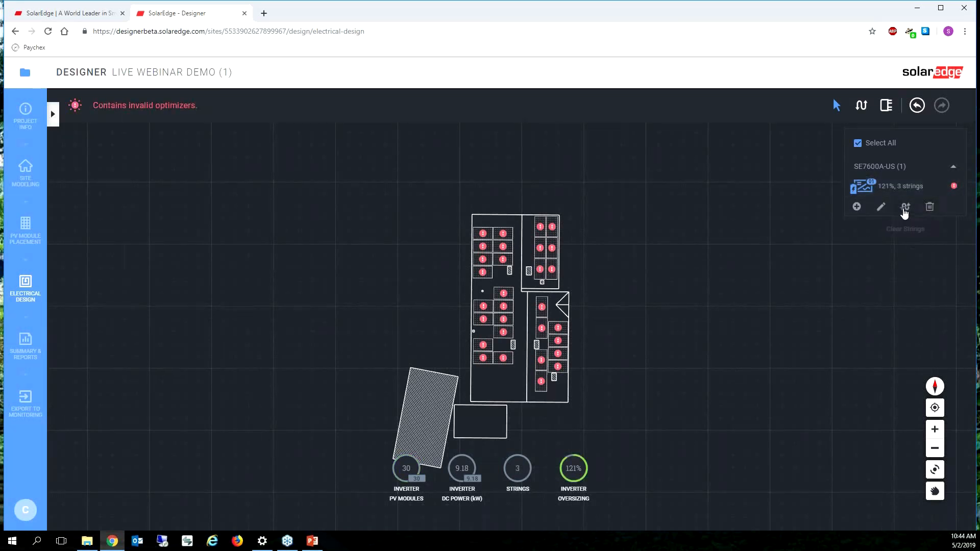
{"action": "left_click", "coordinate": [905, 207]}
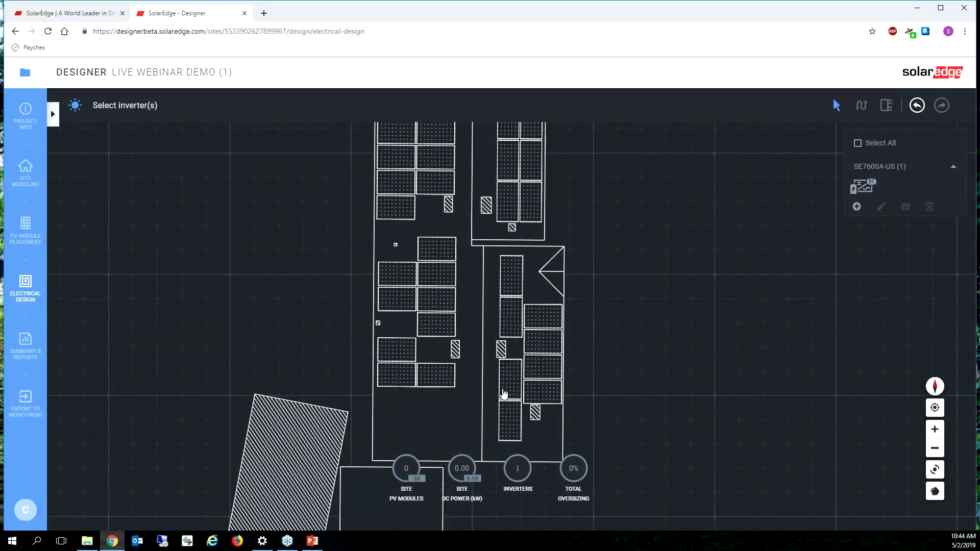
{"action": "left_click", "coordinate": [861, 106]}
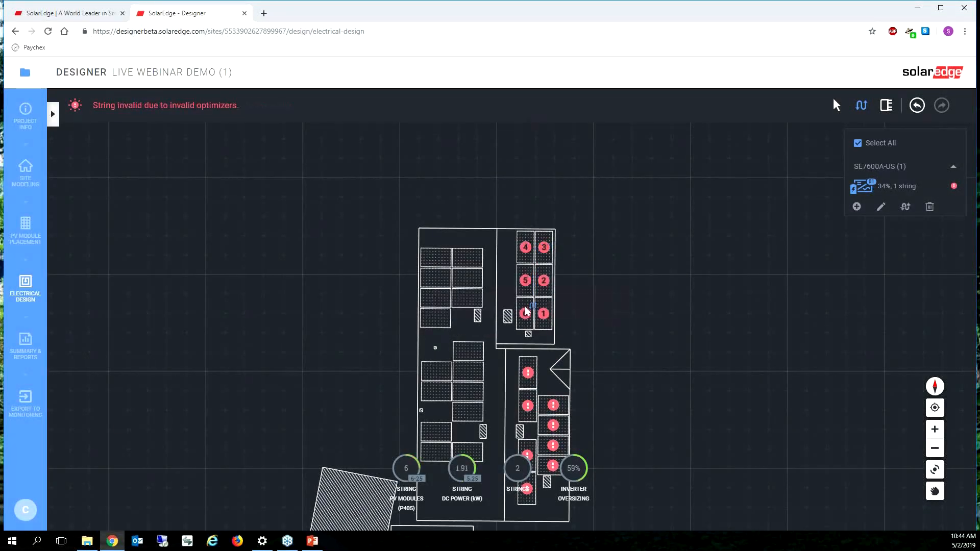
{"action": "left_click", "coordinate": [525, 312]}
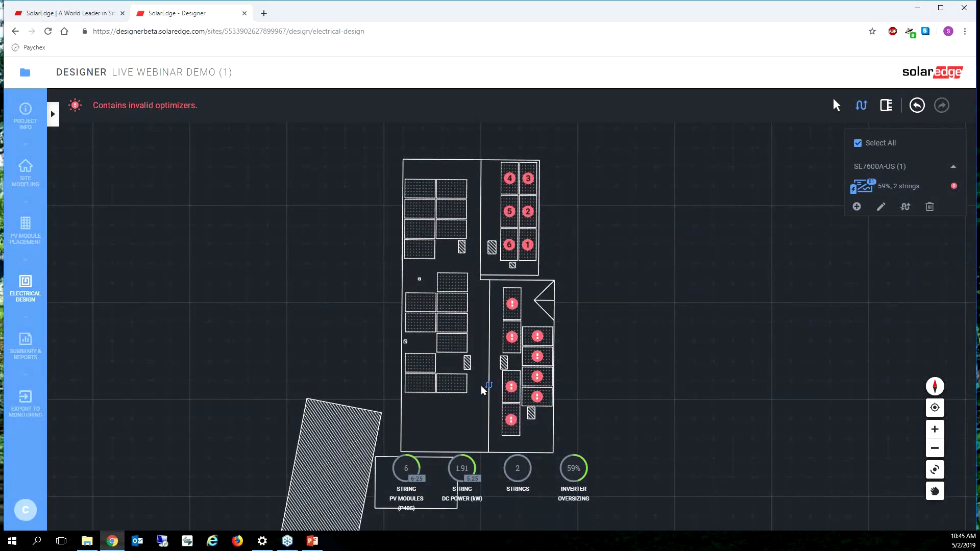
{"action": "mouse_move", "coordinate": [904, 206]}
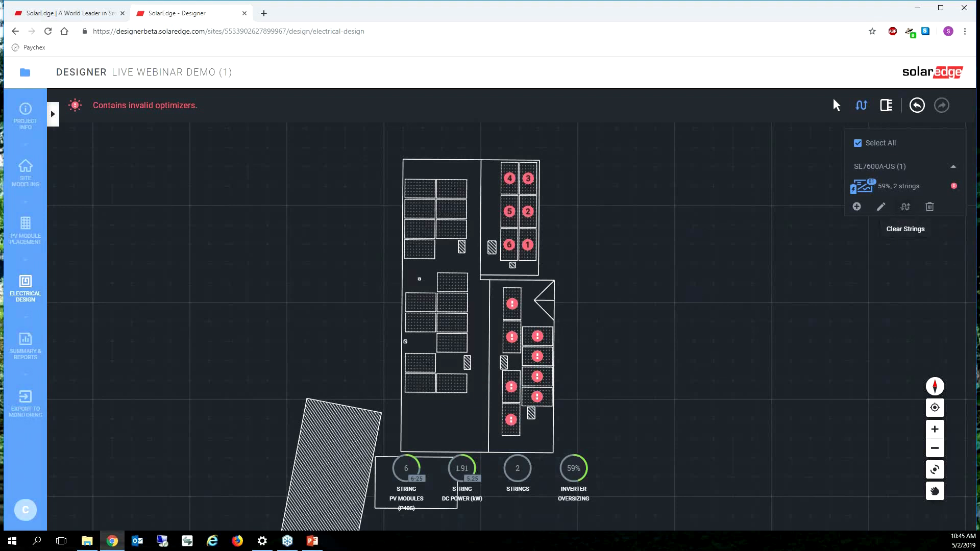
Step: Clear the drawn strings and keep P320 as the power optimizer in Electrical Design
{"action": "left_click", "coordinate": [886, 105]}
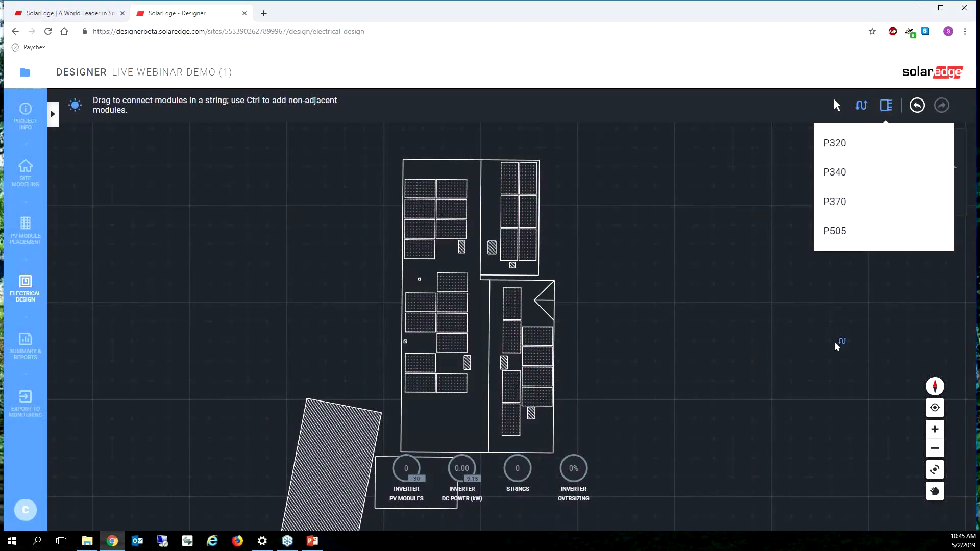
{"action": "left_click", "coordinate": [886, 105]}
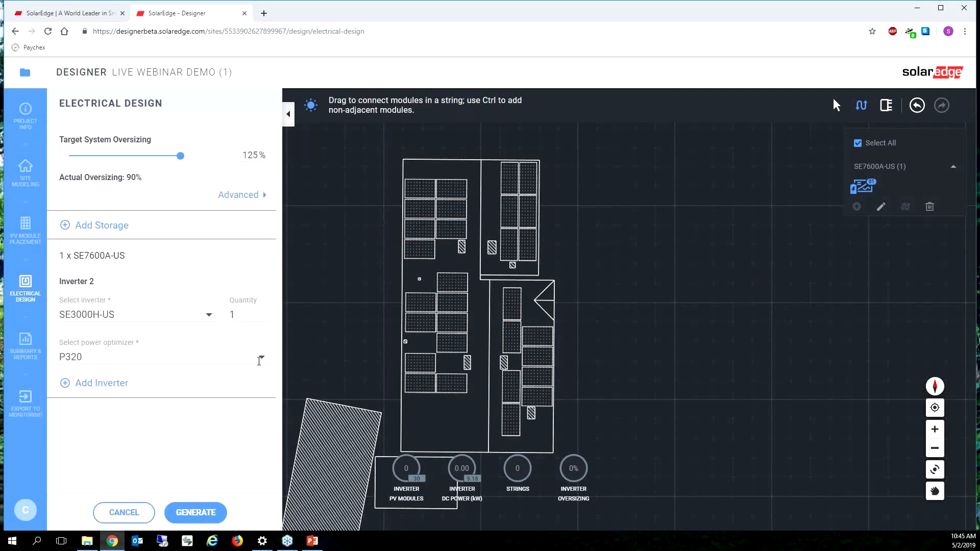
{"action": "left_click", "coordinate": [164, 358]}
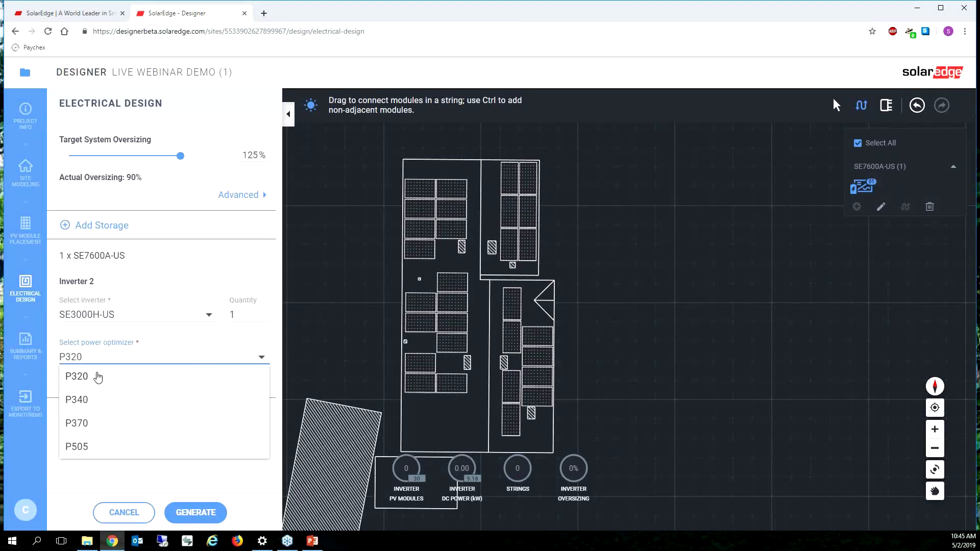
{"action": "mouse_move", "coordinate": [109, 424]}
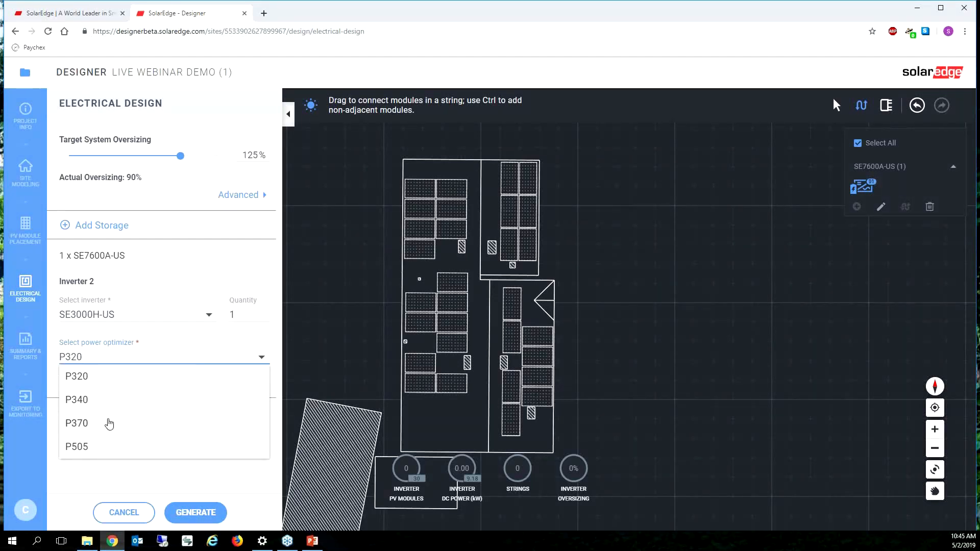
{"action": "left_click", "coordinate": [77, 375]}
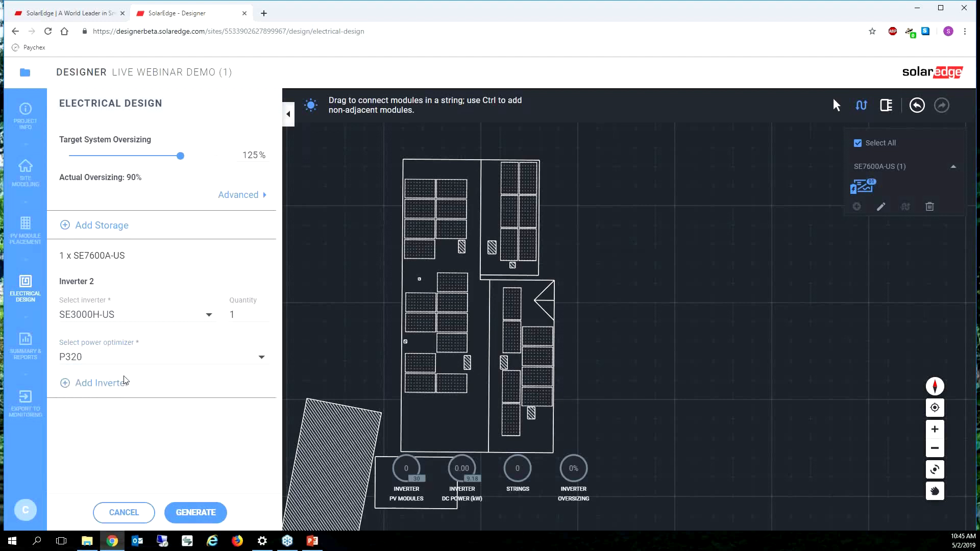
{"action": "mouse_move", "coordinate": [506, 483]}
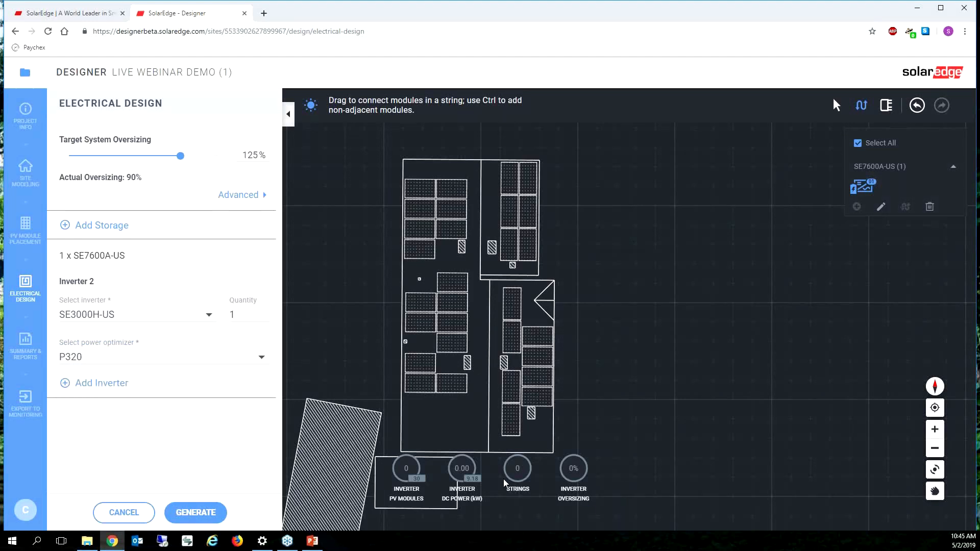
{"action": "mouse_move", "coordinate": [477, 486]}
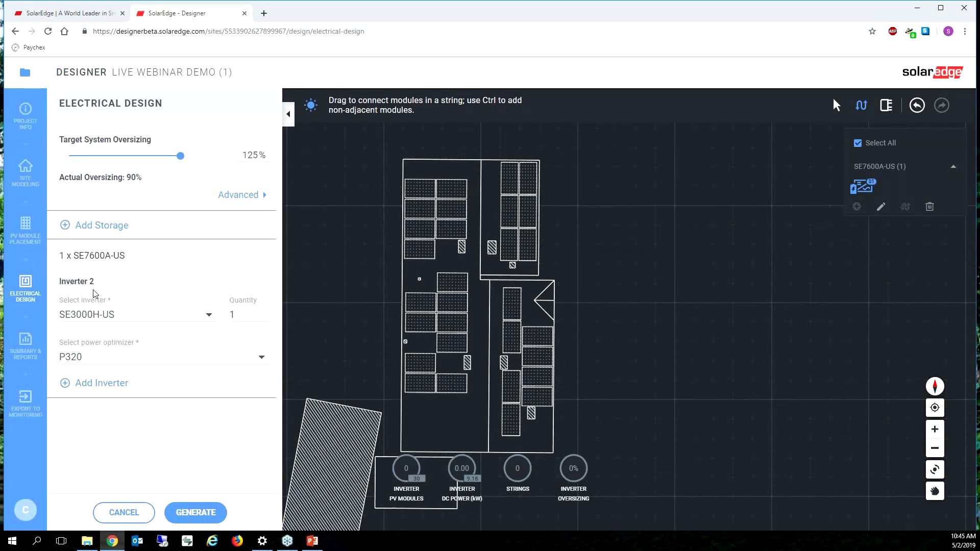
{"action": "mouse_move", "coordinate": [195, 542]}
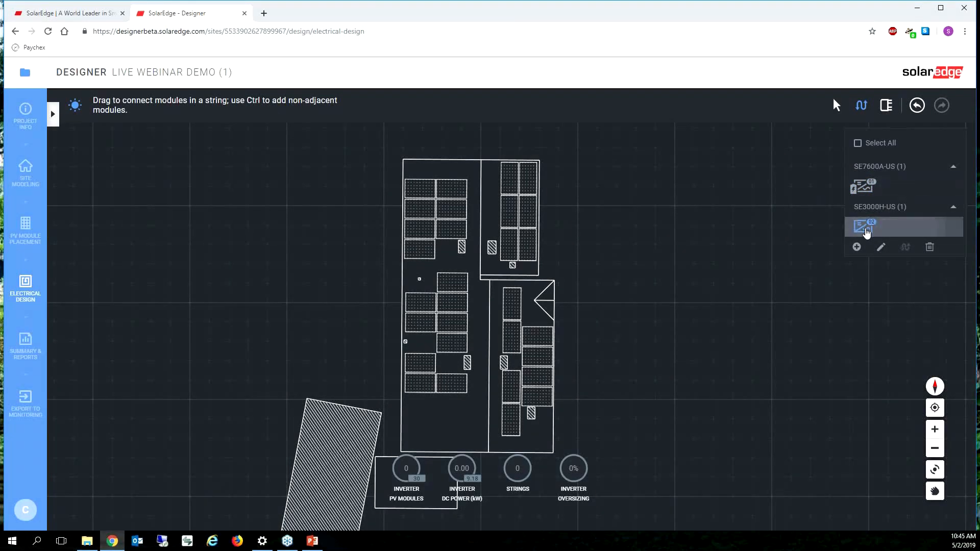
Step: Delete the SE3000H-US inverter so only the SE7600A-US remains
{"action": "left_click", "coordinate": [929, 247]}
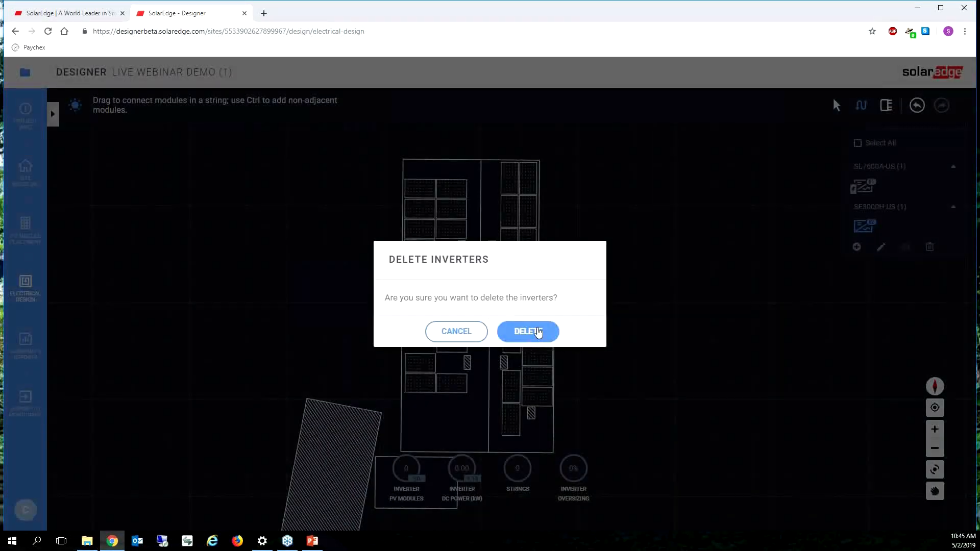
{"action": "left_click", "coordinate": [528, 331]}
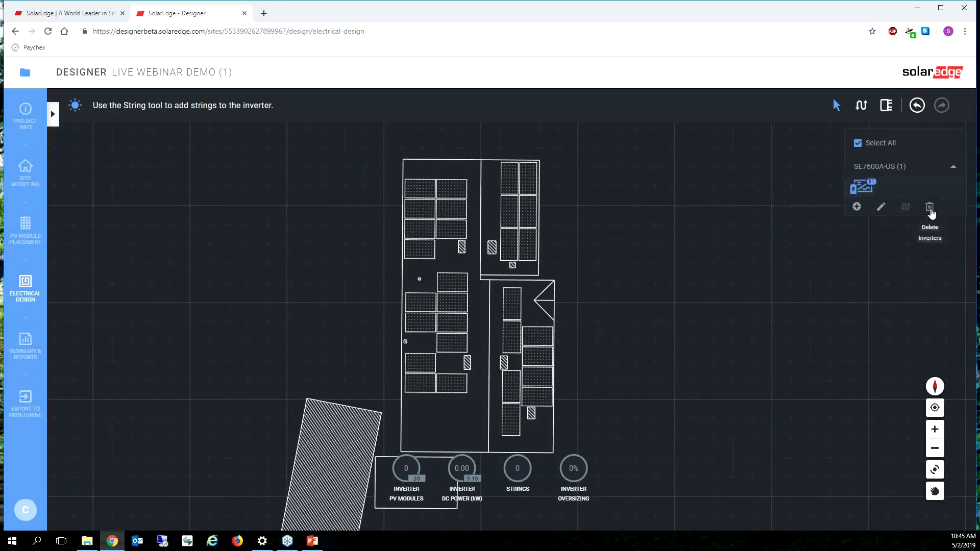
Step: String the roof modules into two valid SE7600A-US strings at 121% oversizing and go to the summary
{"action": "left_click", "coordinate": [861, 105]}
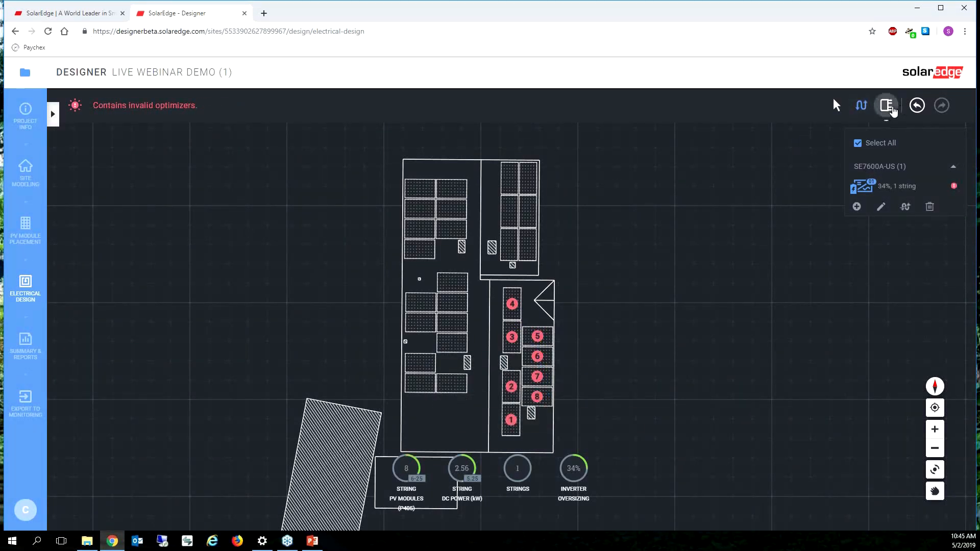
{"action": "left_click", "coordinate": [886, 105]}
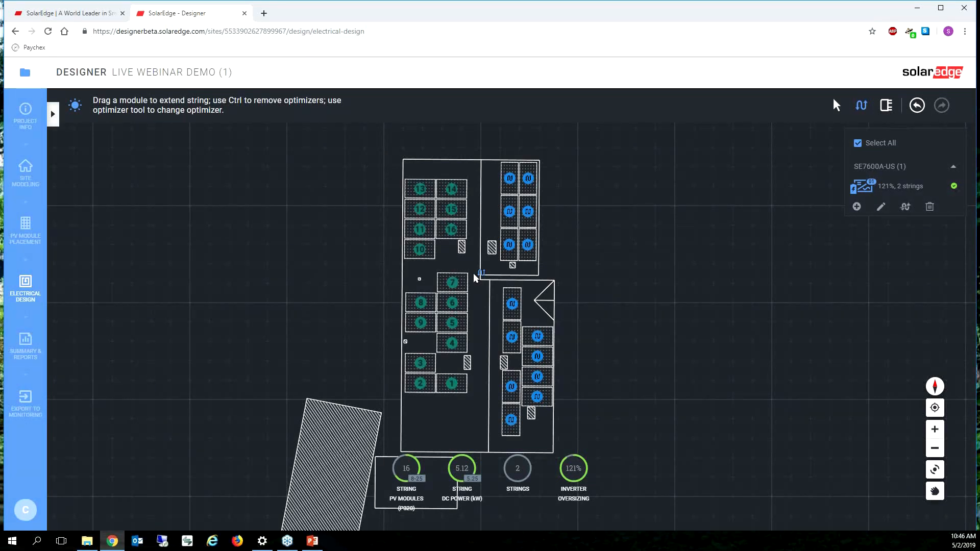
{"action": "mouse_move", "coordinate": [645, 347]}
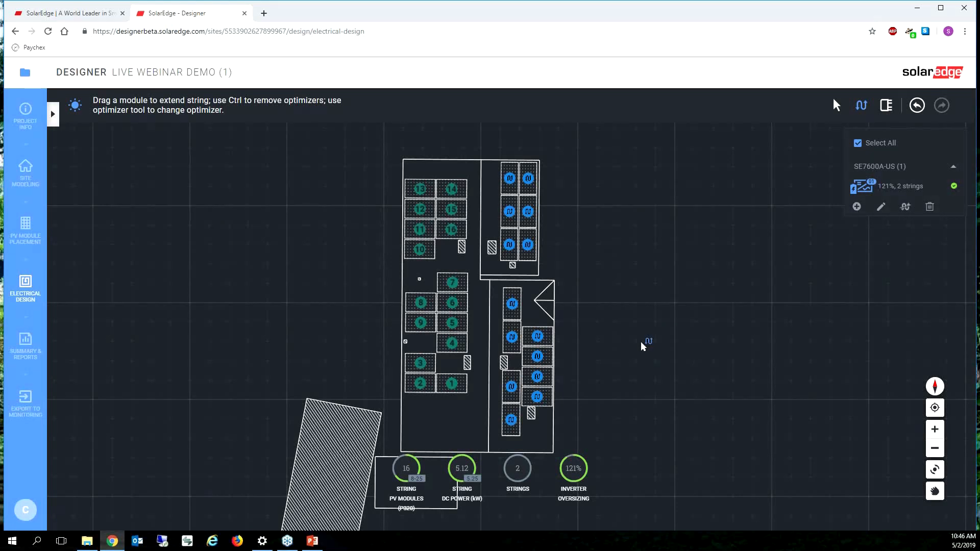
{"action": "mouse_move", "coordinate": [503, 349]}
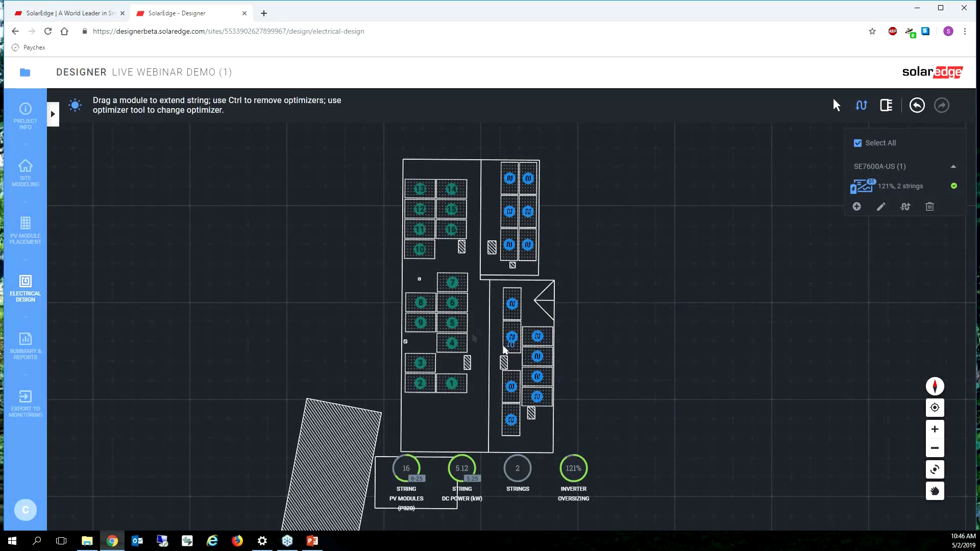
{"action": "left_click", "coordinate": [25, 346]}
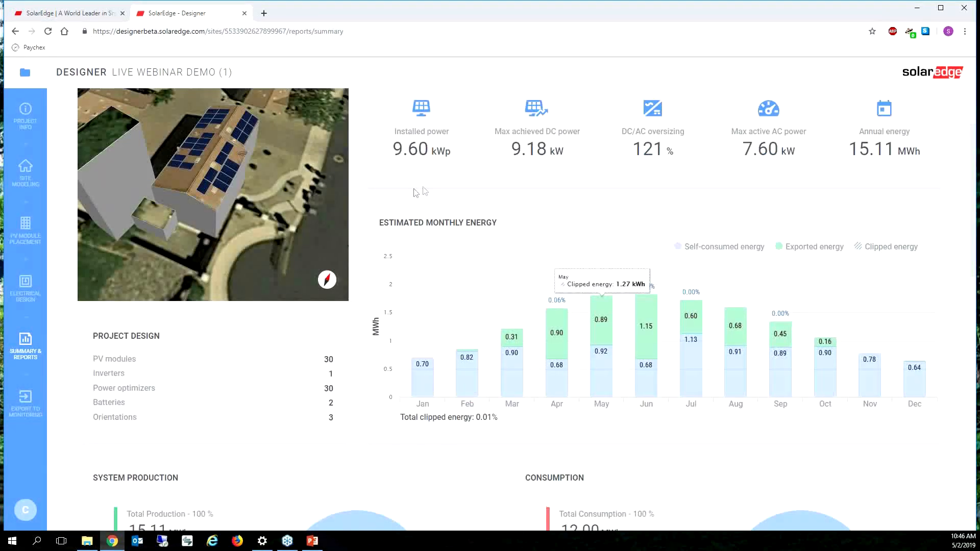
Step: Scroll through the Project Summary to Electrical Design and the bill of materials with 30 P320 optimizers
{"action": "scroll", "scroll_direction": "down", "scroll_amount": 3}
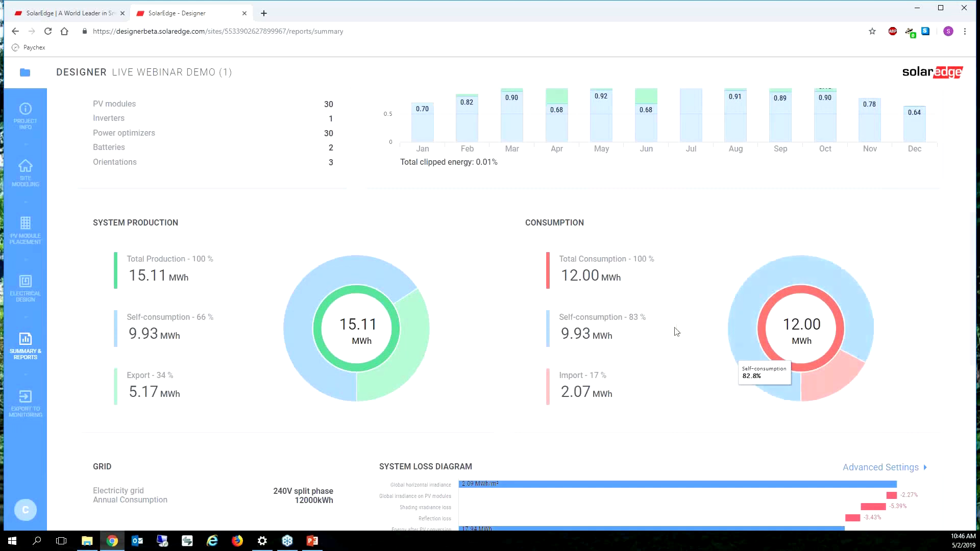
{"action": "mouse_move", "coordinate": [611, 328]}
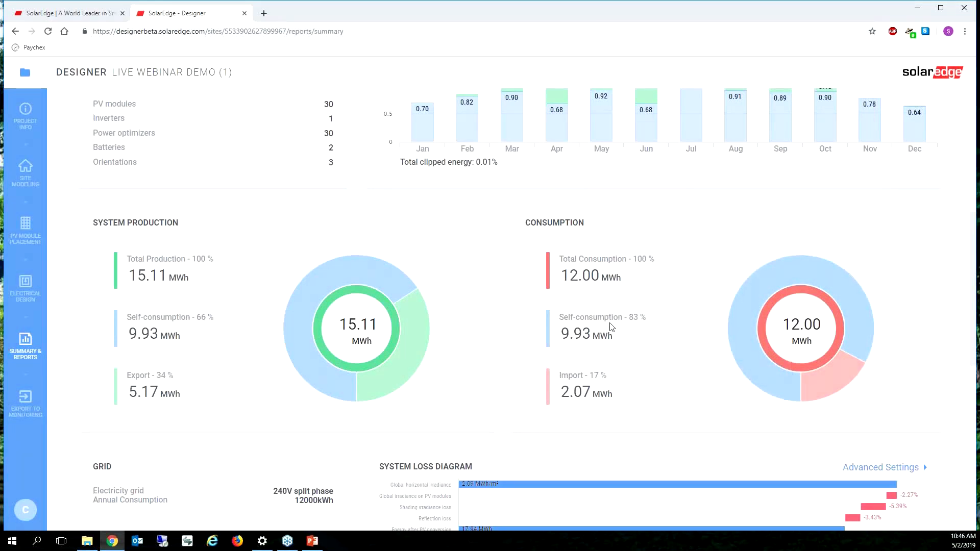
{"action": "mouse_move", "coordinate": [592, 332]}
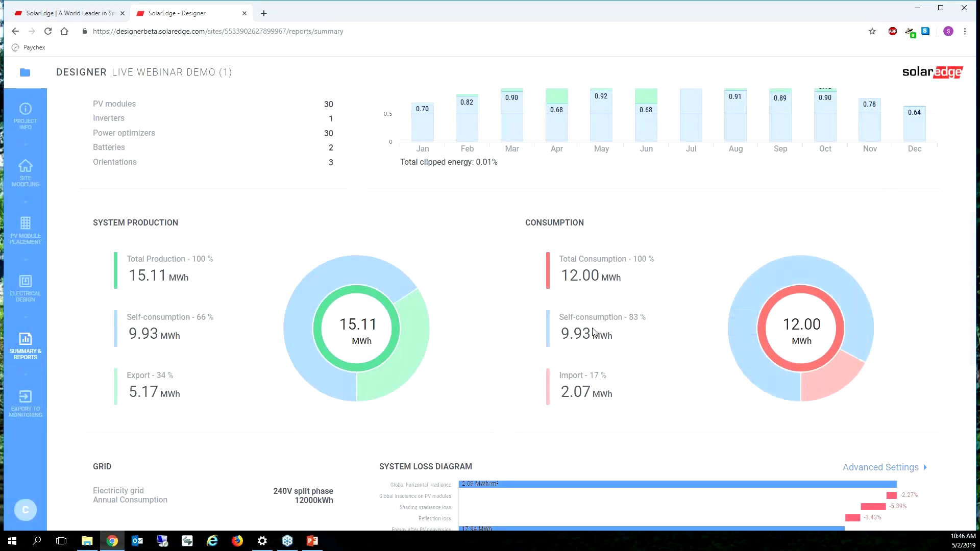
{"action": "scroll", "scroll_direction": "up", "scroll_amount": 3}
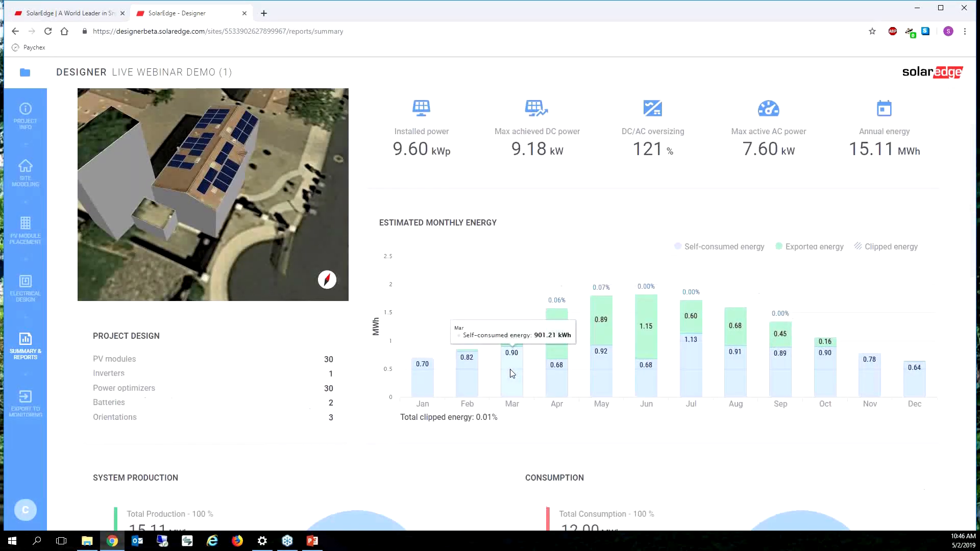
{"action": "scroll", "scroll_direction": "down", "scroll_amount": 3}
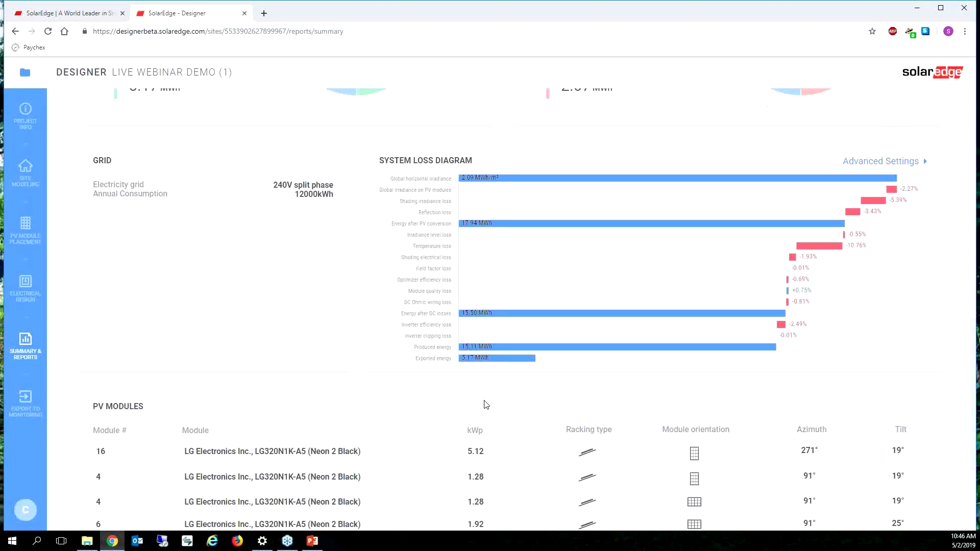
{"action": "scroll", "scroll_direction": "down", "scroll_amount": 3}
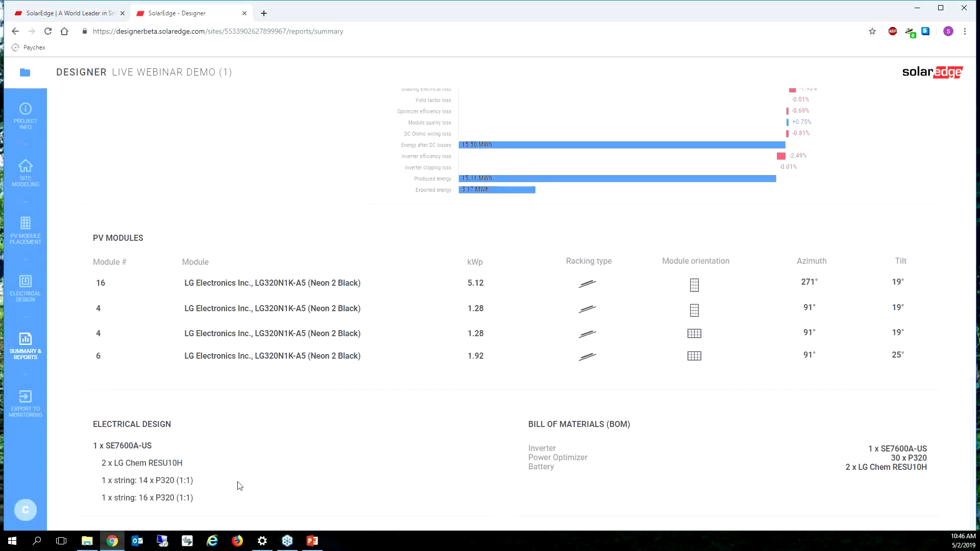
{"action": "scroll", "scroll_direction": "up", "scroll_amount": 3}
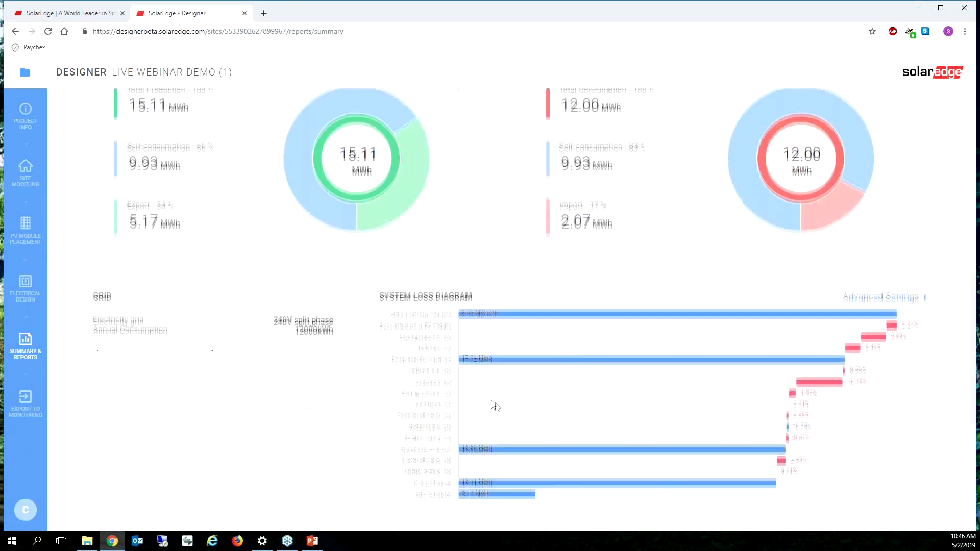
{"action": "scroll", "scroll_direction": "up", "scroll_amount": 3}
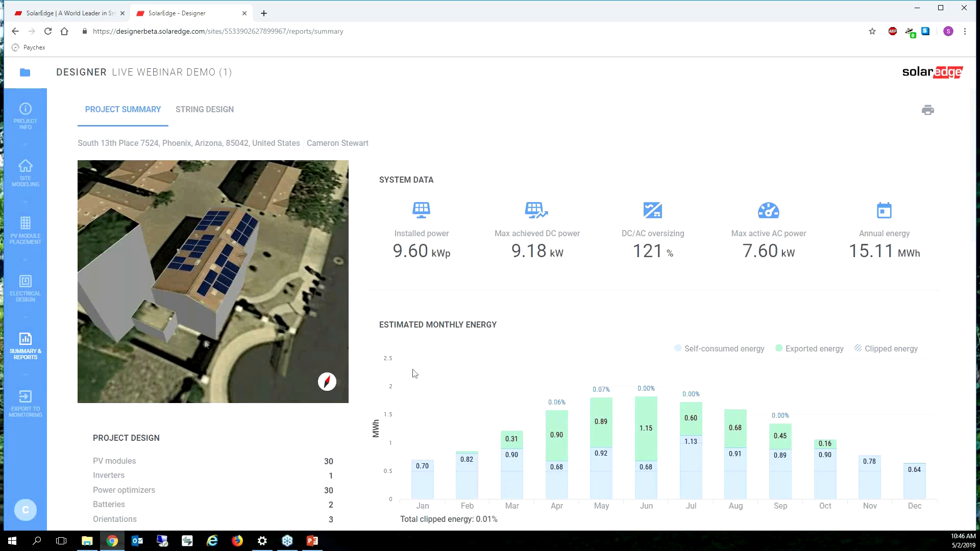
Step: Cancel the Export to Monitoring form without exporting
{"action": "left_click", "coordinate": [24, 400]}
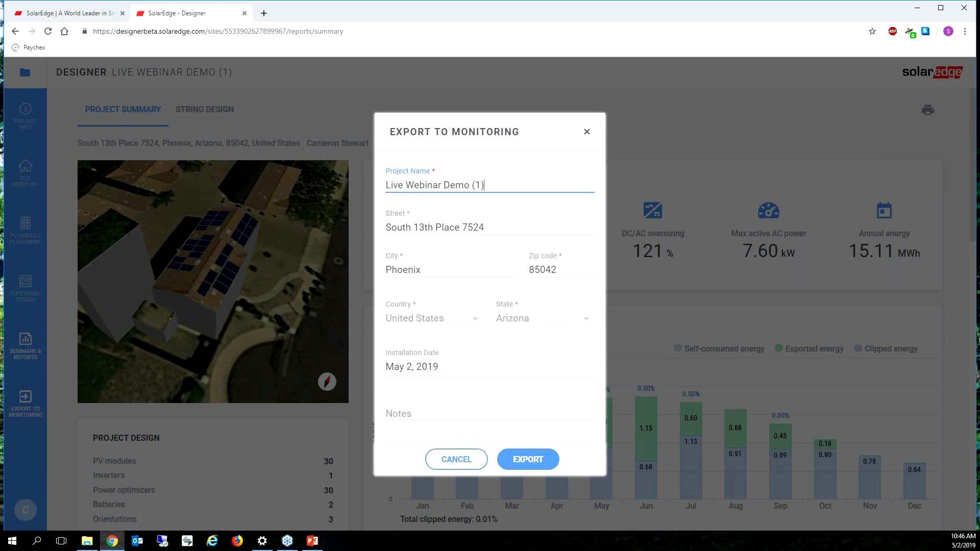
{"action": "mouse_move", "coordinate": [400, 436]}
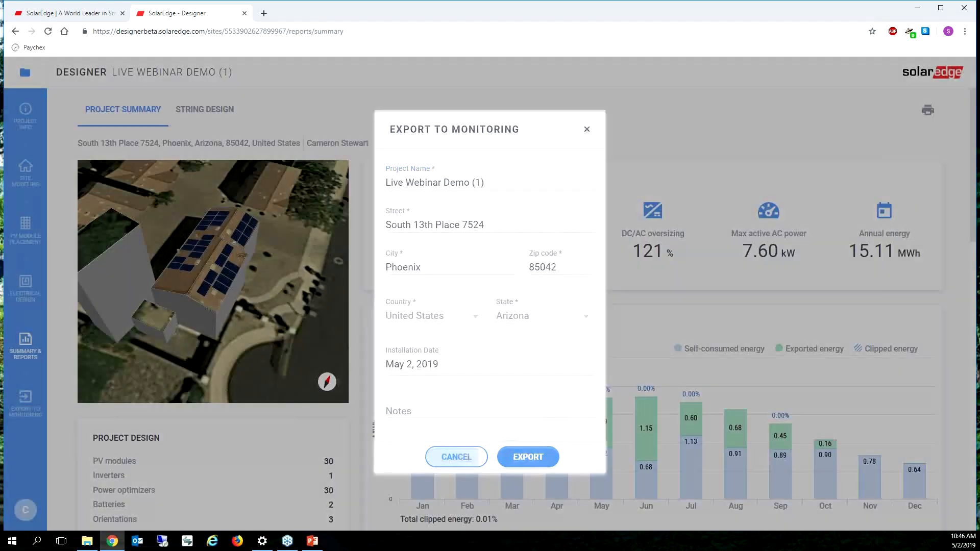
{"action": "left_click", "coordinate": [456, 457]}
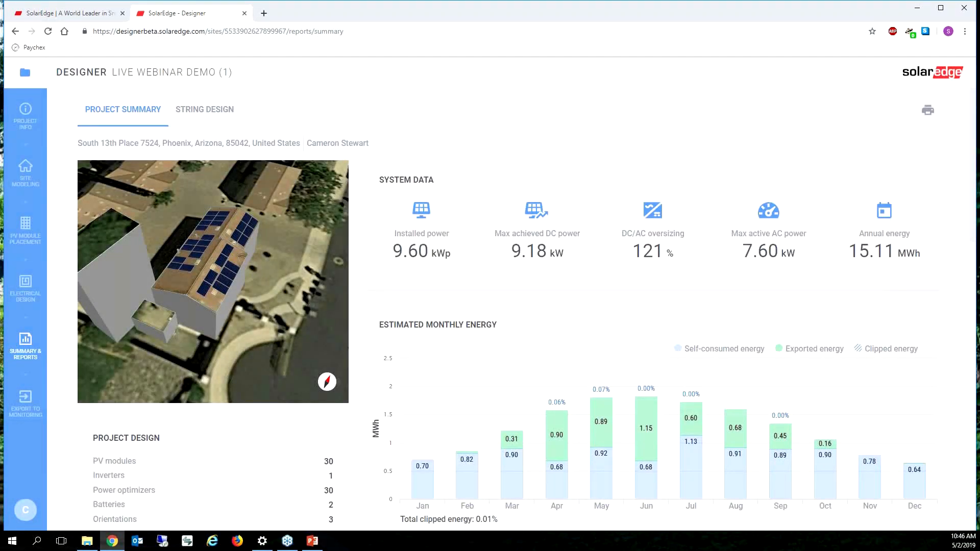
{"action": "mouse_move", "coordinate": [940, 153]}
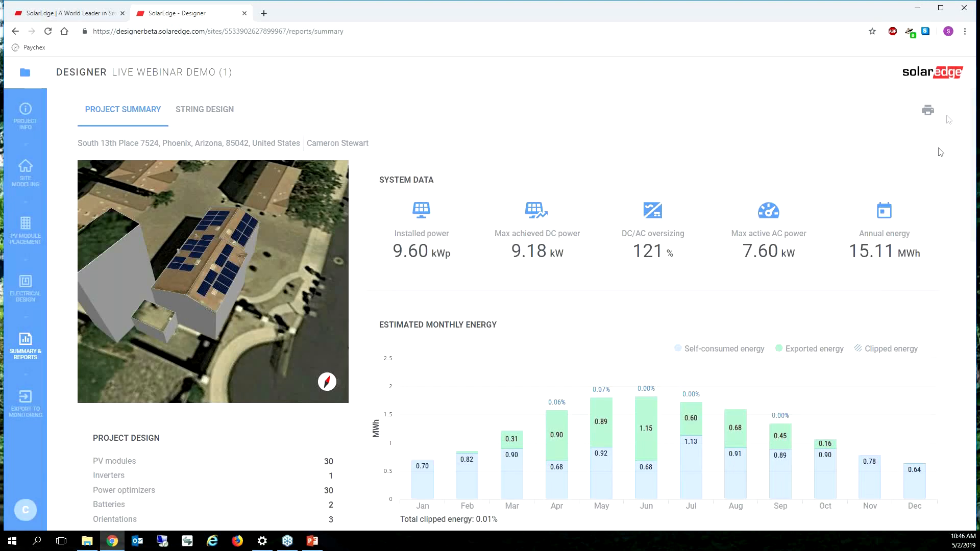
Step: Preview the 3-sheet print of the Live Webinar Demo (1) summary report
{"action": "left_click", "coordinate": [928, 110]}
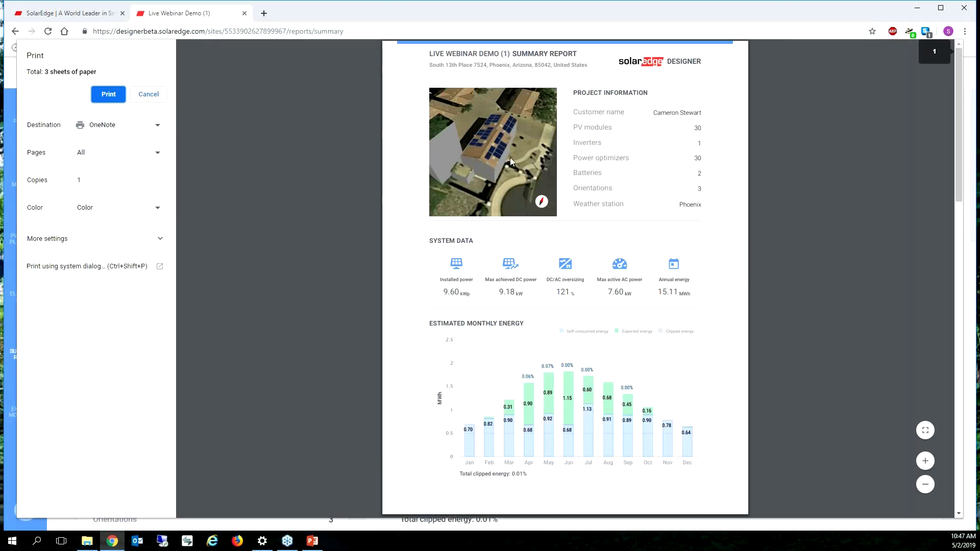
{"action": "scroll", "scroll_direction": "down", "scroll_amount": 3}
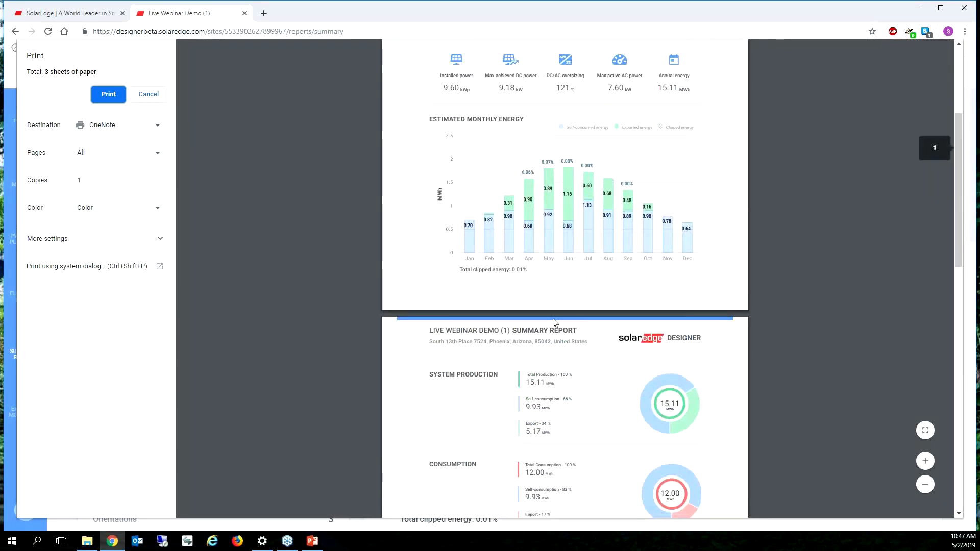
{"action": "scroll", "scroll_direction": "down", "scroll_amount": 3}
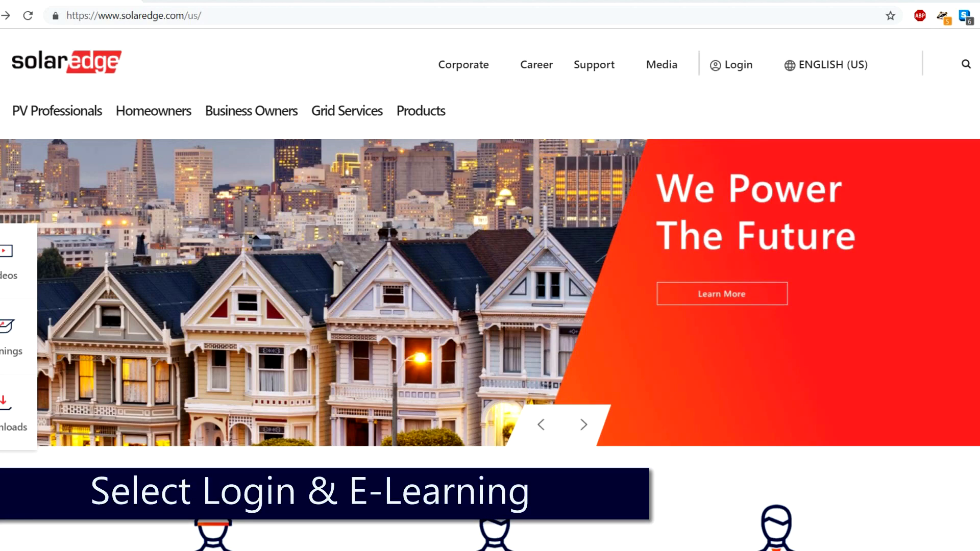
{"action": "mouse_move", "coordinate": [739, 73]}
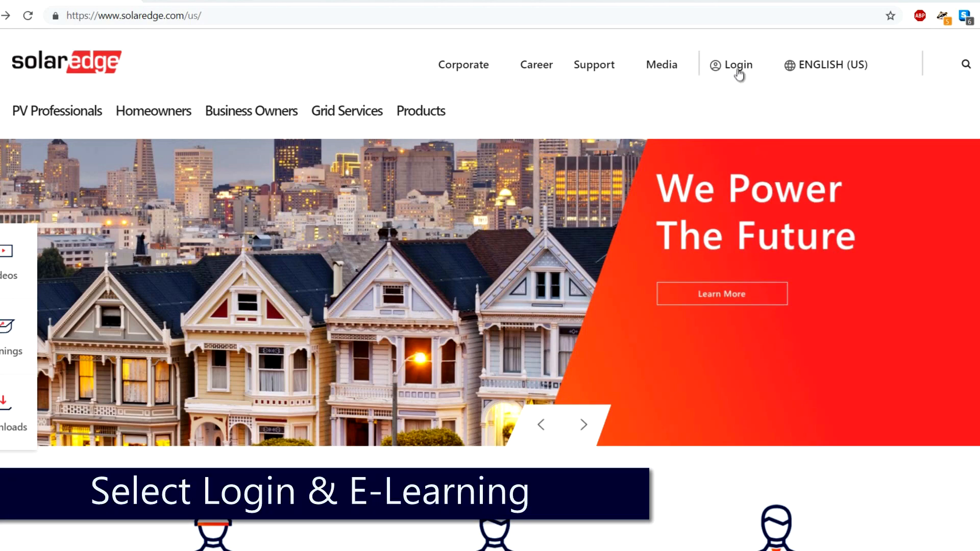
Step: Go from the solaredge.com Login menu to the E-learning dashboard
{"action": "left_click", "coordinate": [737, 64]}
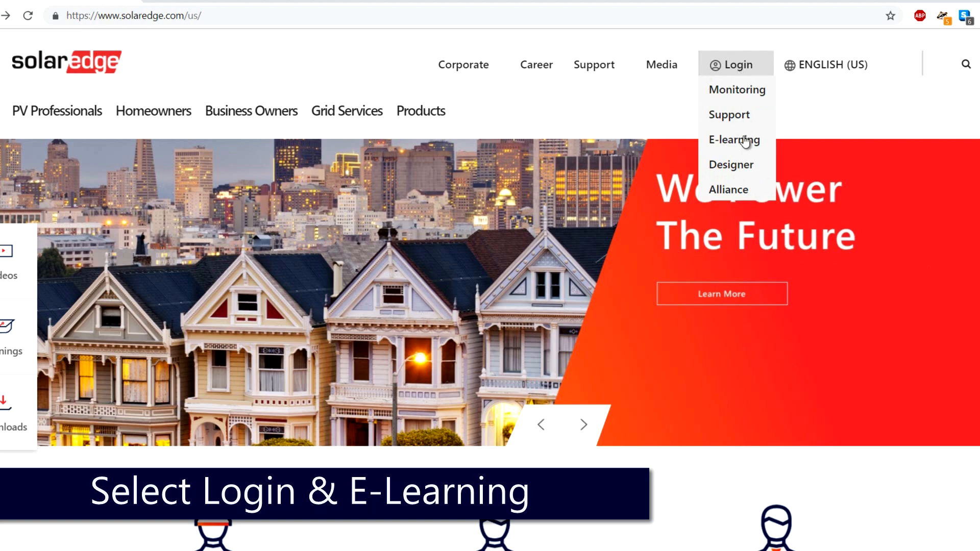
{"action": "left_click", "coordinate": [734, 140]}
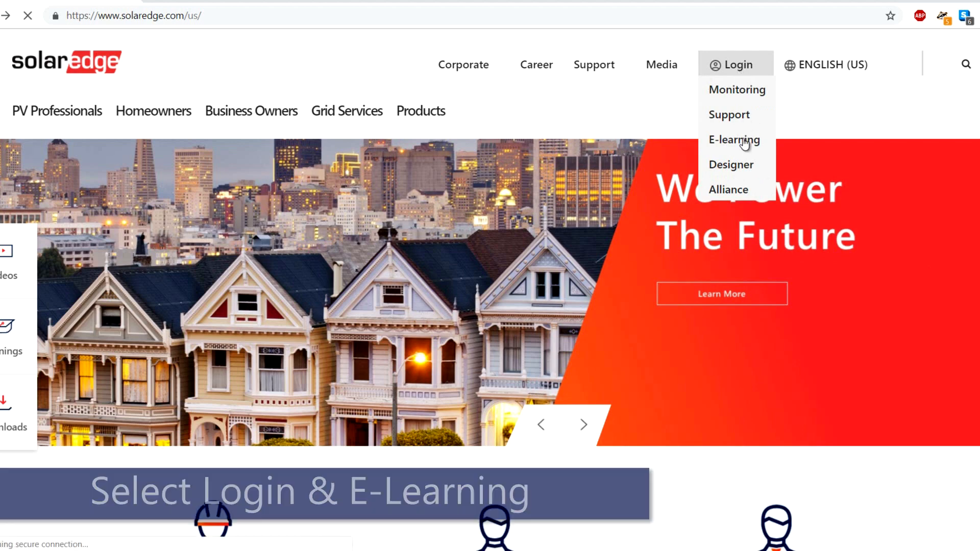
{"action": "left_click", "coordinate": [733, 140]}
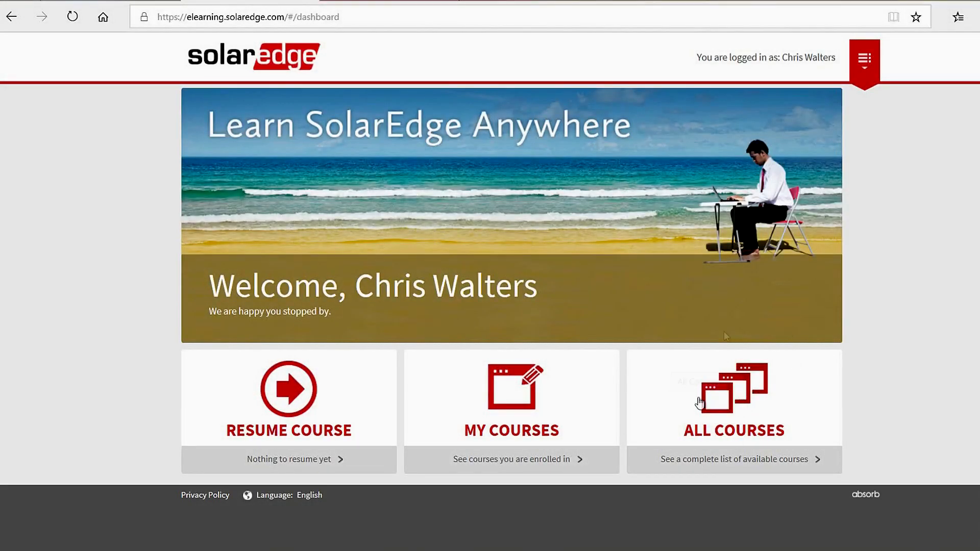